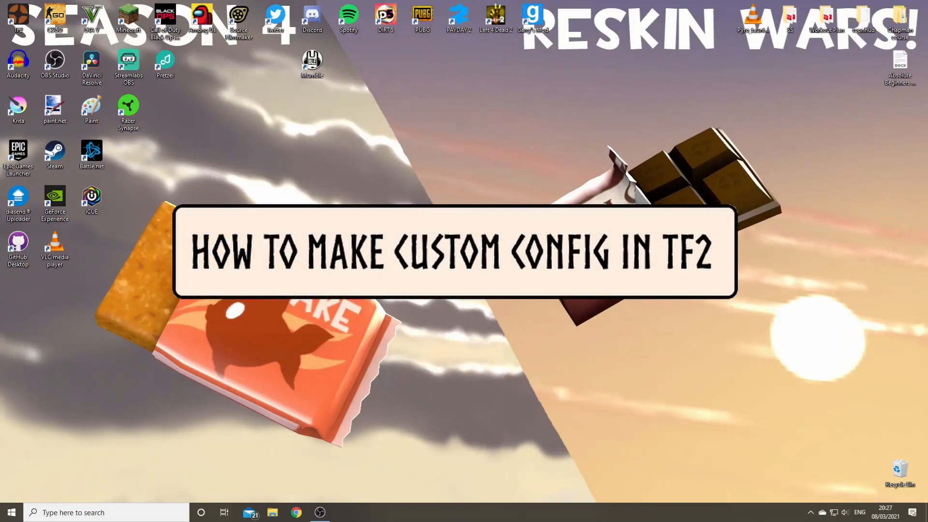
pyautogui.moveTo(563, 199)
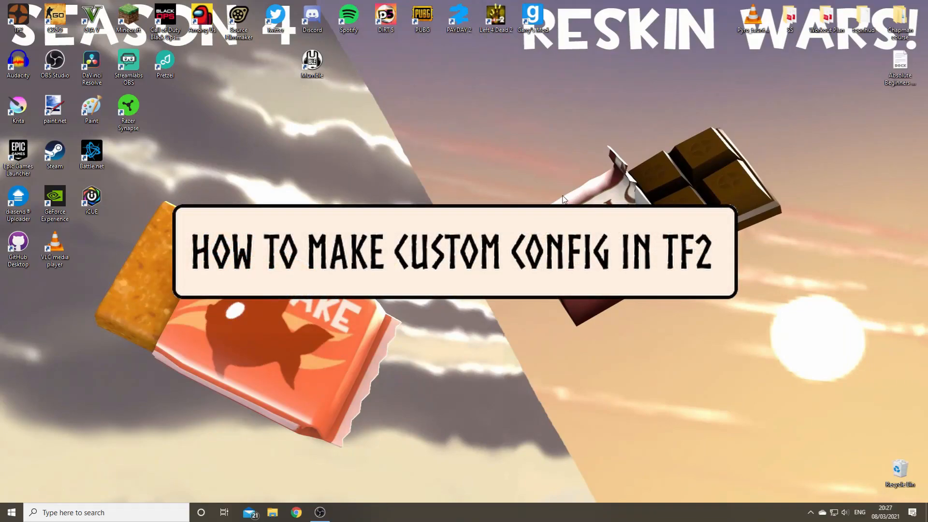
pyautogui.moveTo(536, 120)
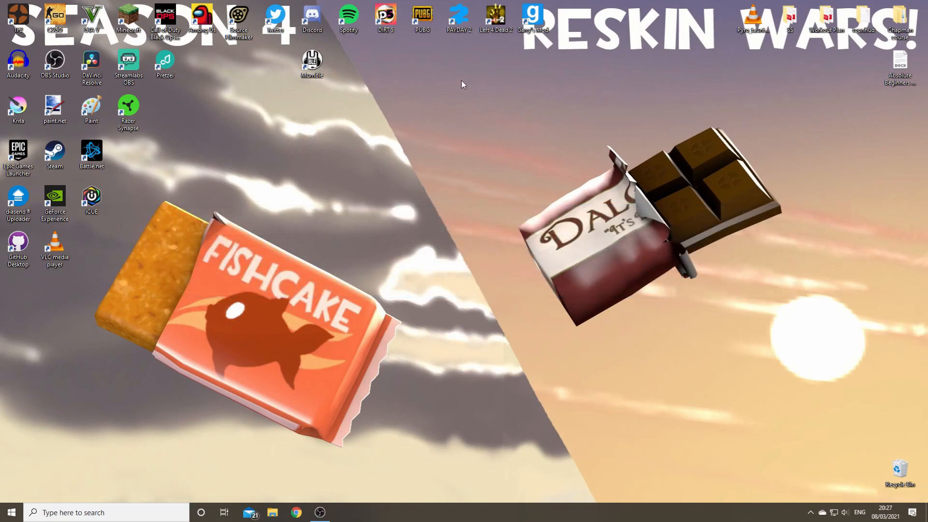
pyautogui.moveTo(586, 138)
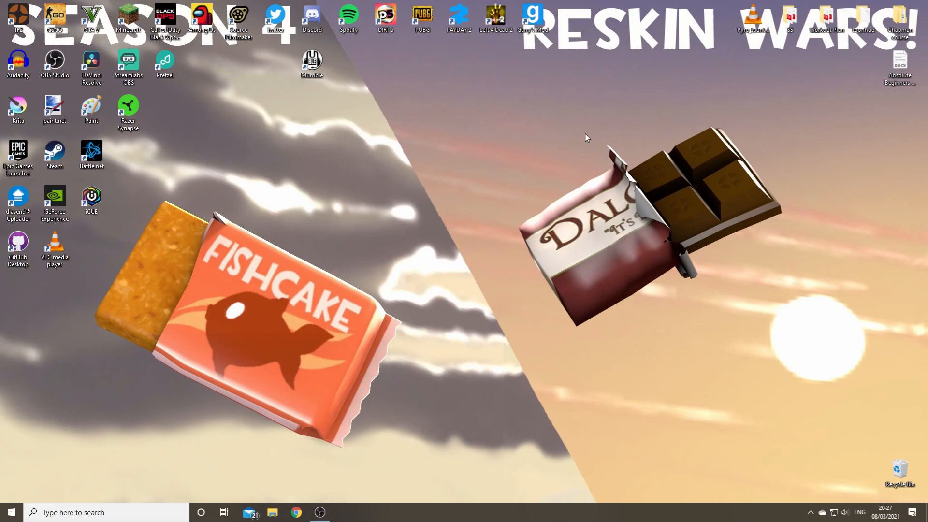
pyautogui.moveTo(466, 170)
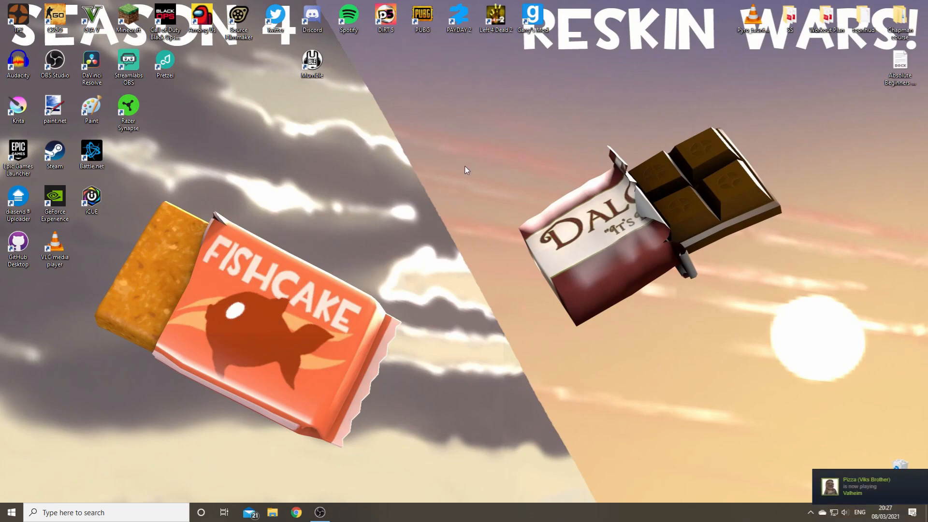
pyautogui.moveTo(445, 132)
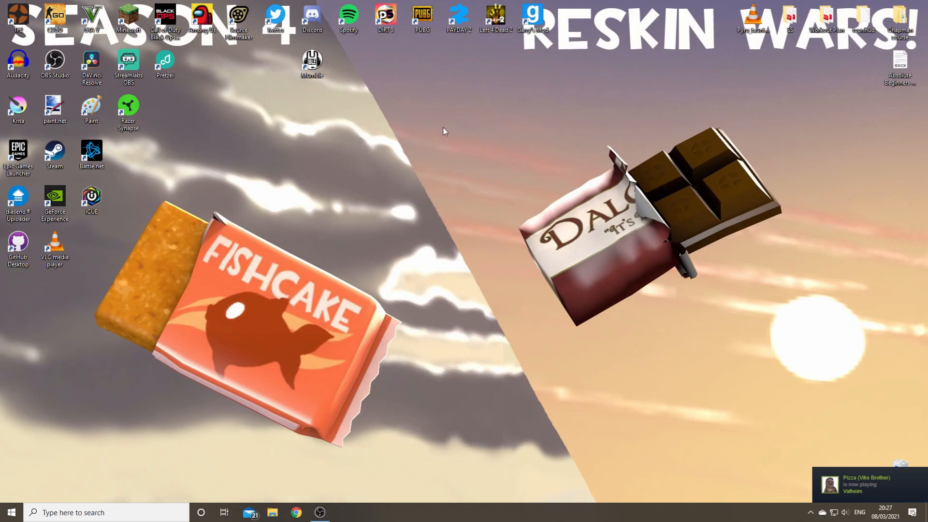
pyautogui.moveTo(378, 155)
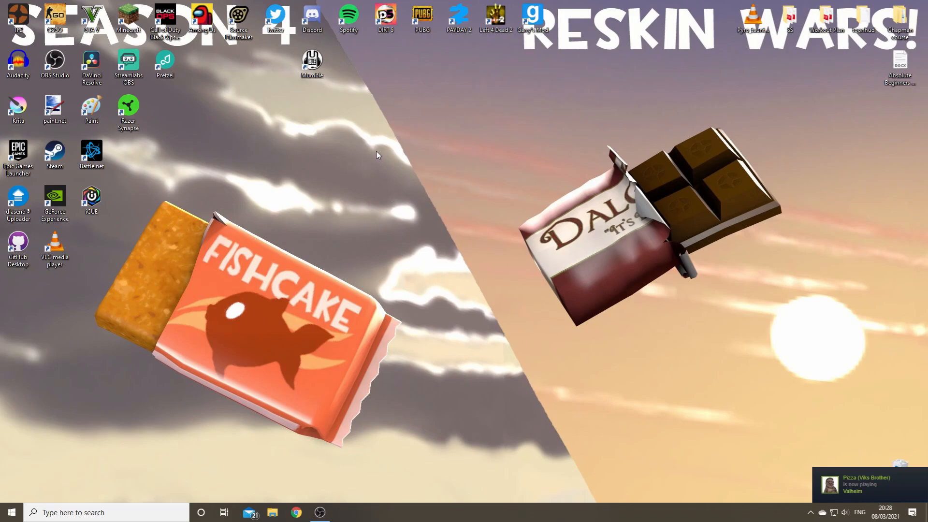
pyautogui.moveTo(406, 157)
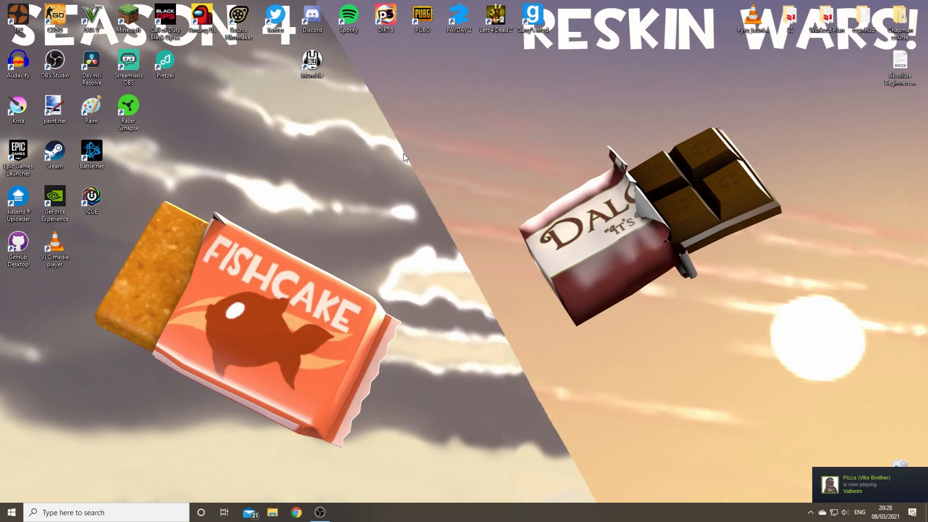
pyautogui.moveTo(355, 175)
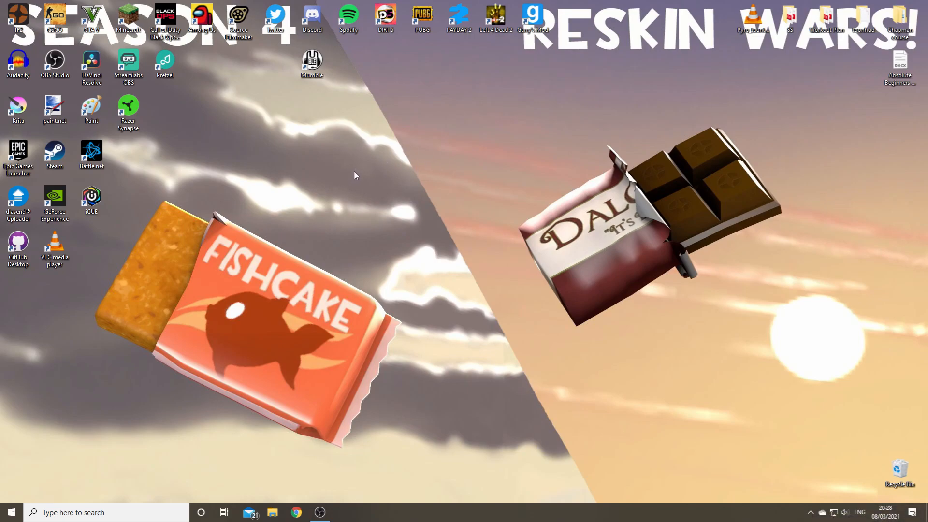
pyautogui.moveTo(461, 189)
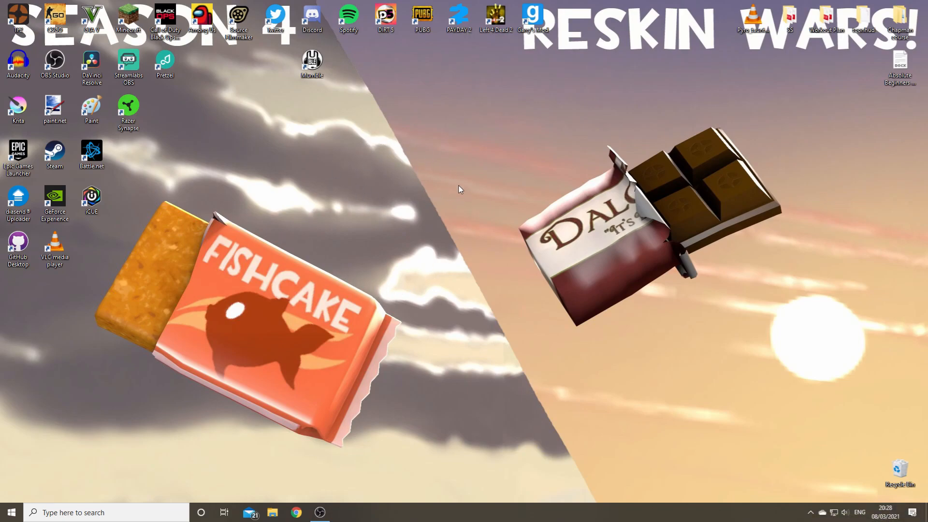
pyautogui.moveTo(470, 259)
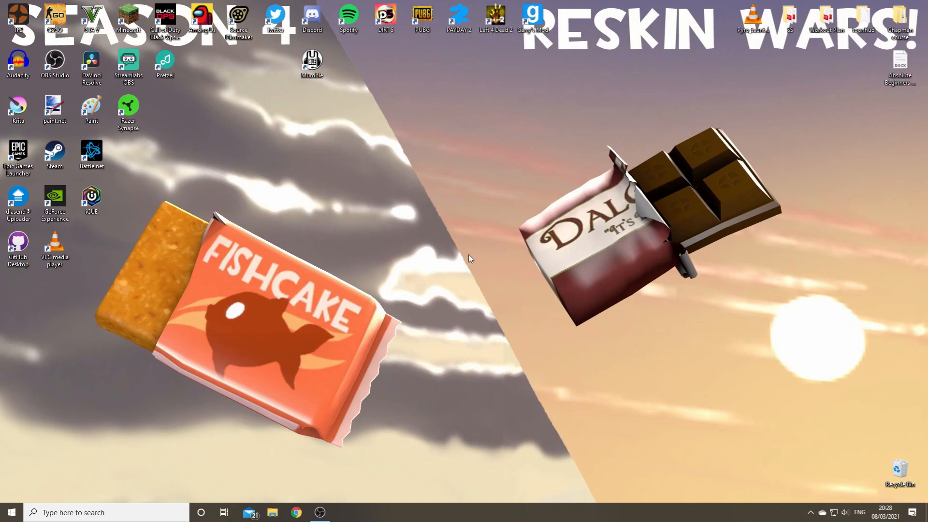
pyautogui.moveTo(350, 196)
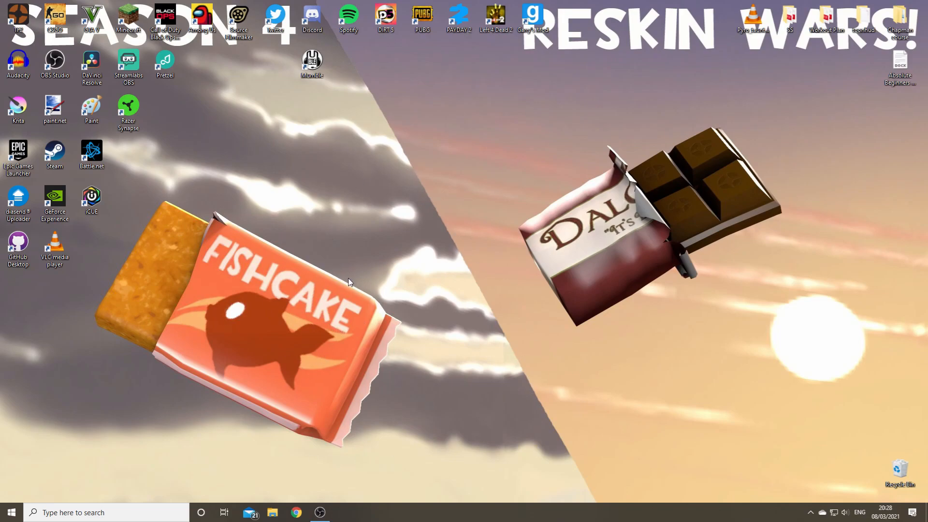
pyautogui.moveTo(339, 217)
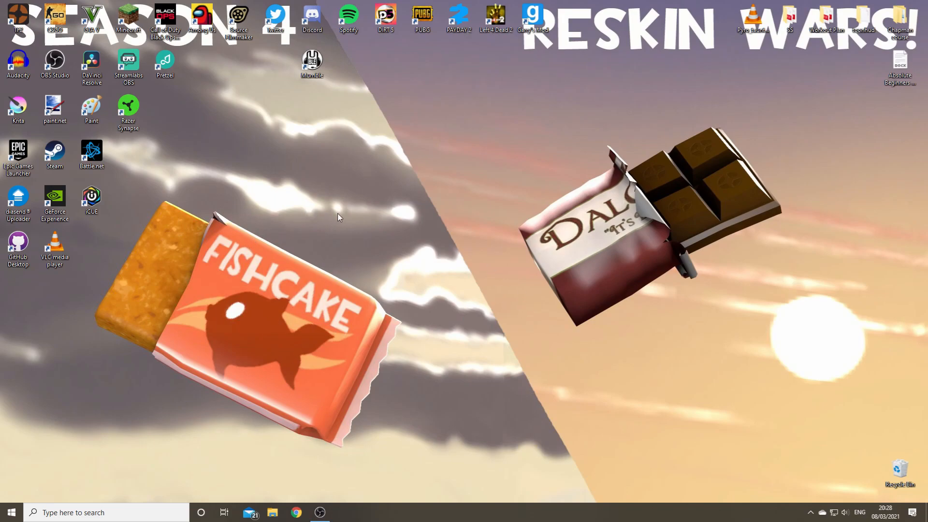
pyautogui.moveTo(347, 308)
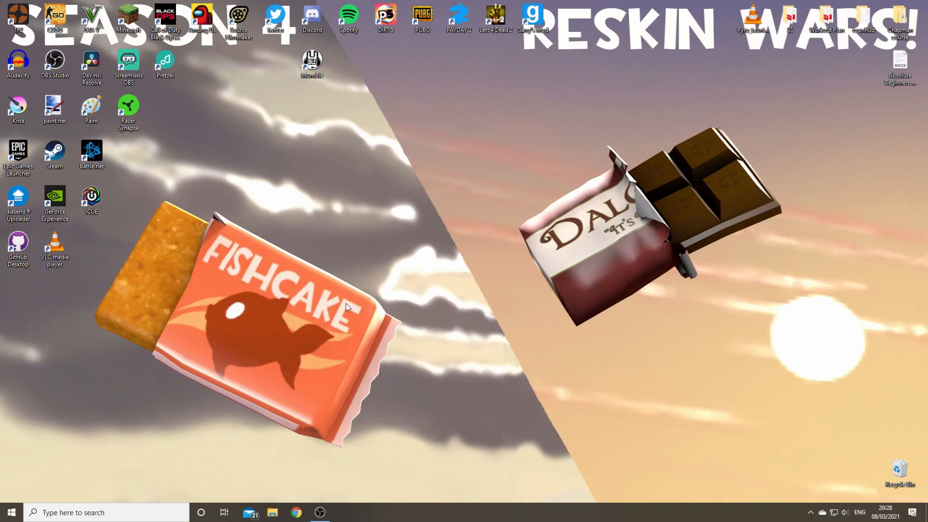
pyautogui.moveTo(312, 389)
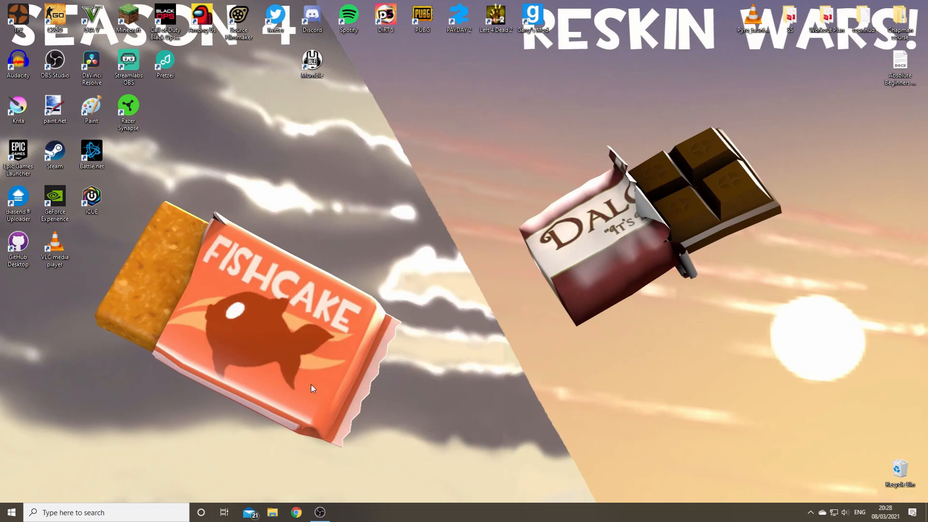
# Bring up File Explorer at This PC and enter the Local Disk (C:) drive
pyautogui.click(271, 513)
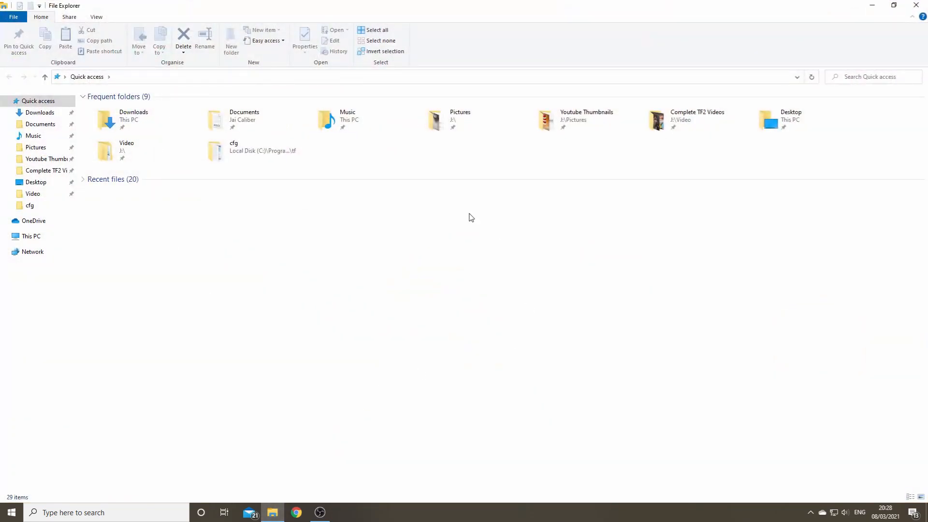
pyautogui.click(248, 151)
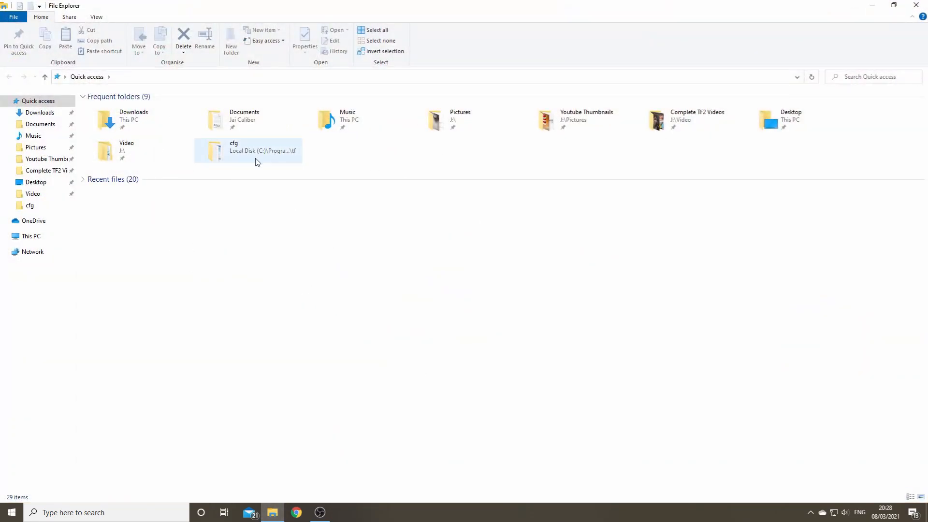
pyautogui.moveTo(30, 235)
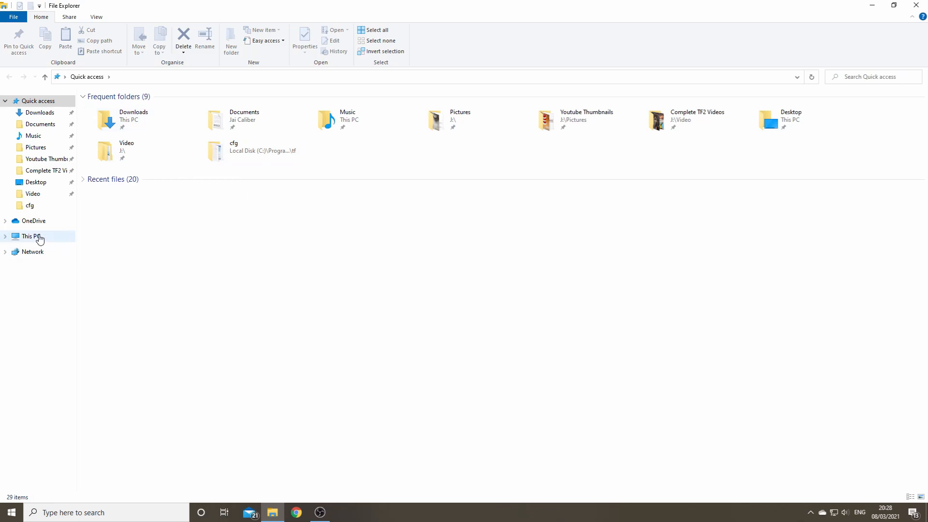
pyautogui.click(30, 236)
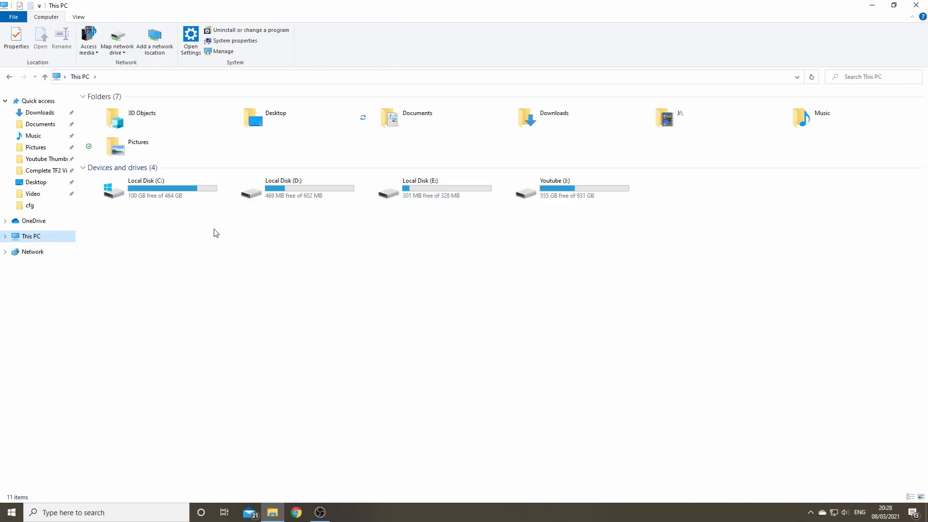
pyautogui.click(429, 189)
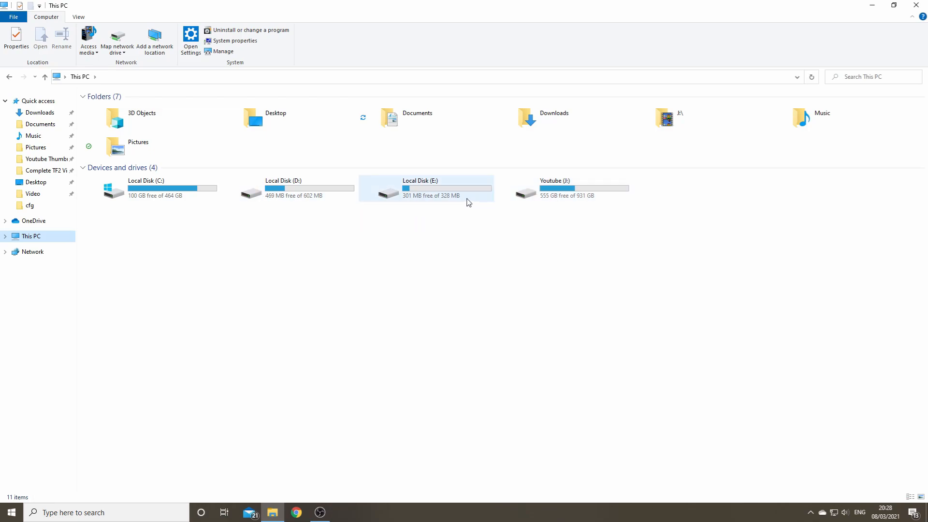
pyautogui.click(145, 189)
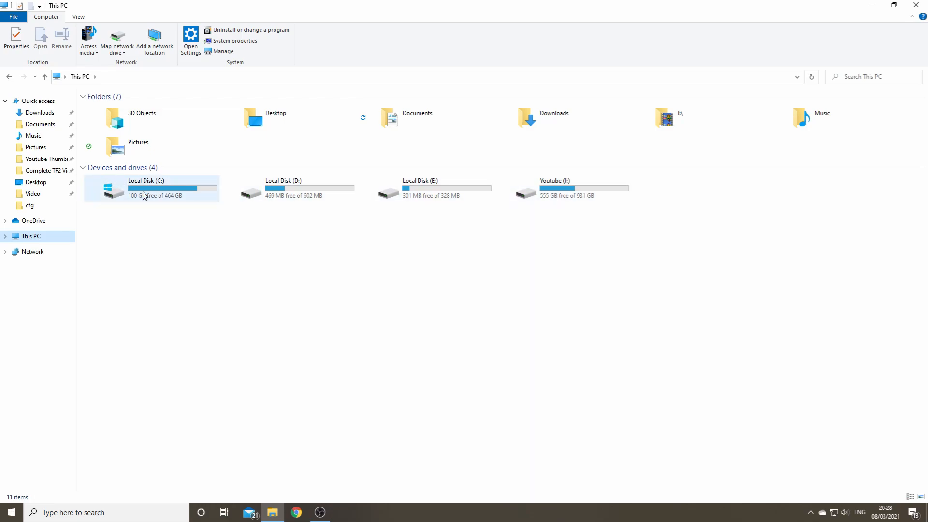
pyautogui.doubleClick(146, 188)
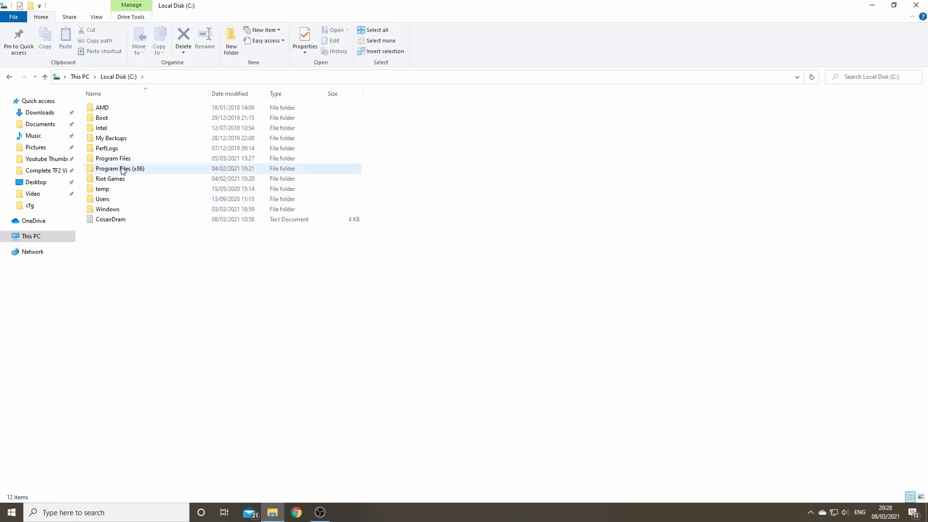
pyautogui.moveTo(125, 170)
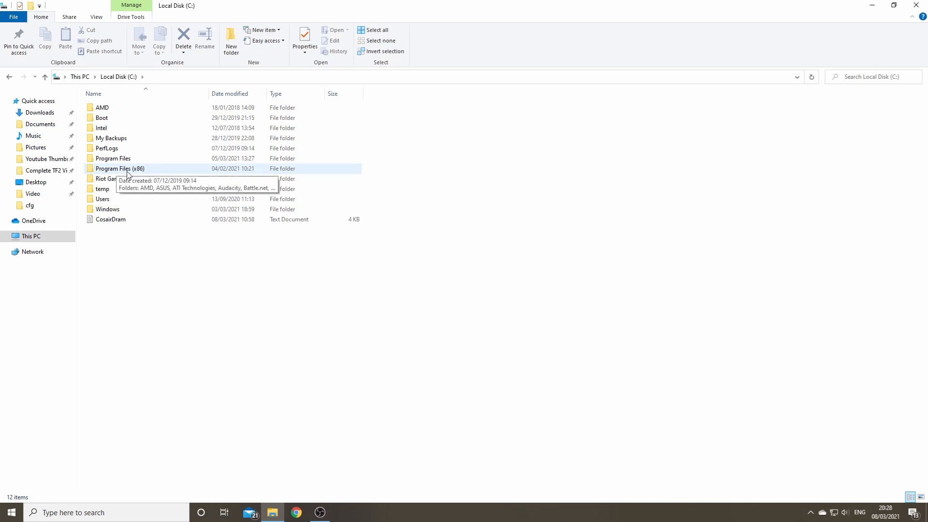
pyautogui.moveTo(150, 177)
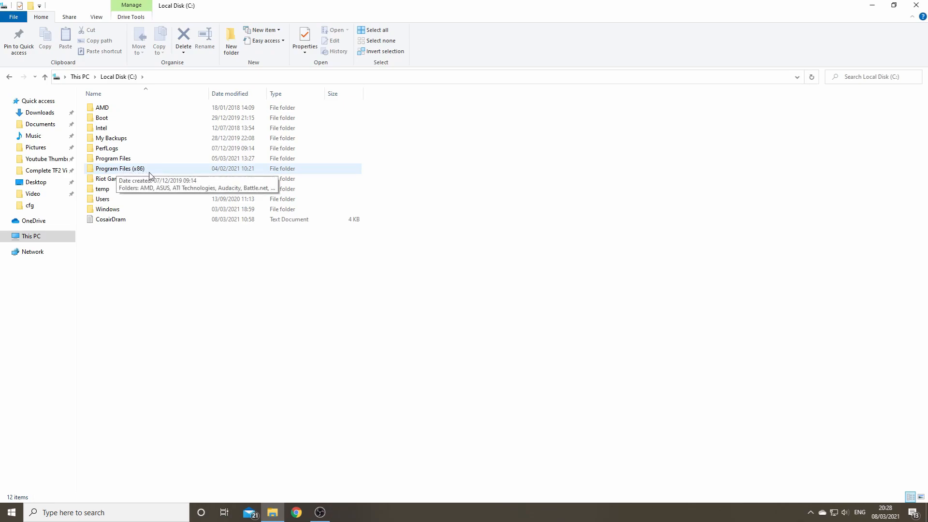
# Navigate Program Files (x86) > Steam > steamapps > common > Team Fortress 2
pyautogui.doubleClick(119, 168)
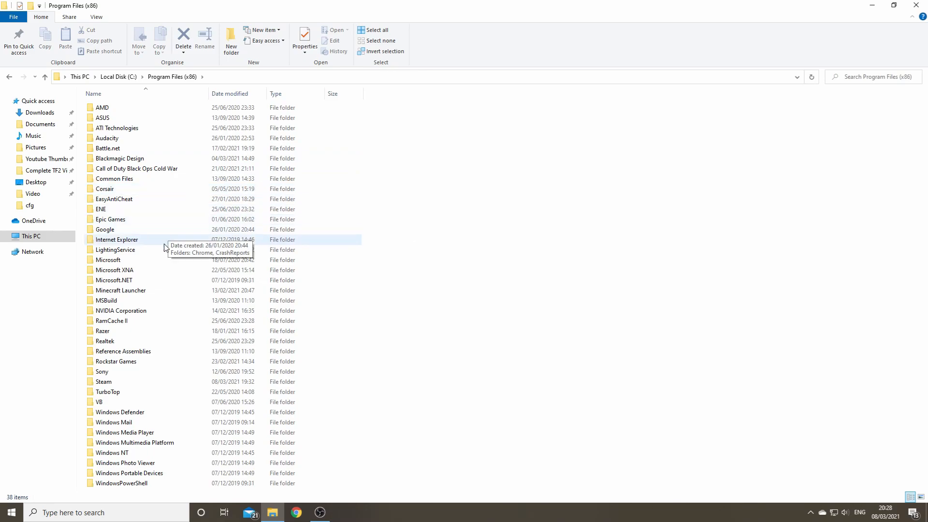
pyautogui.doubleClick(102, 382)
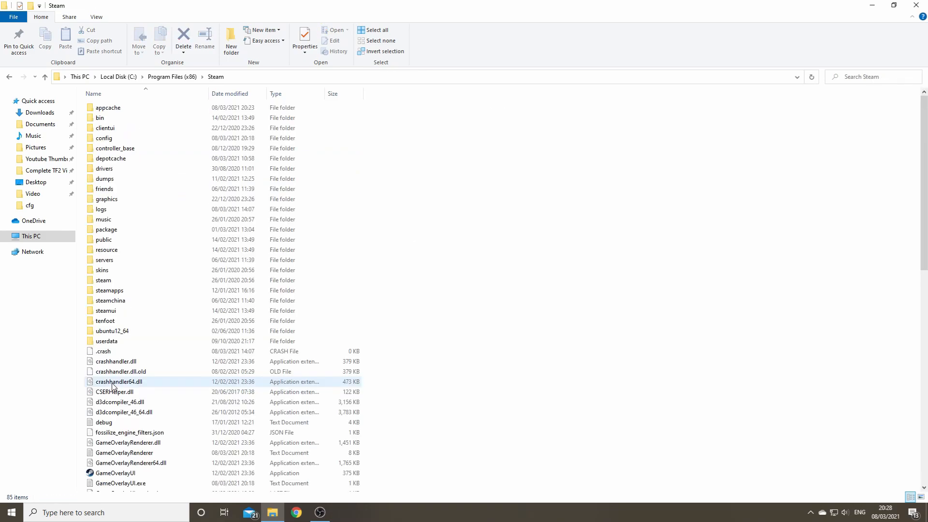
pyautogui.doubleClick(103, 281)
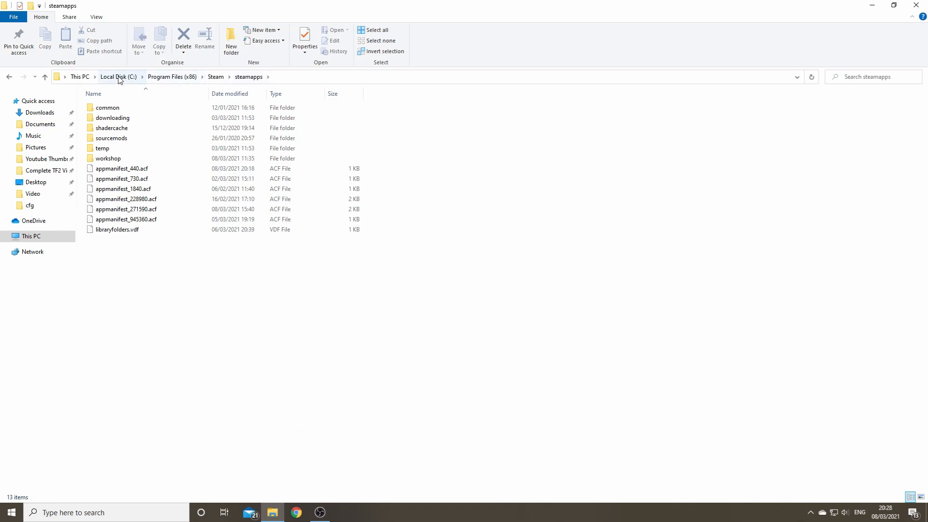
pyautogui.click(107, 108)
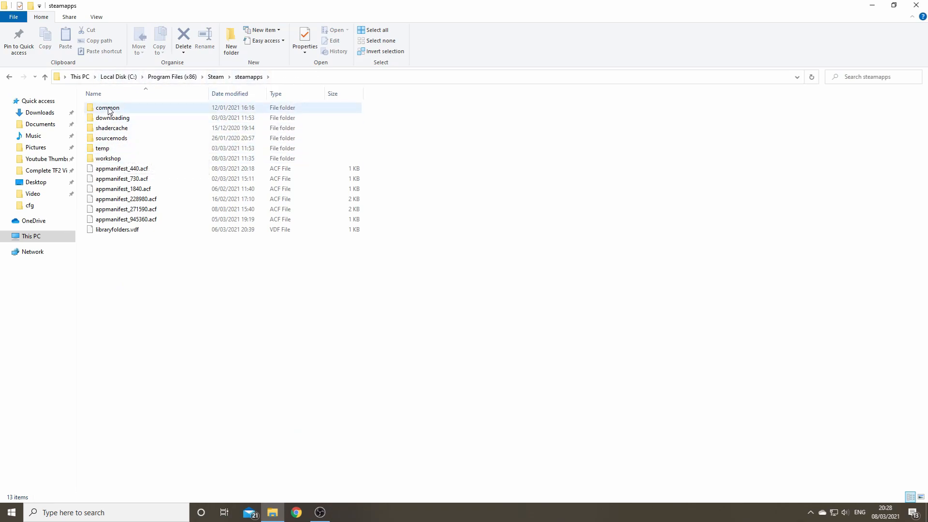
pyautogui.doubleClick(107, 107)
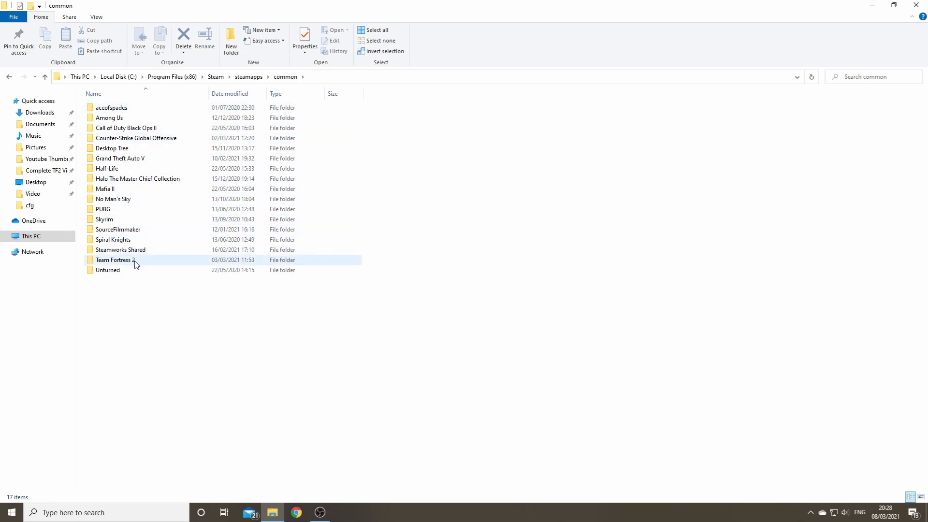
pyautogui.doubleClick(116, 260)
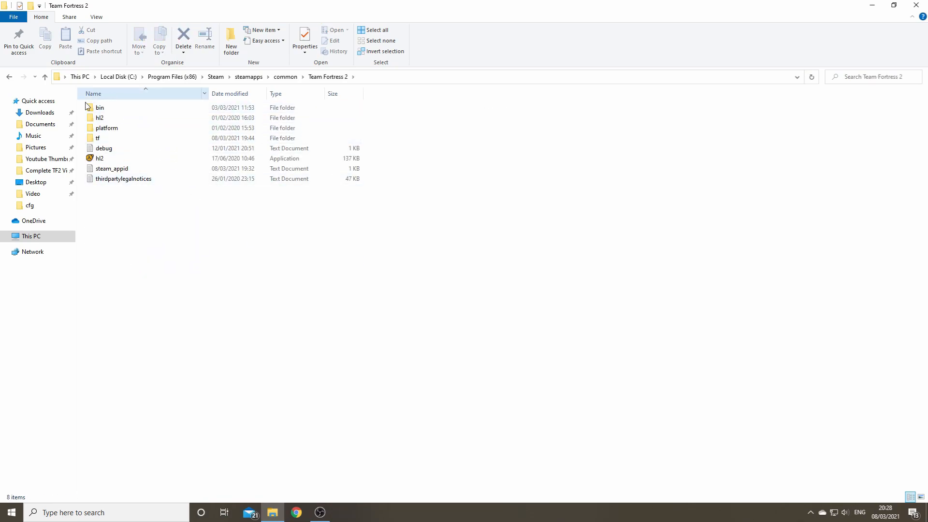
pyautogui.doubleClick(98, 138)
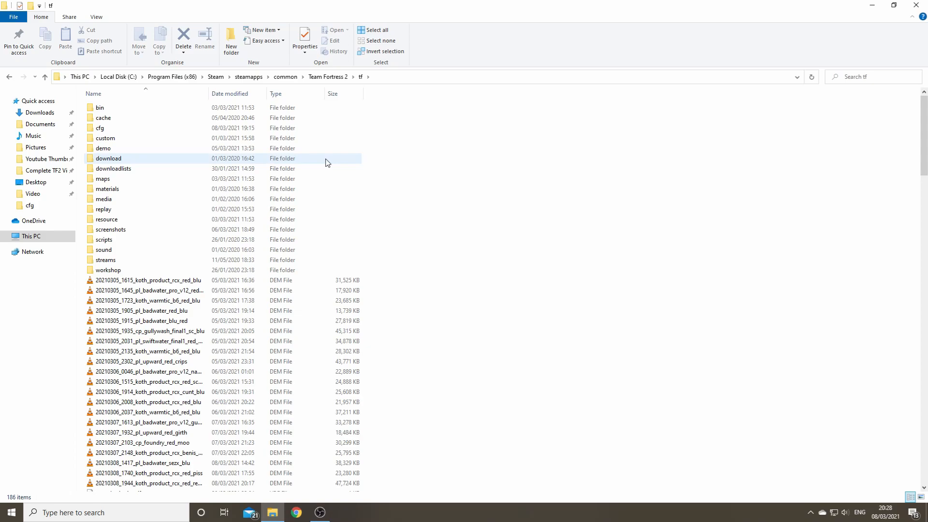
pyautogui.moveTo(161, 118)
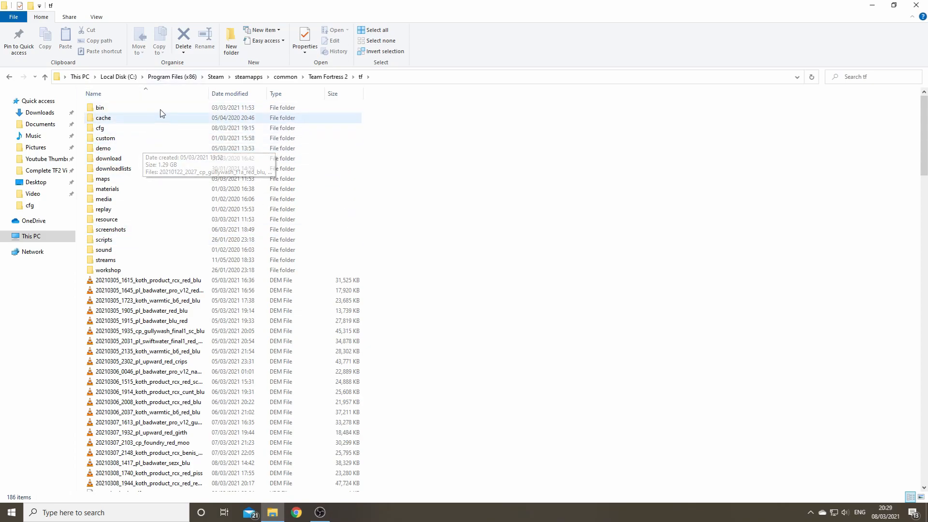
pyautogui.moveTo(117, 127)
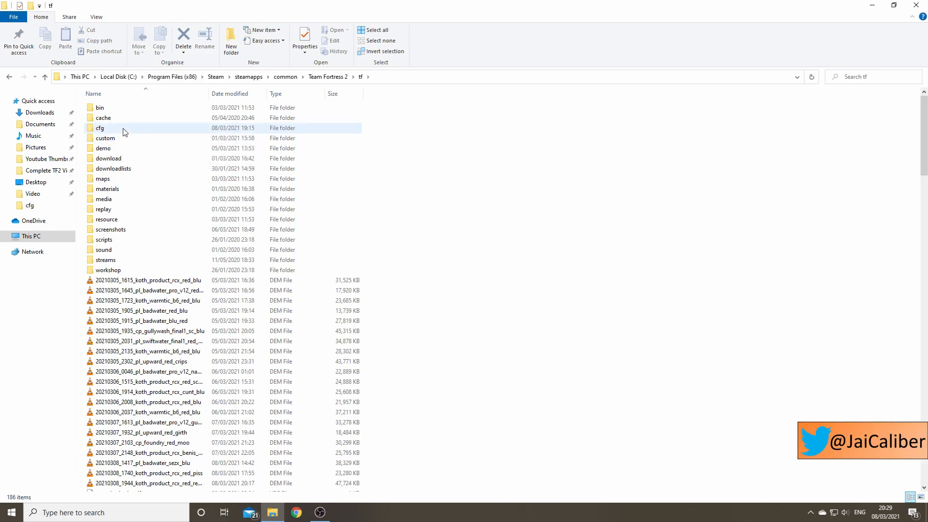
pyautogui.moveTo(123, 132)
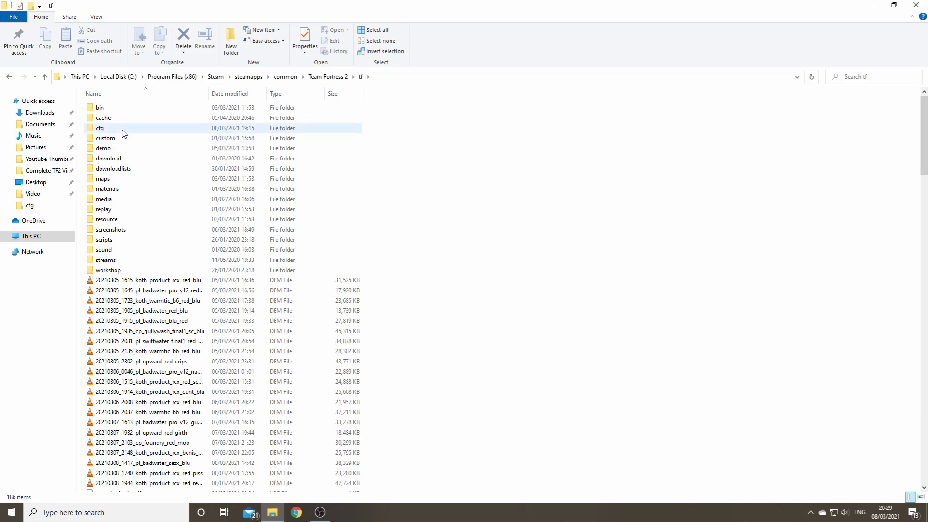
pyautogui.moveTo(132, 133)
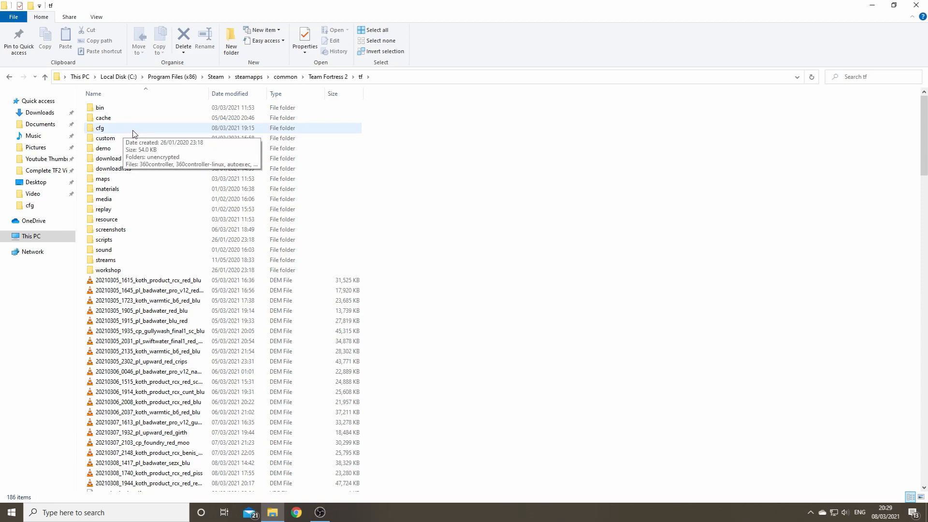
pyautogui.moveTo(404, 125)
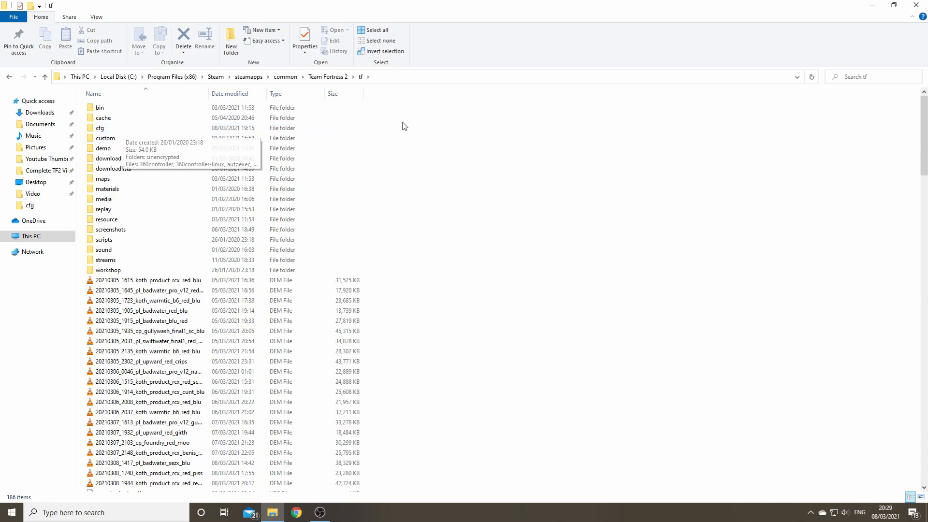
pyautogui.rightClick(404, 125)
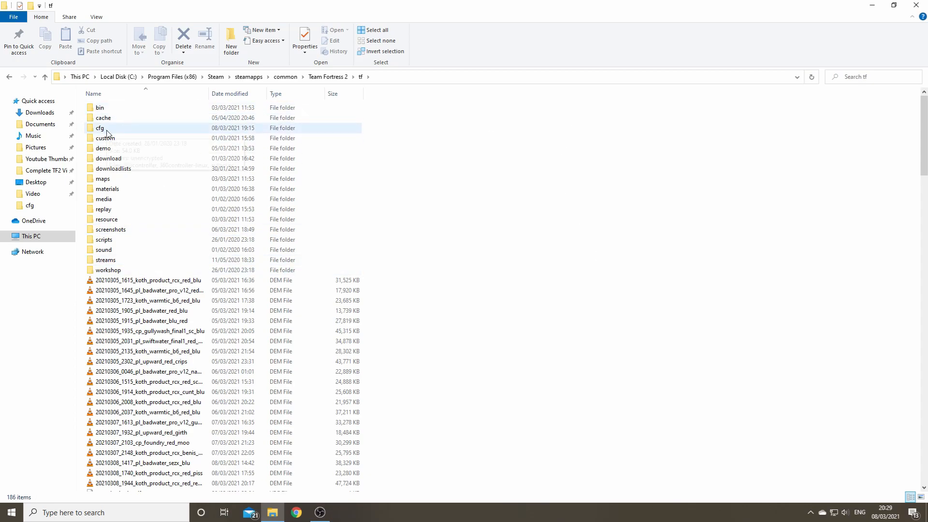
pyautogui.moveTo(109, 131)
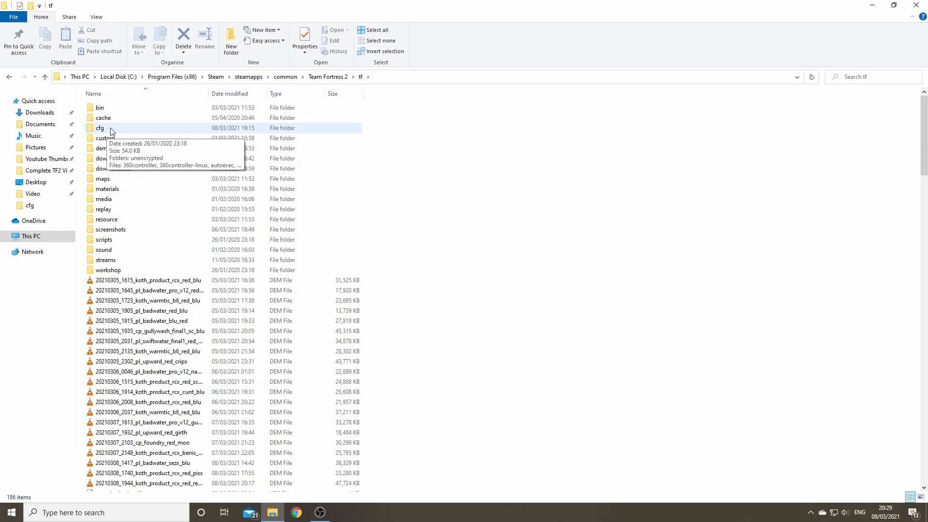
# Enter the cfg folder inside tf and look over its config files
pyautogui.doubleClick(104, 127)
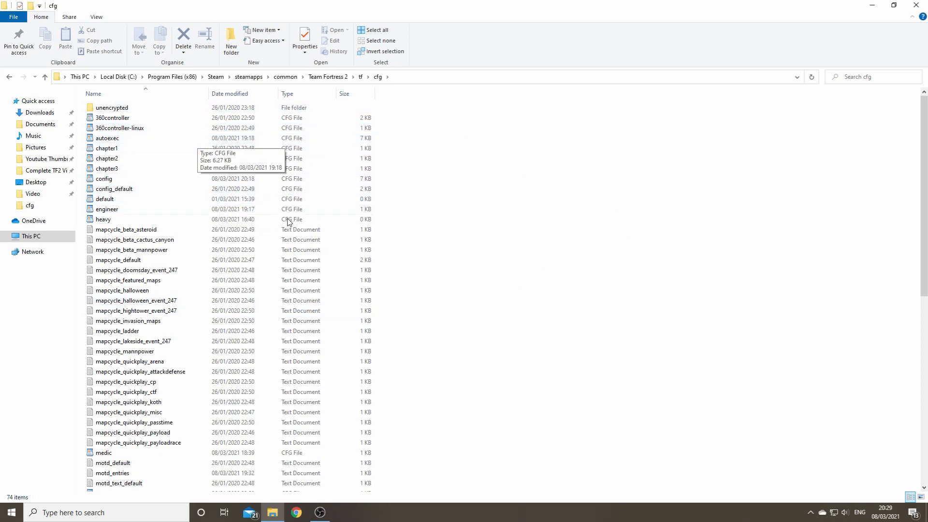
pyautogui.moveTo(395, 336)
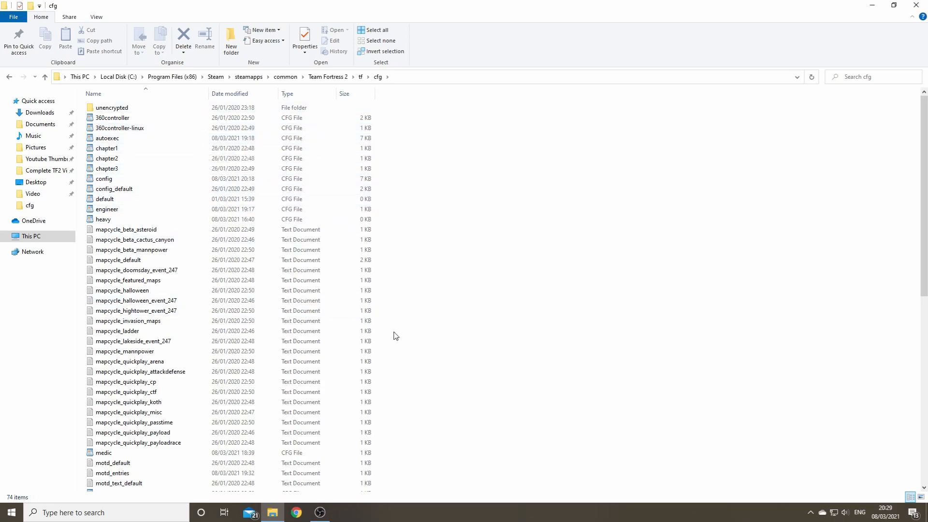
pyautogui.click(107, 158)
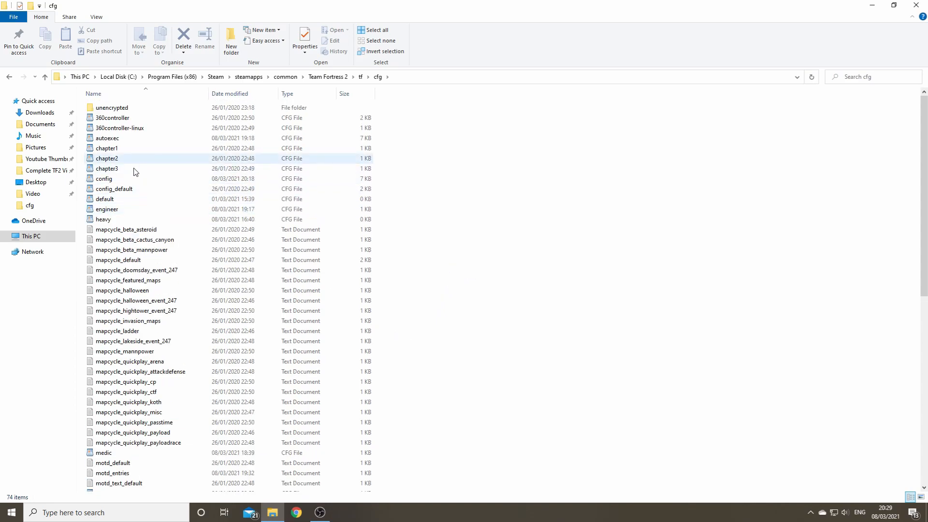
pyautogui.moveTo(114, 189)
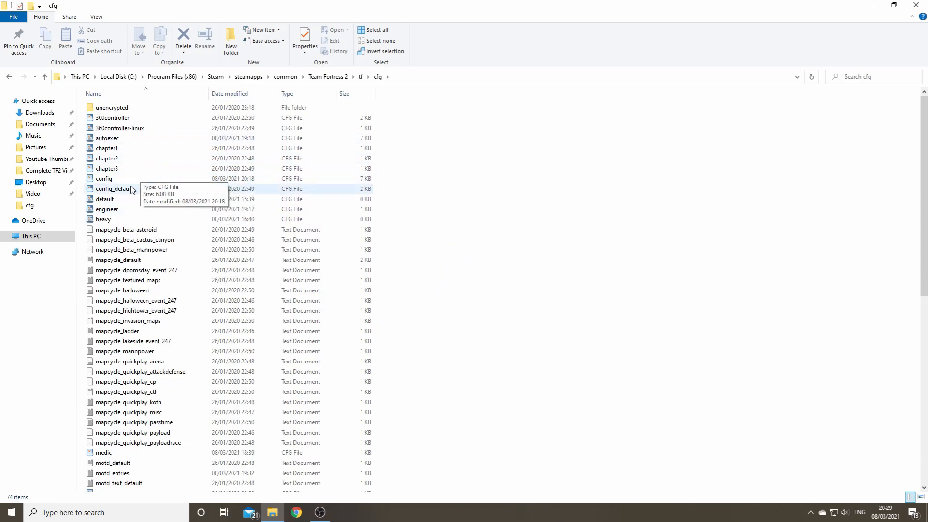
pyautogui.click(107, 157)
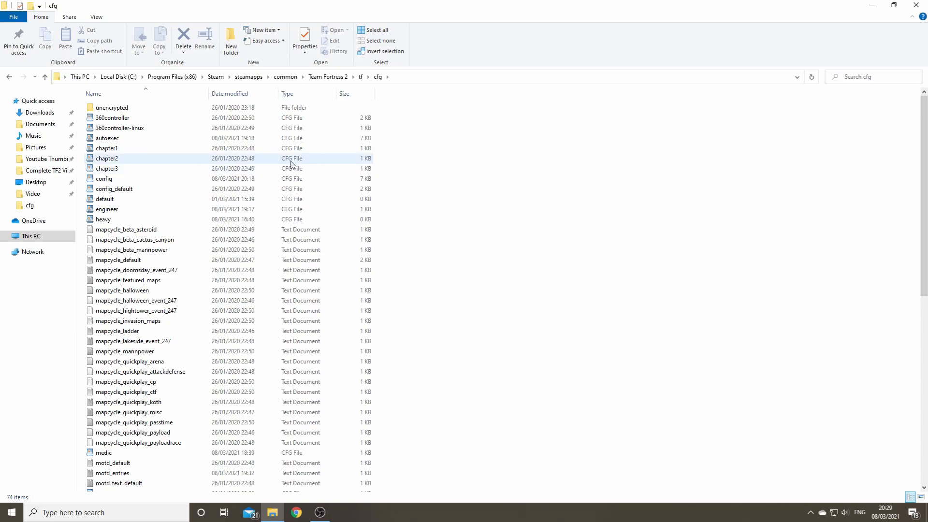
pyautogui.moveTo(374, 172)
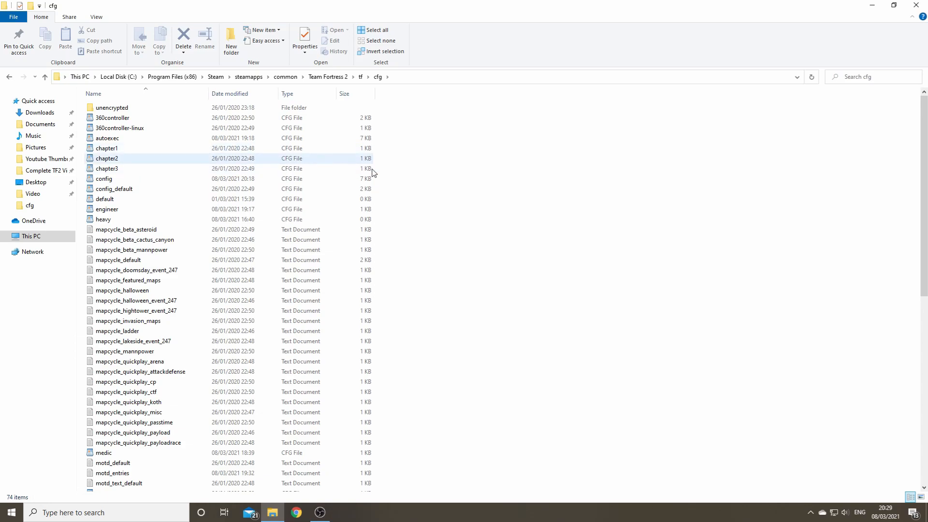
# Create a new text document in cfg, edit it in Notepad and start Save As
pyautogui.scroll(-3)
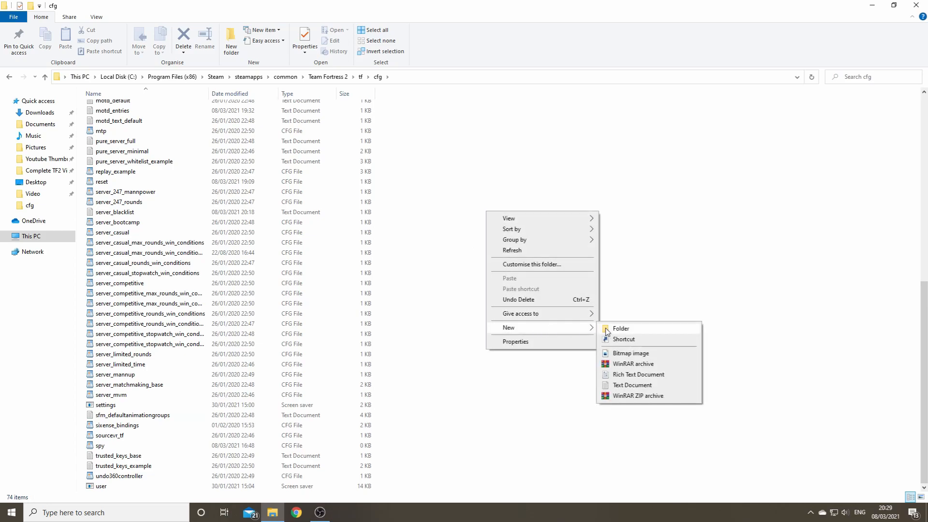
pyautogui.click(631, 385)
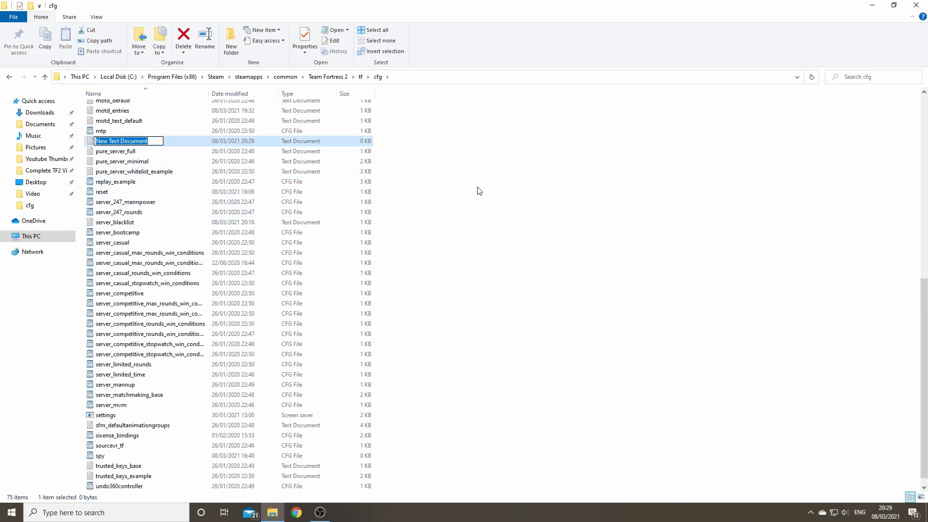
pyautogui.doubleClick(122, 141)
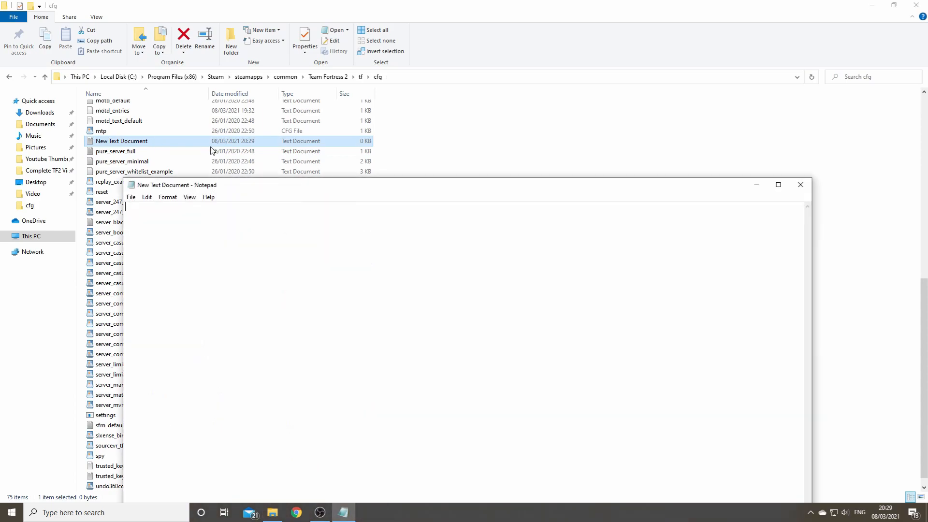
pyautogui.moveTo(130, 196)
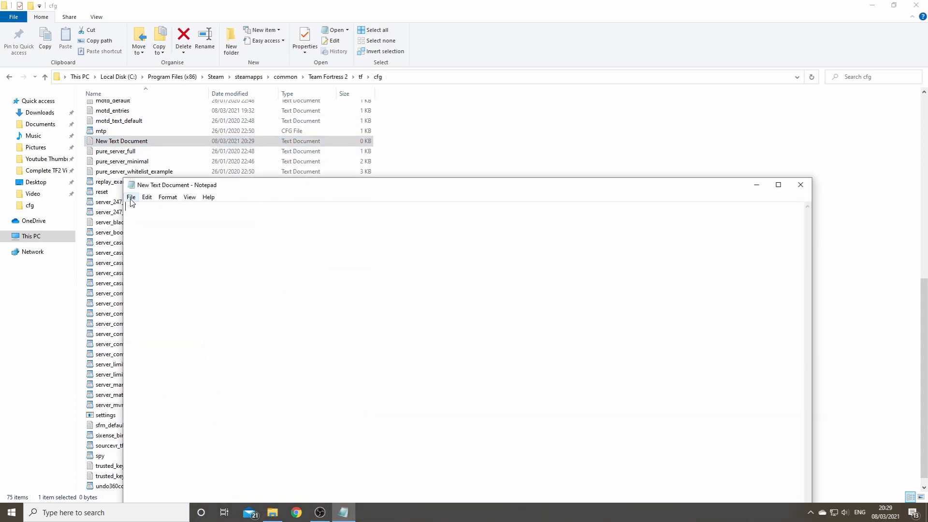
pyautogui.click(130, 198)
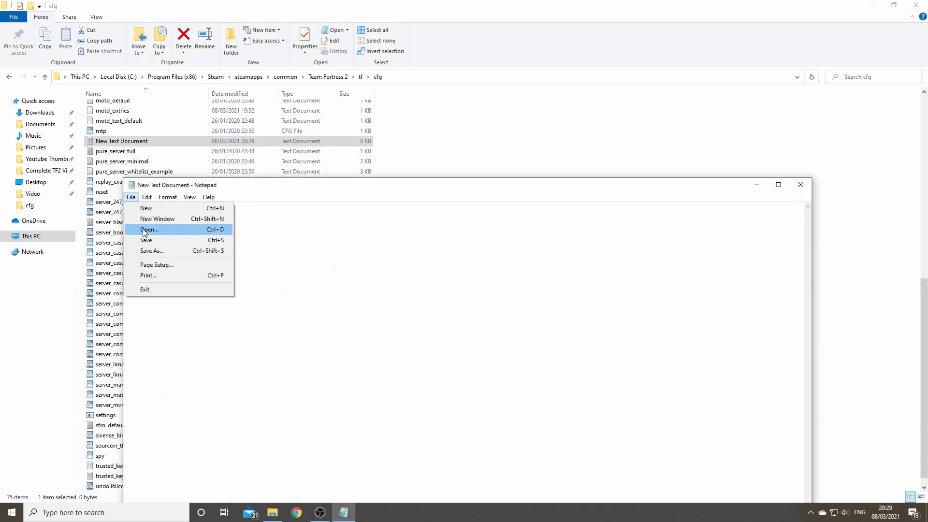
pyautogui.click(152, 250)
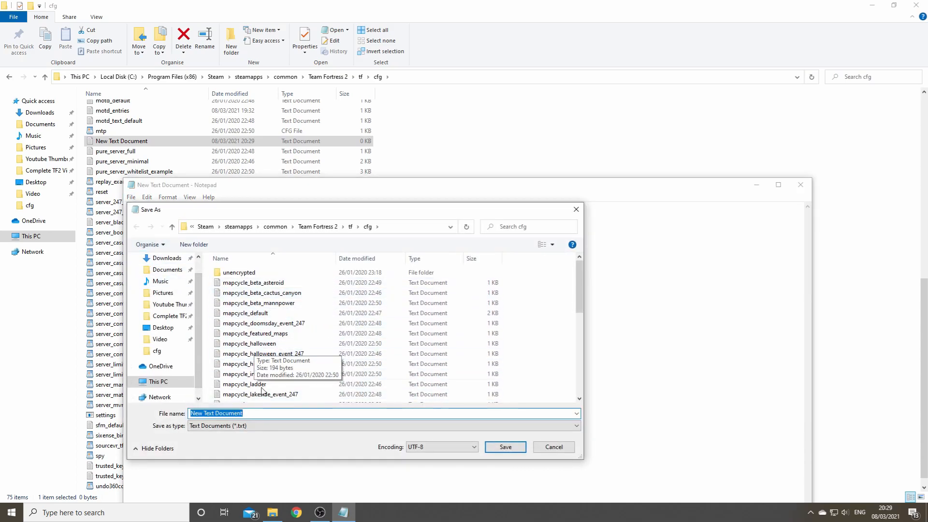
pyautogui.moveTo(510, 367)
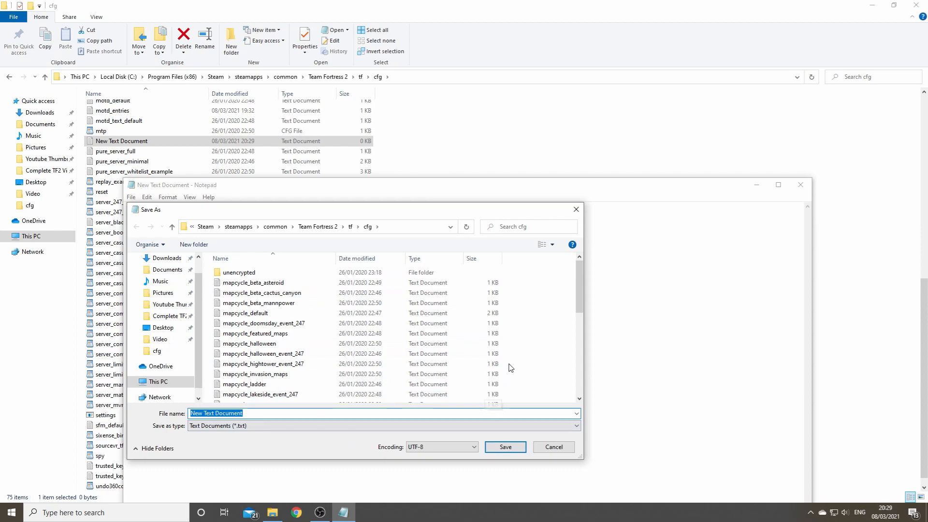
# Save the blank document as sniper.cfg with type All Files, then close Notepad
pyautogui.write('sniper')
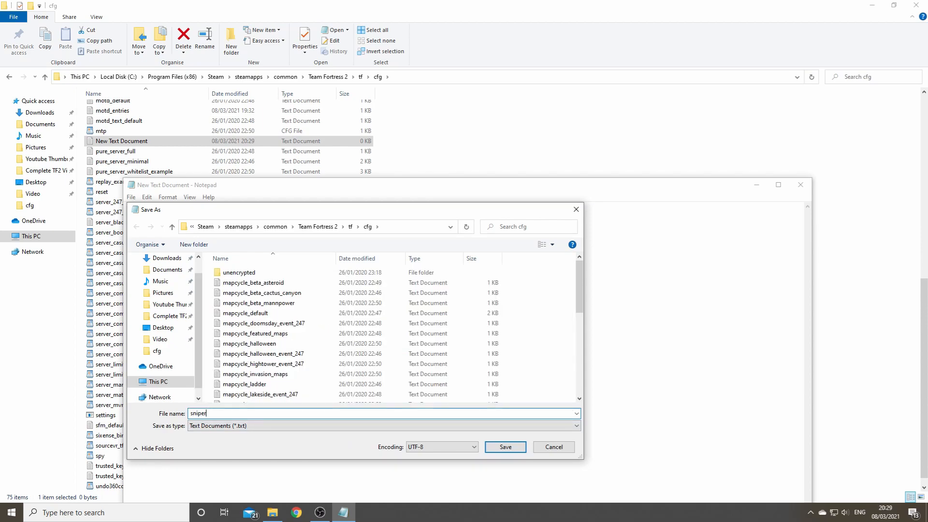
pyautogui.write('.cfg')
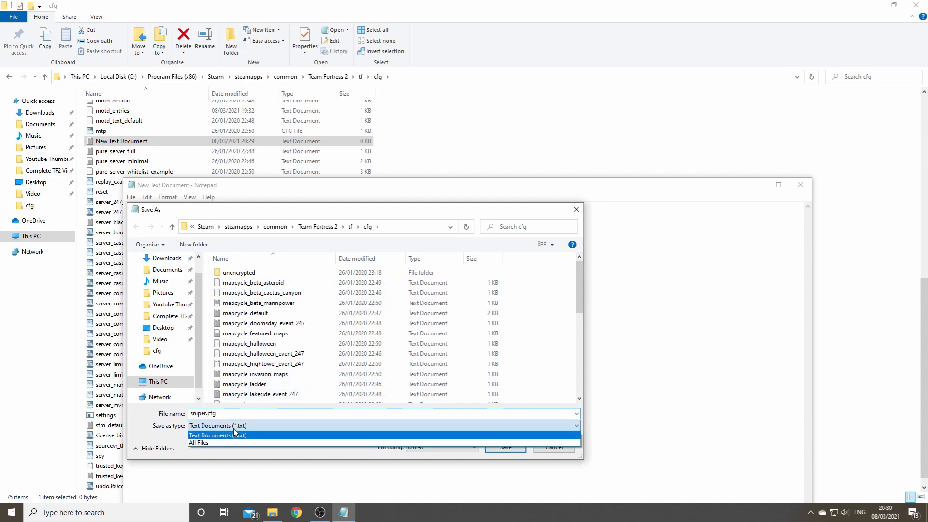
pyautogui.click(199, 443)
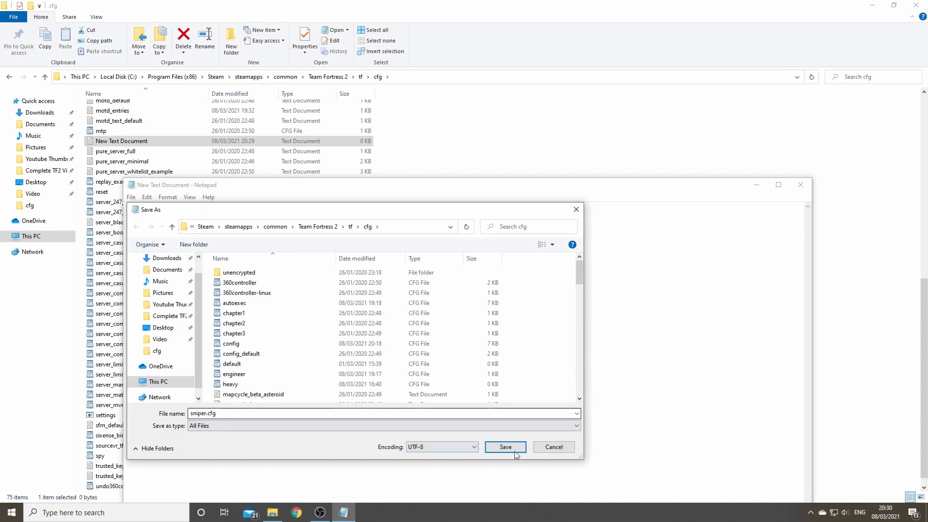
pyautogui.click(505, 447)
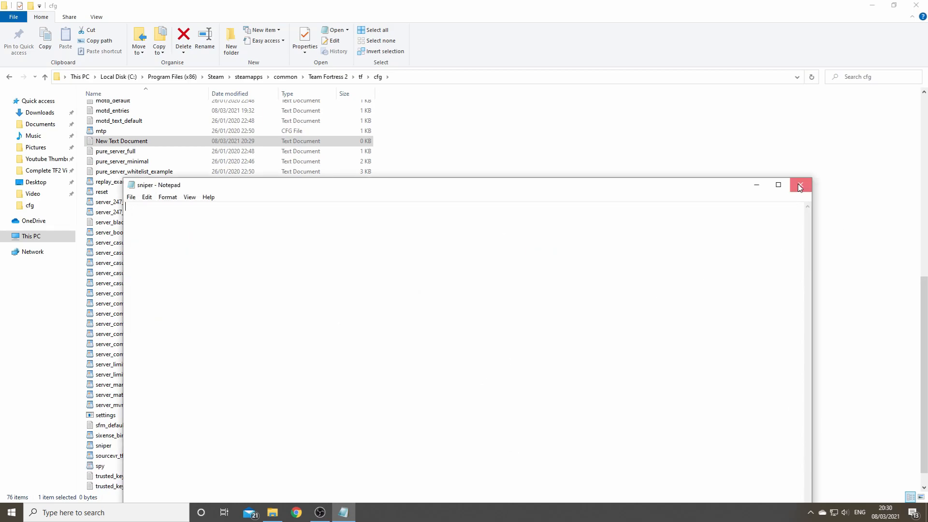
pyautogui.click(799, 185)
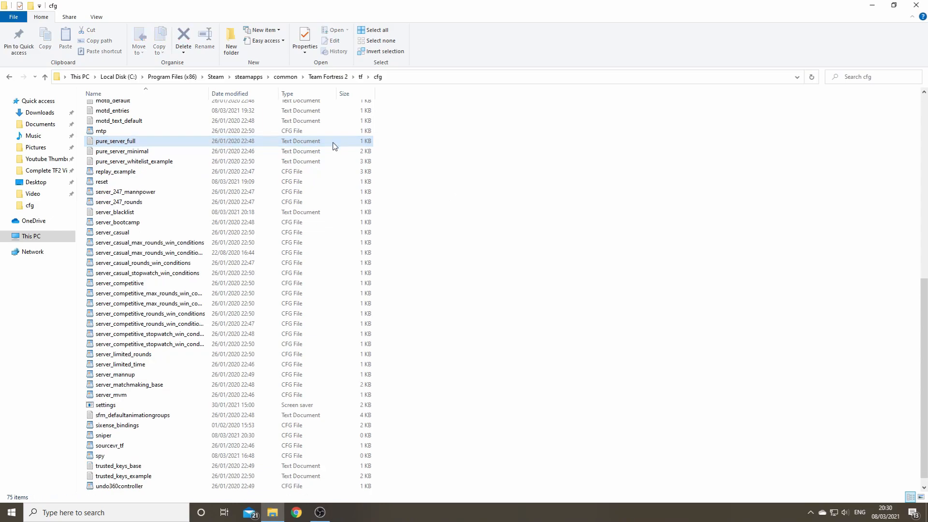
# Check the new sniper config file in the cfg folder listing
pyautogui.scroll(-3)
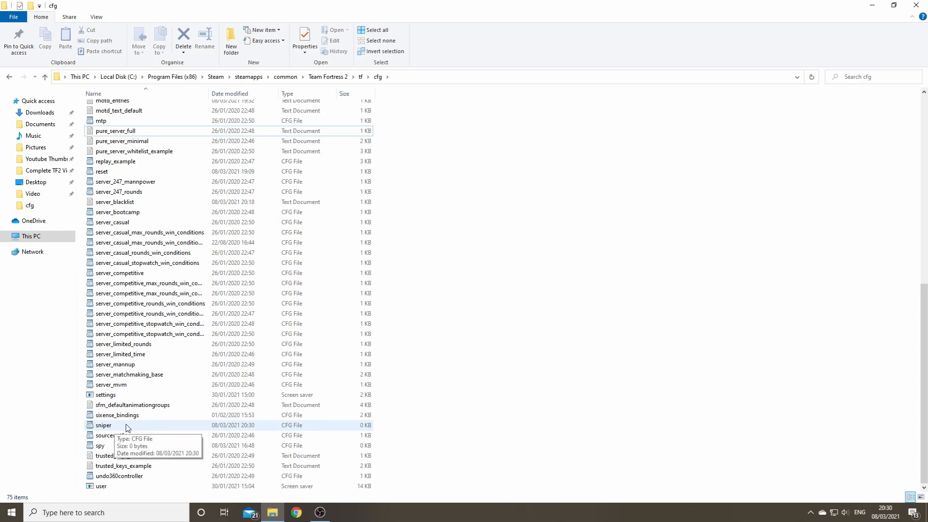
pyautogui.moveTo(141, 431)
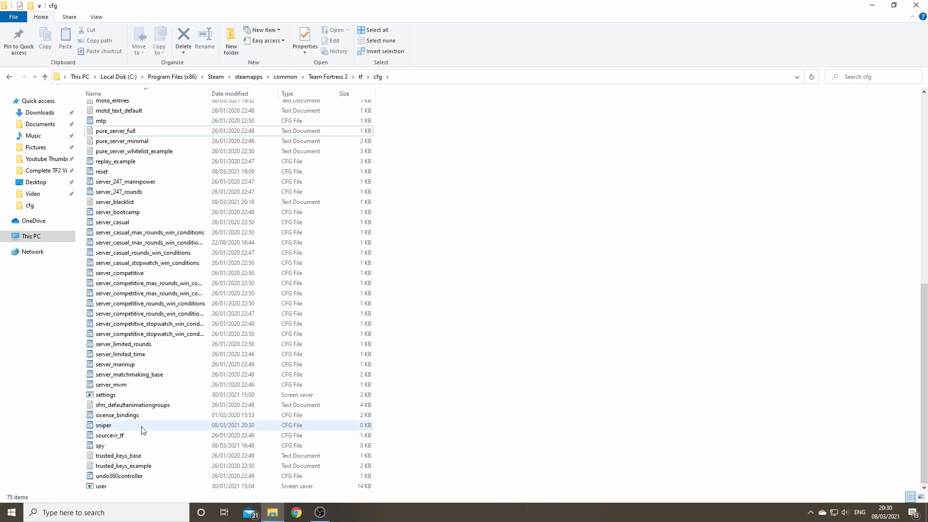
pyautogui.moveTo(142, 429)
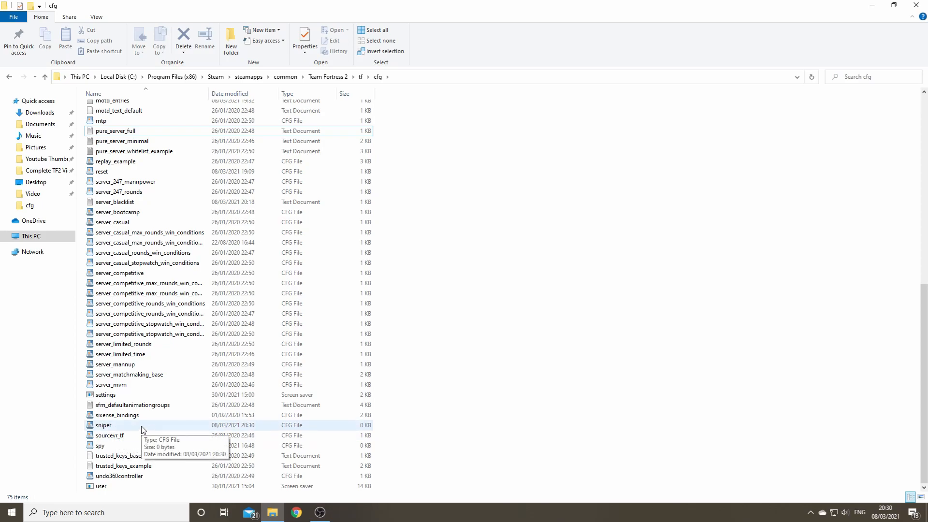
pyautogui.doubleClick(103, 425)
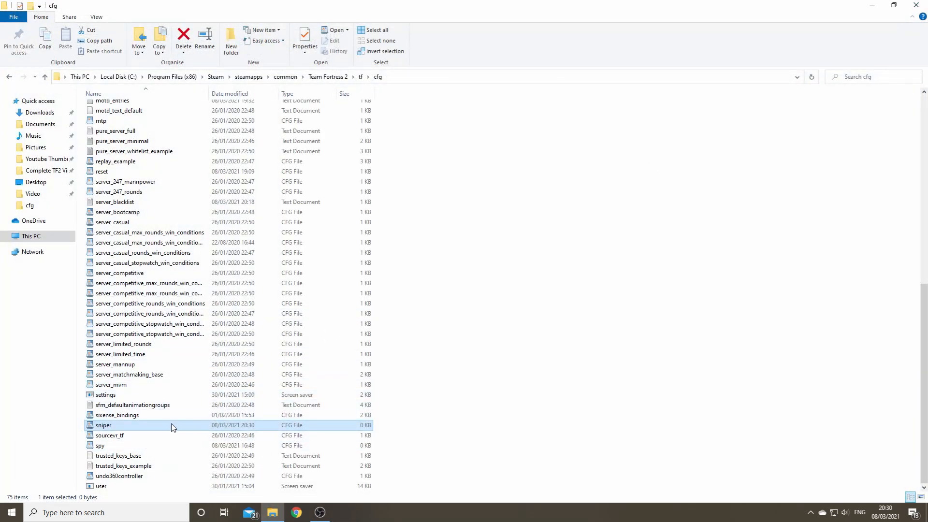
pyautogui.scroll(3)
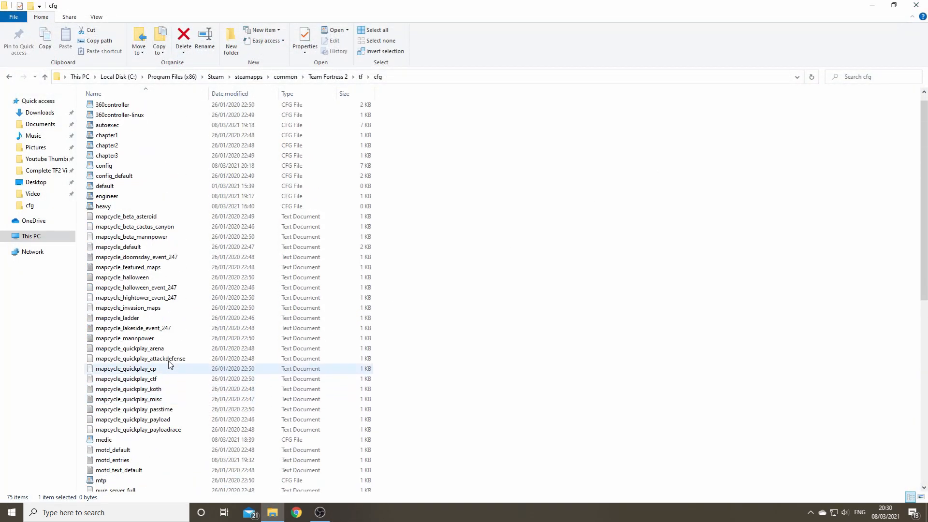
pyautogui.scroll(3)
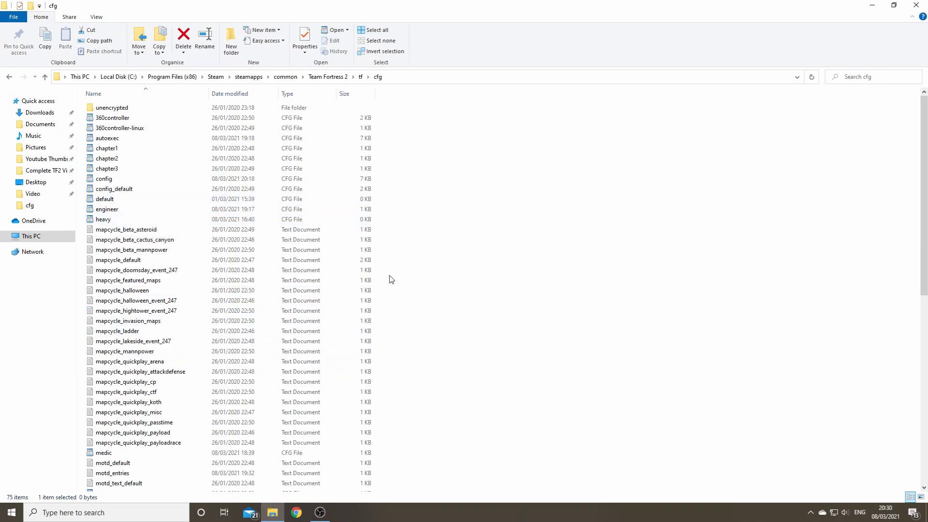
pyautogui.moveTo(522, 202)
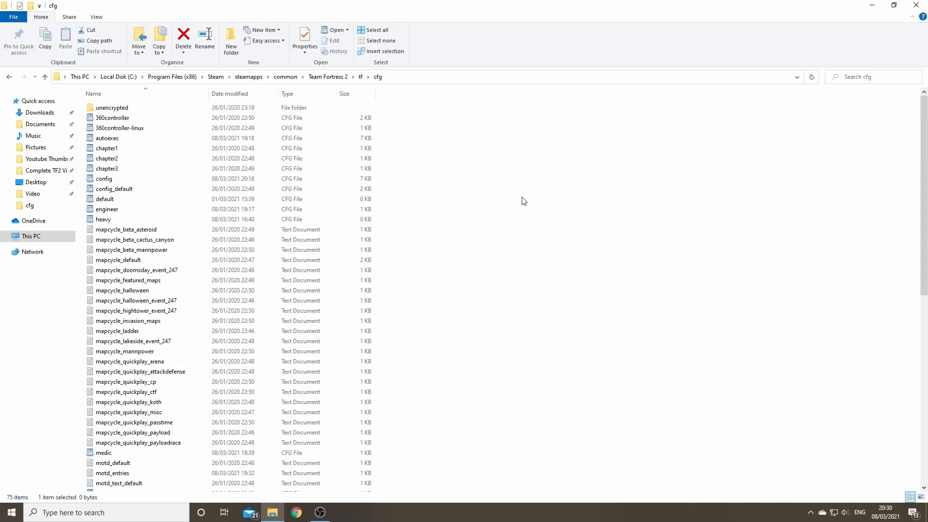
pyautogui.click(516, 193)
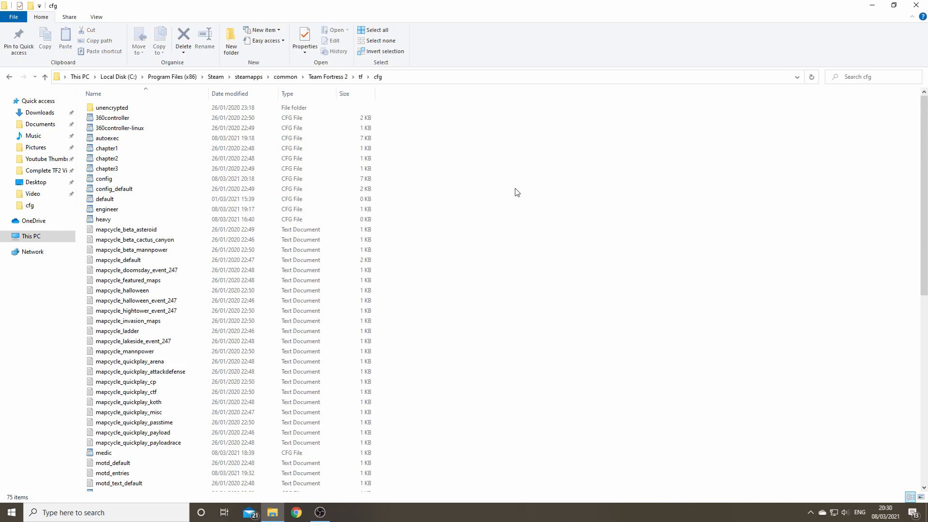
pyautogui.moveTo(467, 250)
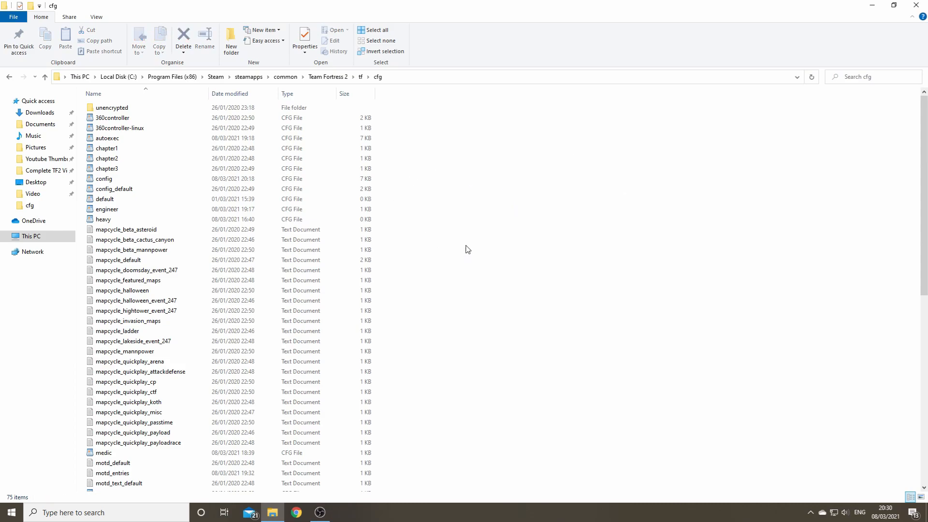
pyautogui.moveTo(463, 272)
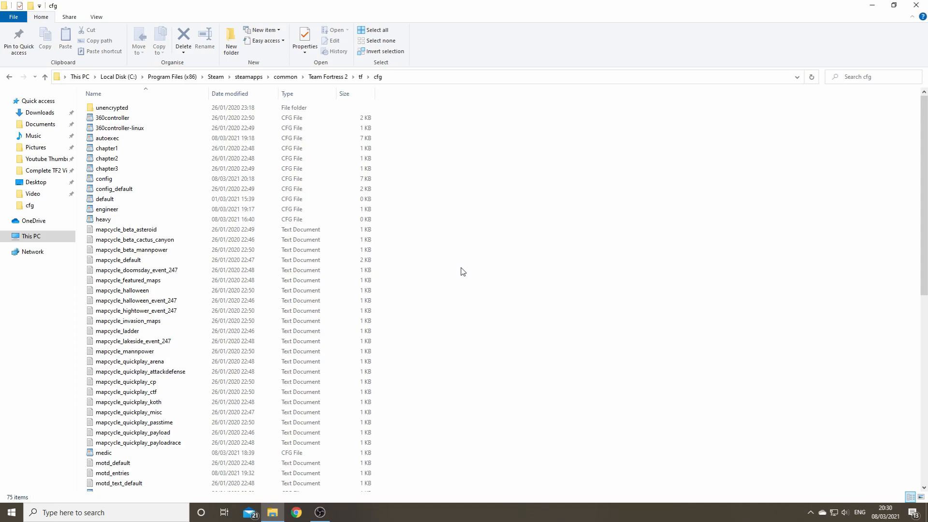
# Locate and load medic.cfg from the cfg folder into WordPad
pyautogui.click(134, 239)
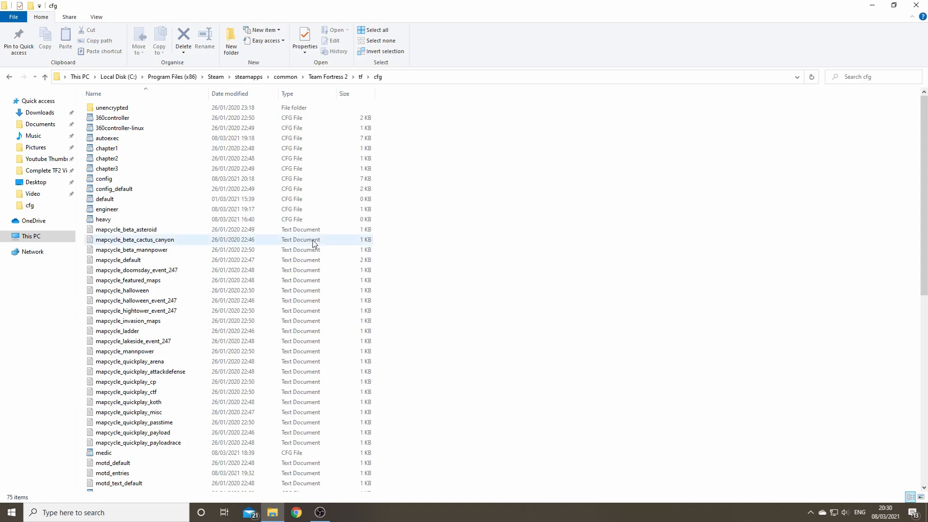
pyautogui.click(107, 209)
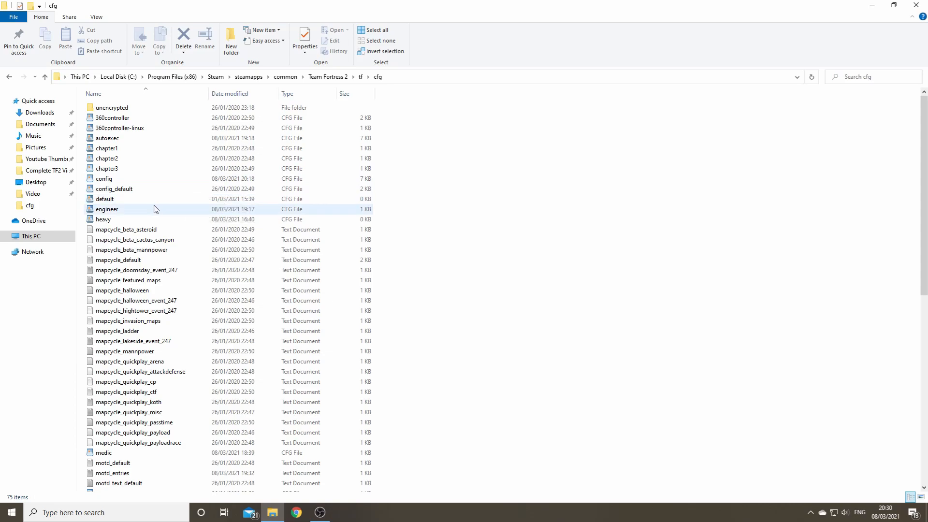
pyautogui.scroll(-3)
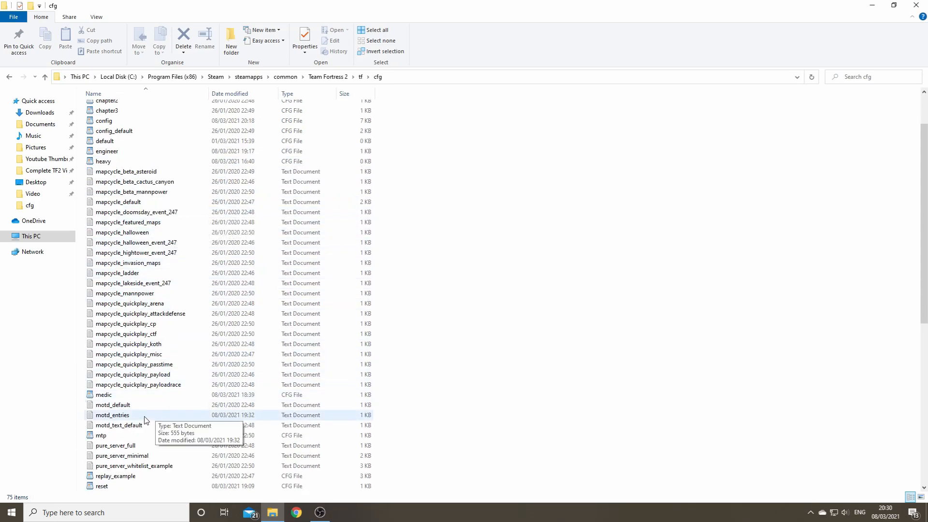
pyautogui.doubleClick(103, 395)
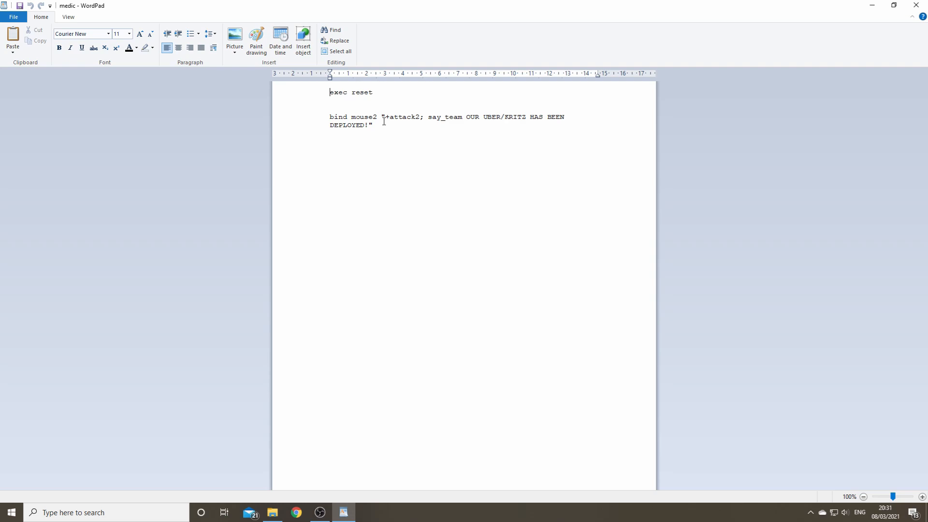
pyautogui.moveTo(415, 137)
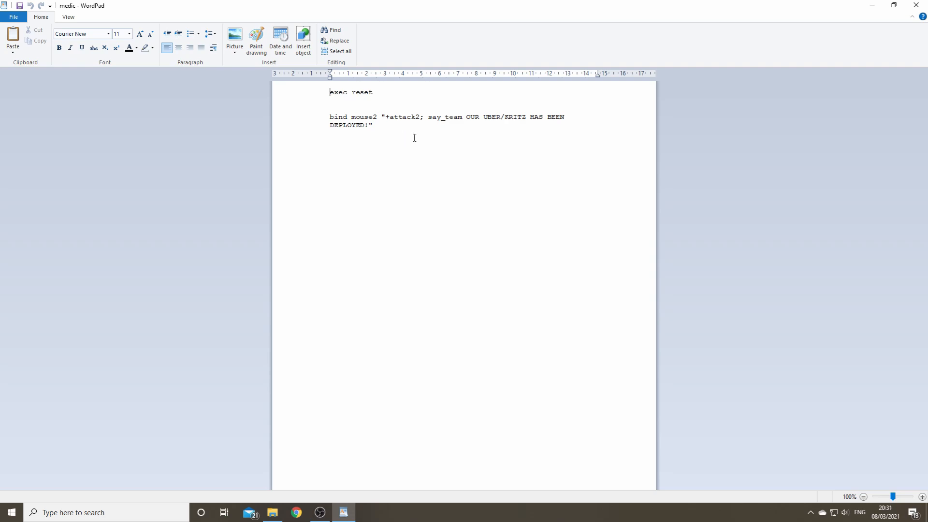
pyautogui.moveTo(504, 251)
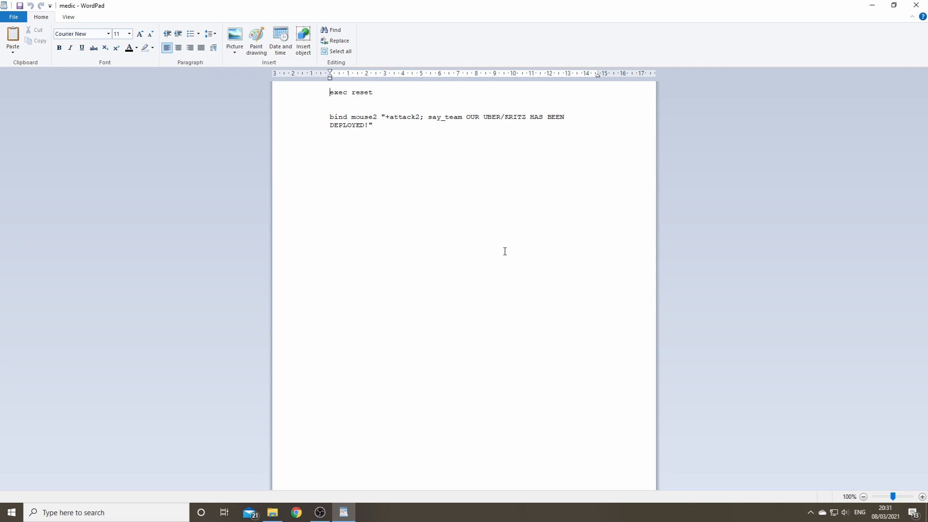
pyautogui.moveTo(324, 122)
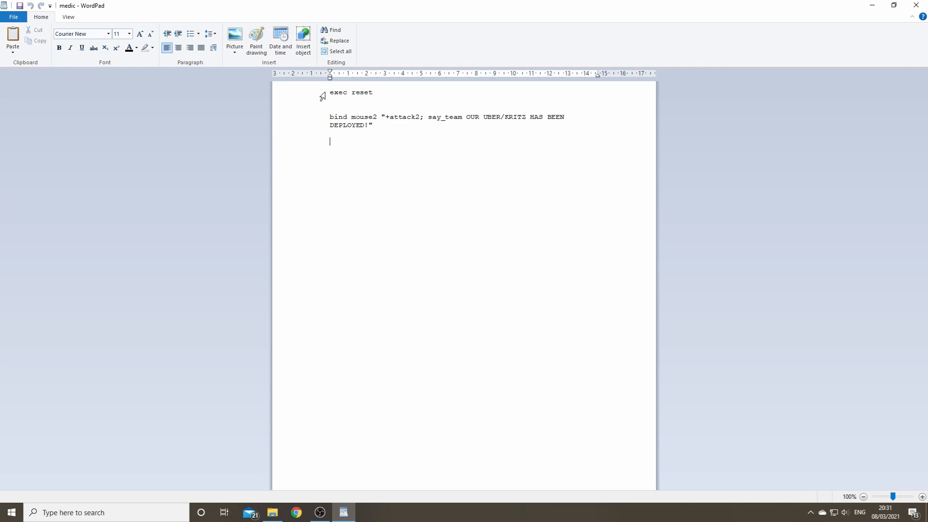
pyautogui.moveTo(383, 101)
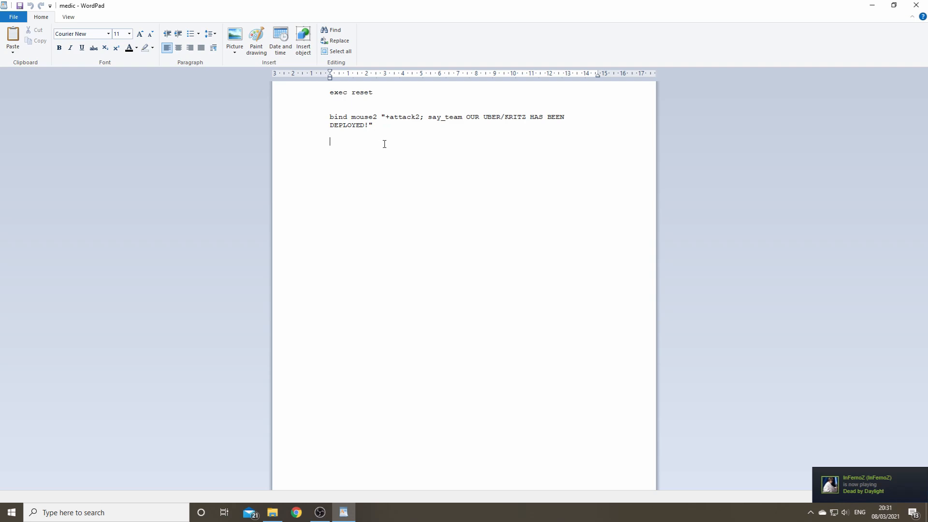
pyautogui.moveTo(457, 104)
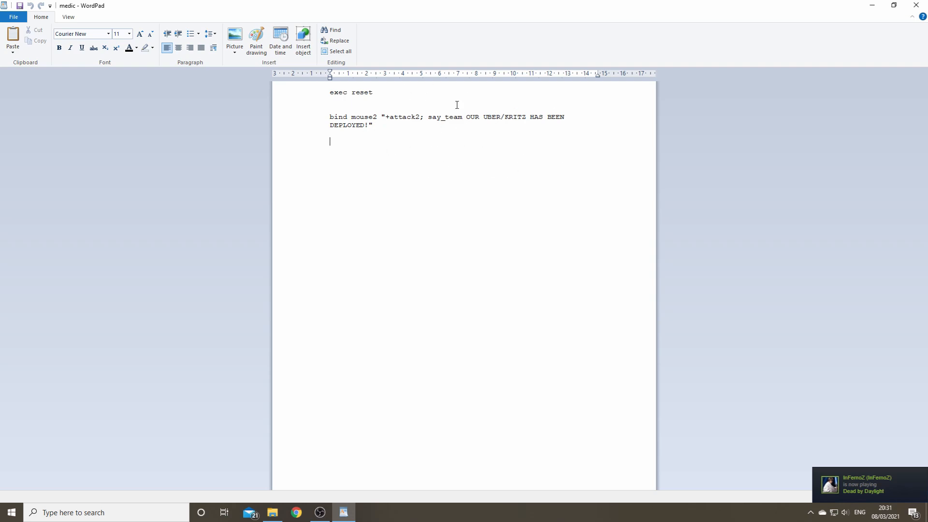
pyautogui.moveTo(394, 120)
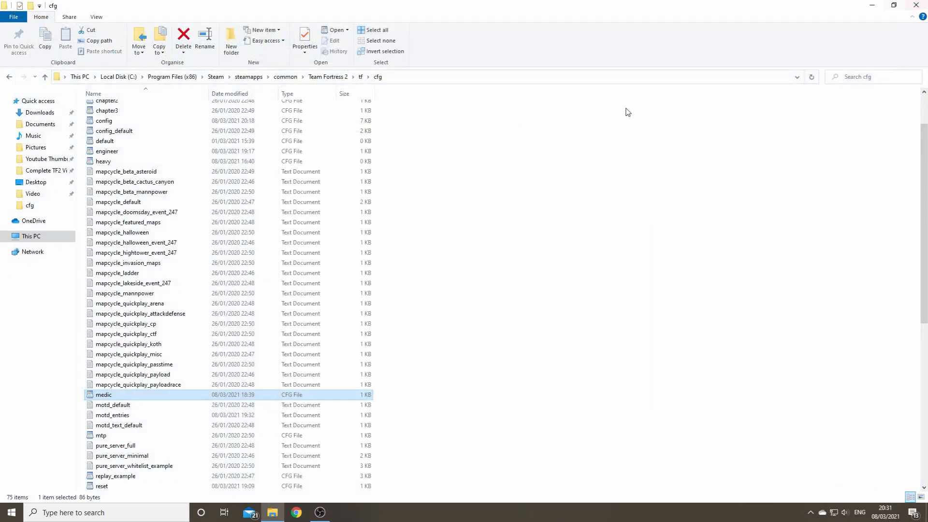
# Revisit medic.cfg, then locate and load reset.cfg into WordPad
pyautogui.doubleClick(103, 395)
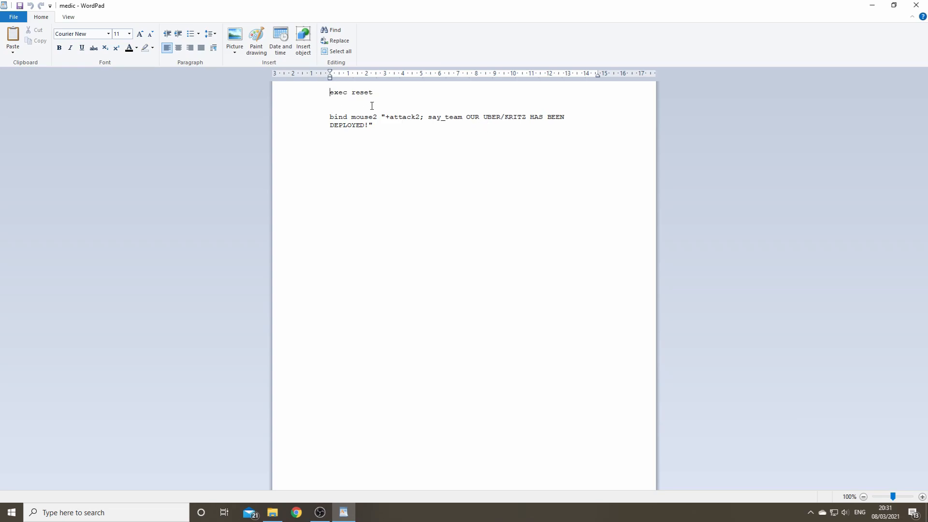
pyautogui.moveTo(69, 5)
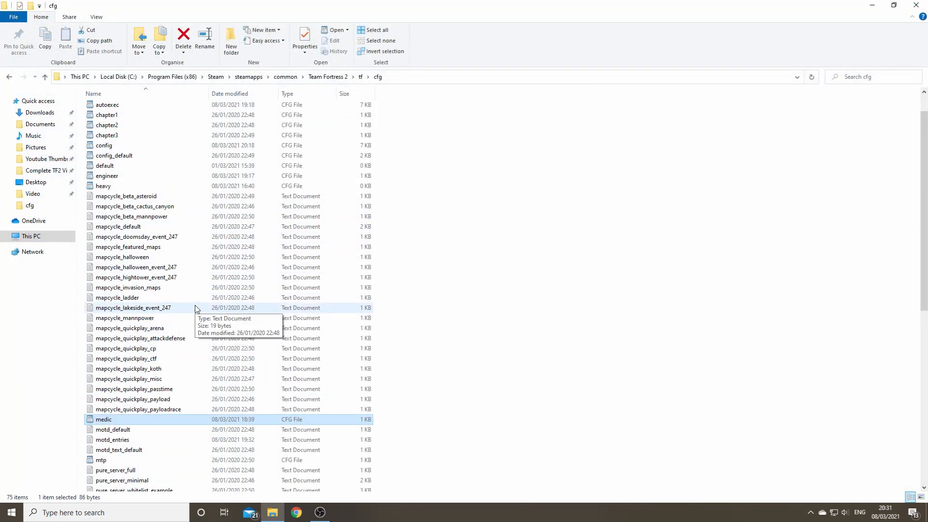
pyautogui.scroll(3)
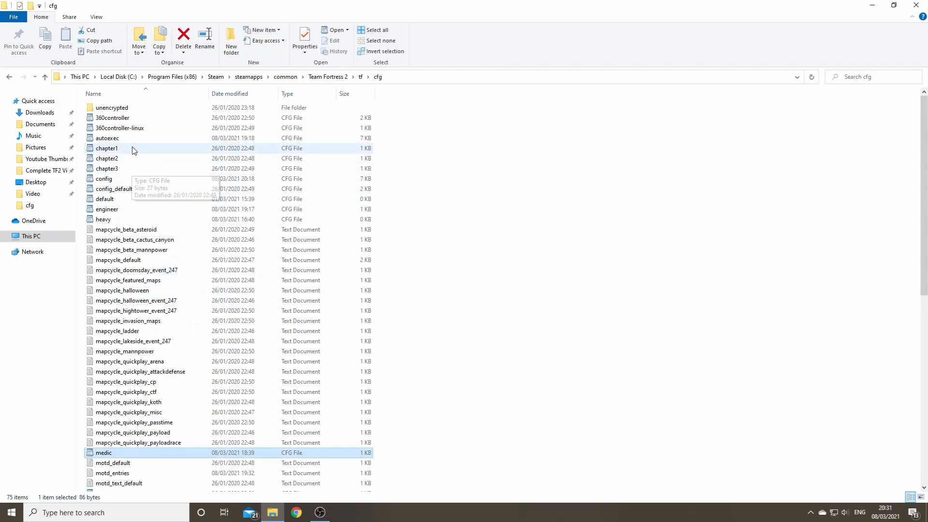
pyautogui.scroll(-3)
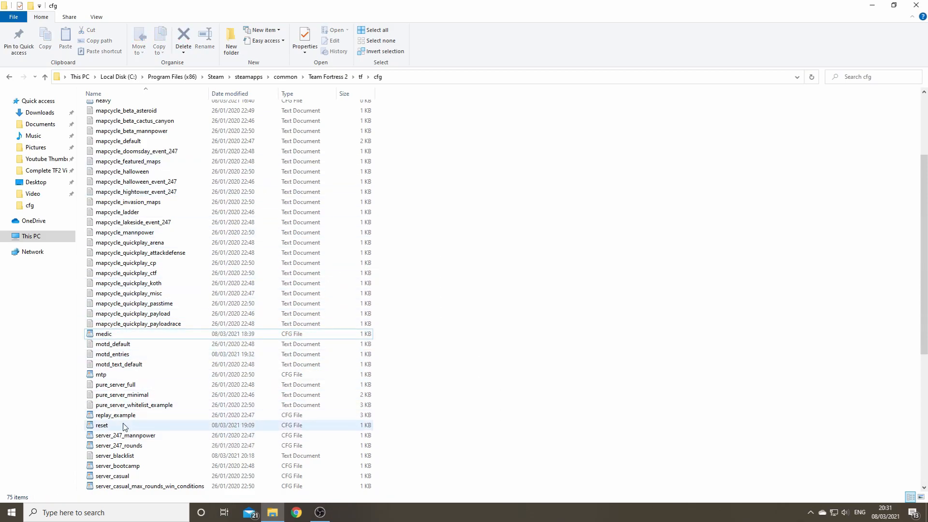
pyautogui.click(102, 426)
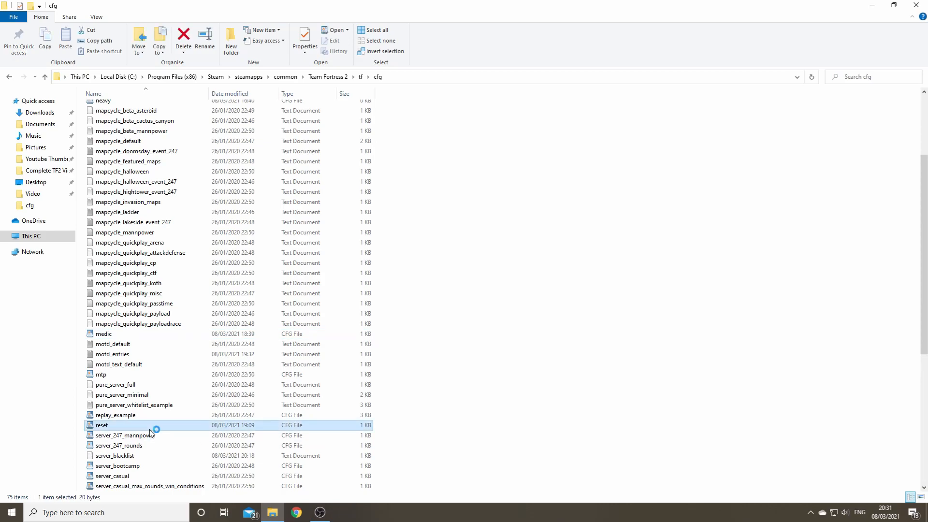
pyautogui.doubleClick(102, 426)
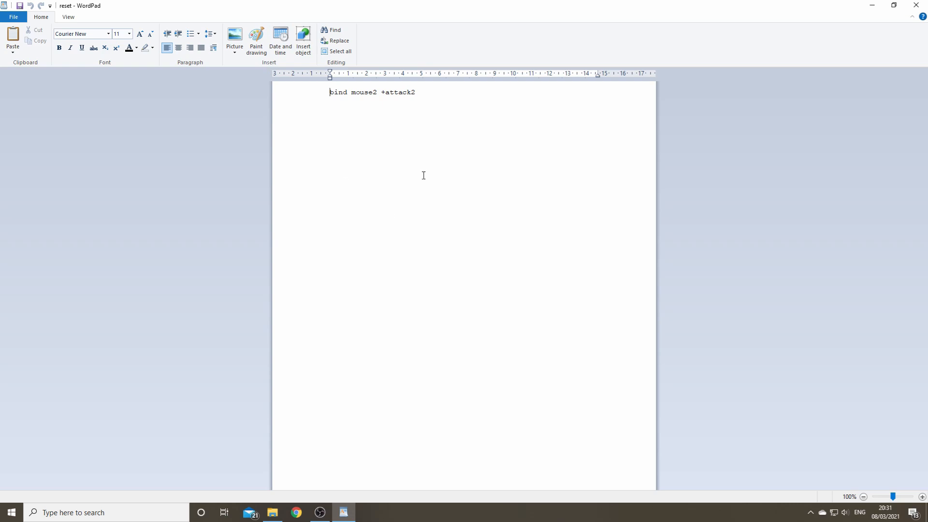
pyautogui.moveTo(338, 96)
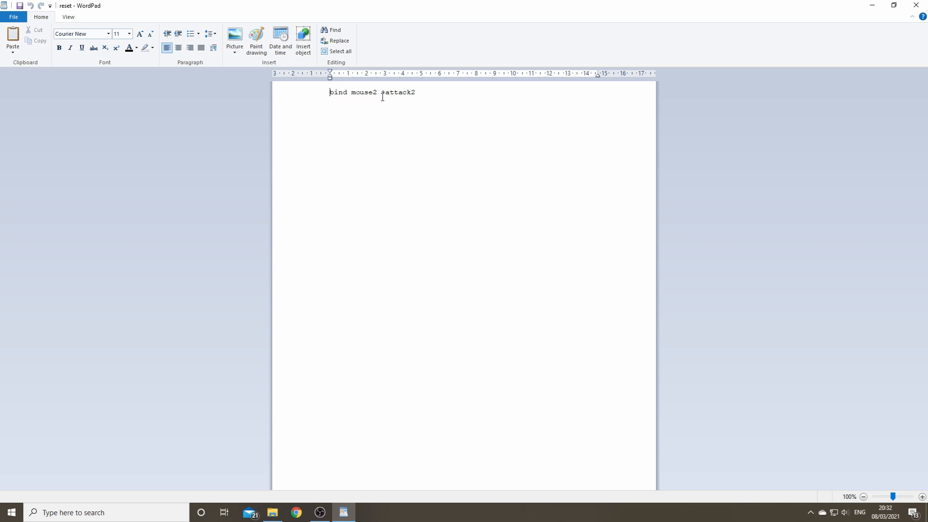
# Glance at reset.cfg's bind mouse2 +attack2 line, then load engineer.cfg in WordPad
pyautogui.rightClick(406, 93)
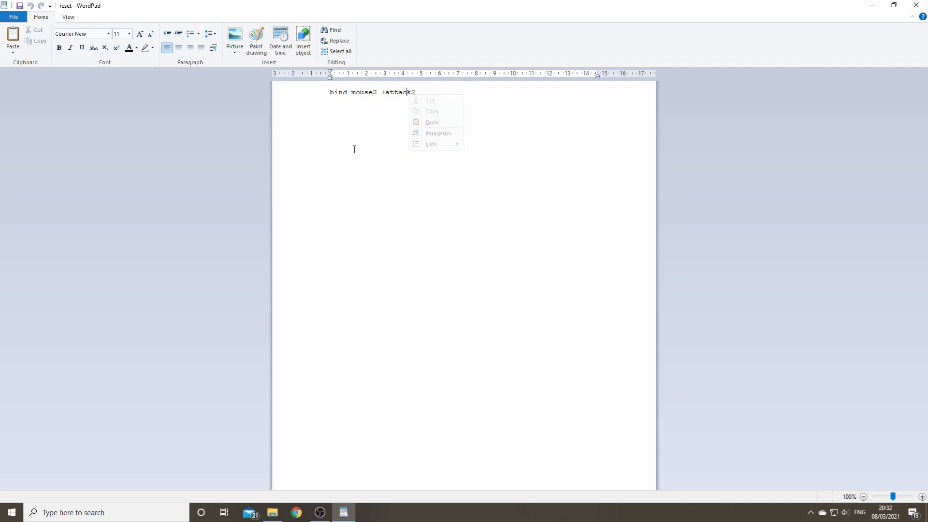
pyautogui.click(501, 113)
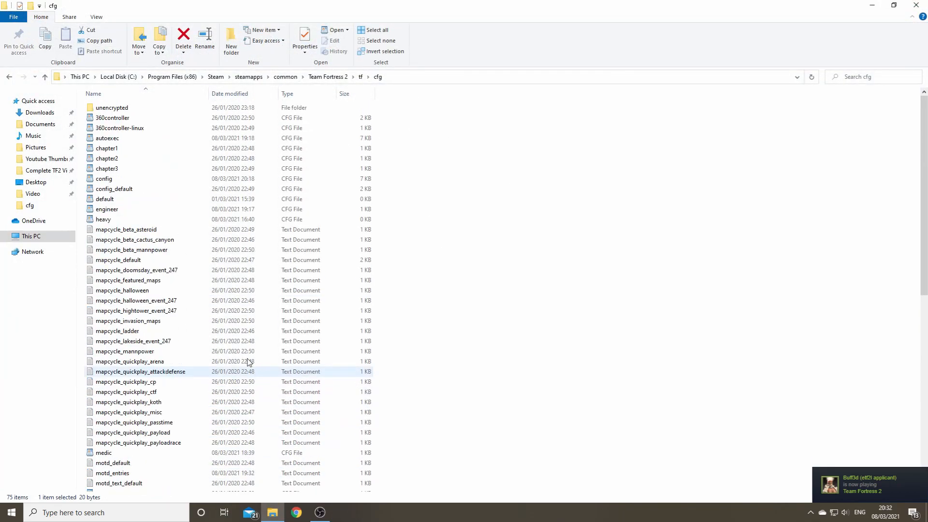
pyautogui.doubleClick(107, 209)
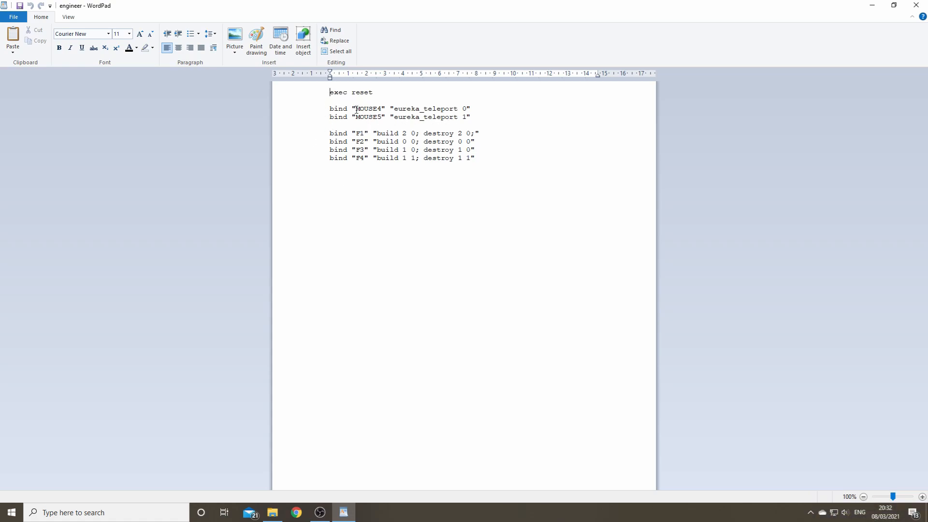
pyautogui.moveTo(424, 123)
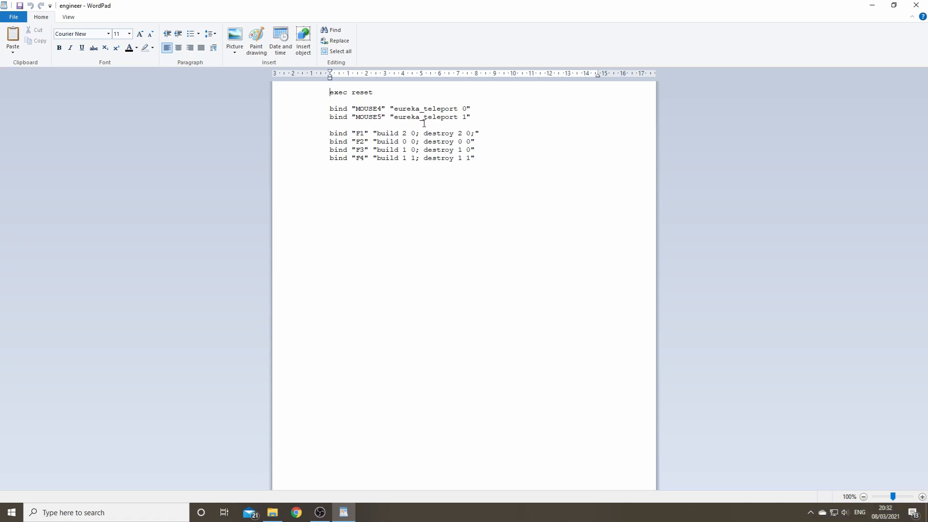
pyautogui.moveTo(359, 151)
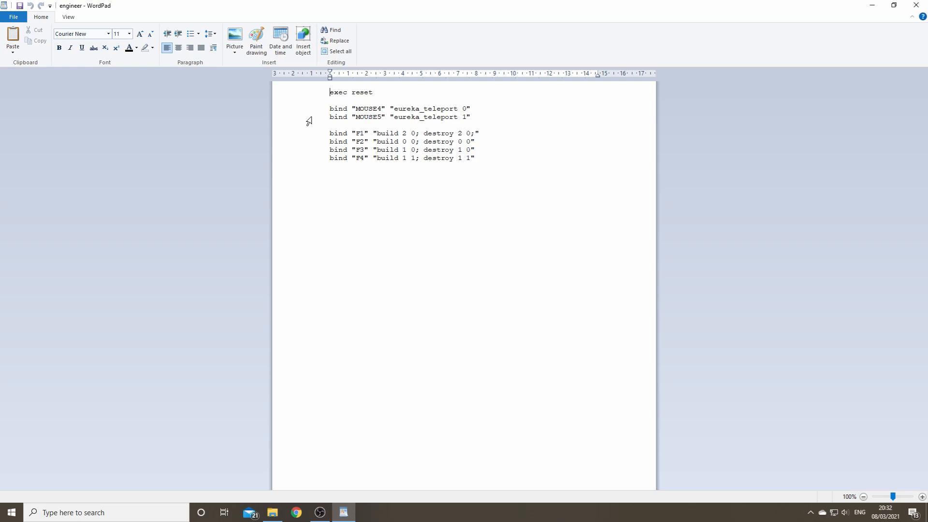
pyautogui.moveTo(519, 159)
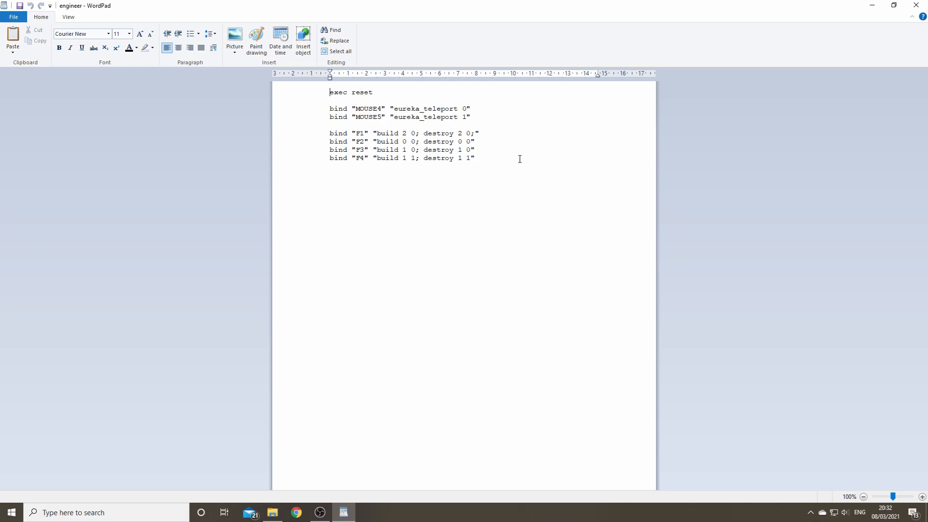
pyautogui.moveTo(353, 118)
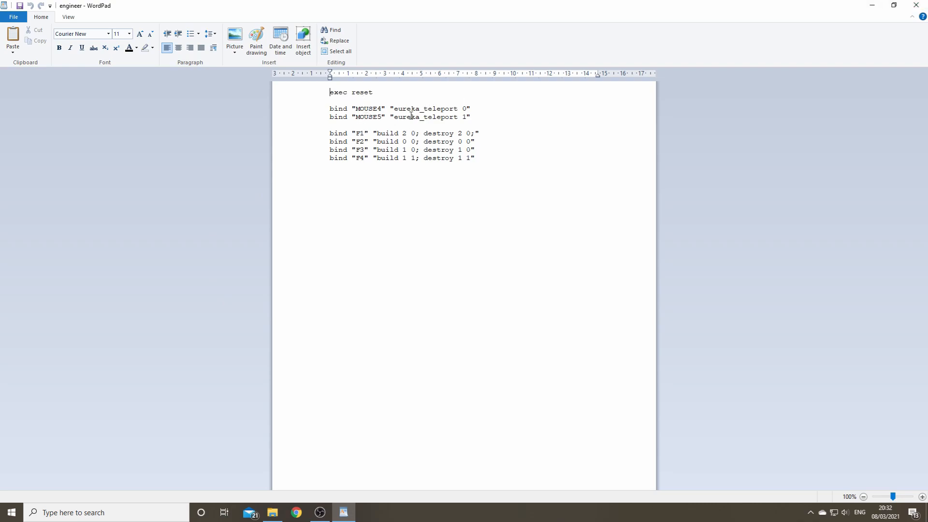
pyautogui.moveTo(455, 99)
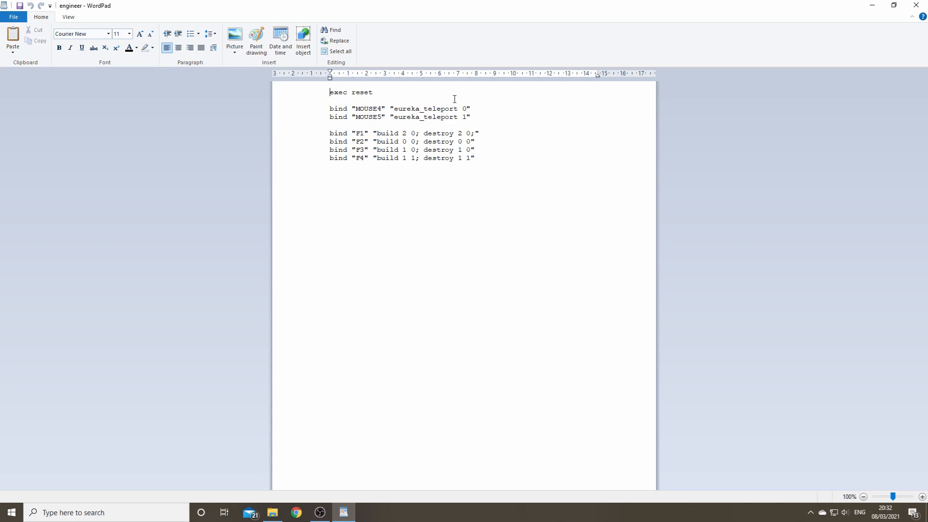
pyautogui.moveTo(917, 6)
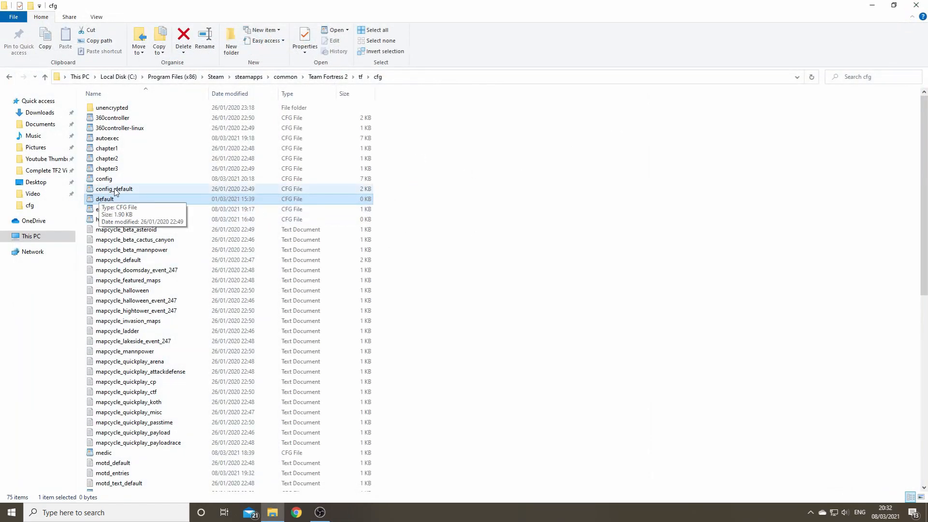
pyautogui.doubleClick(103, 178)
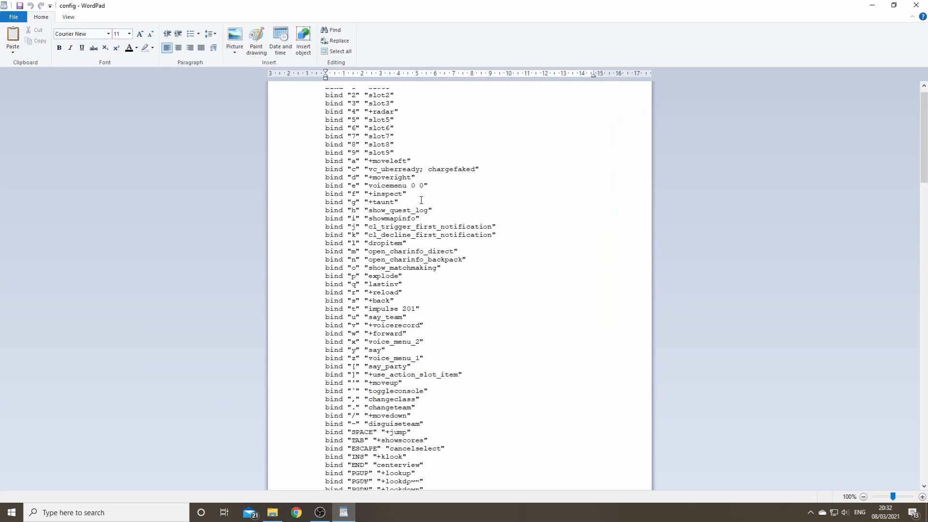
pyautogui.scroll(-3)
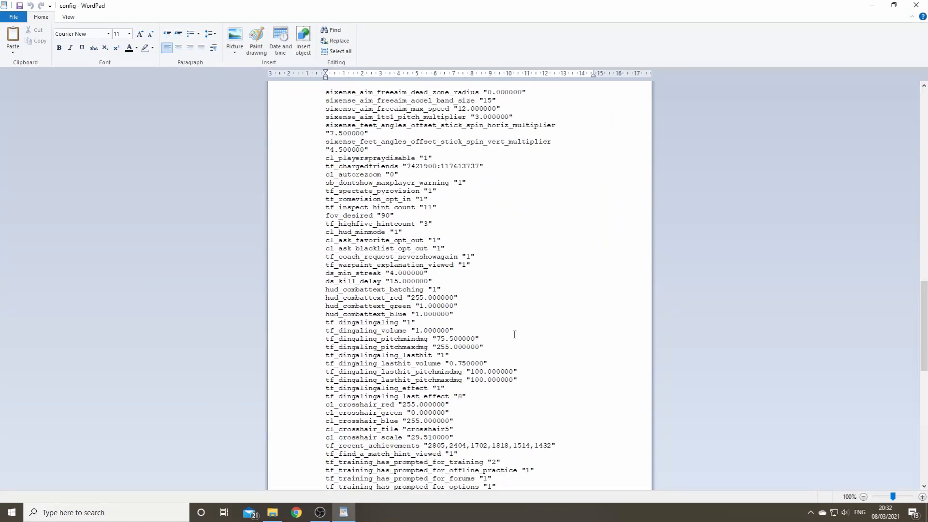
pyautogui.scroll(3)
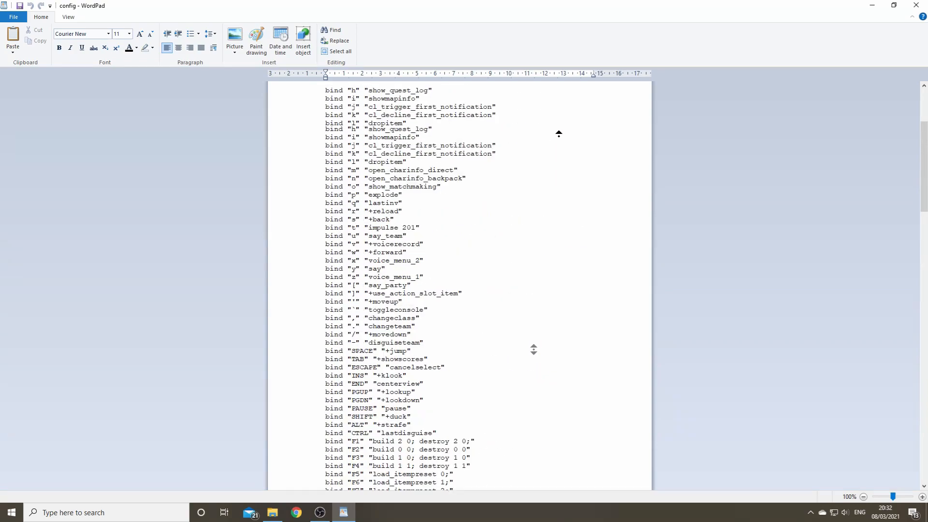
pyautogui.click(272, 513)
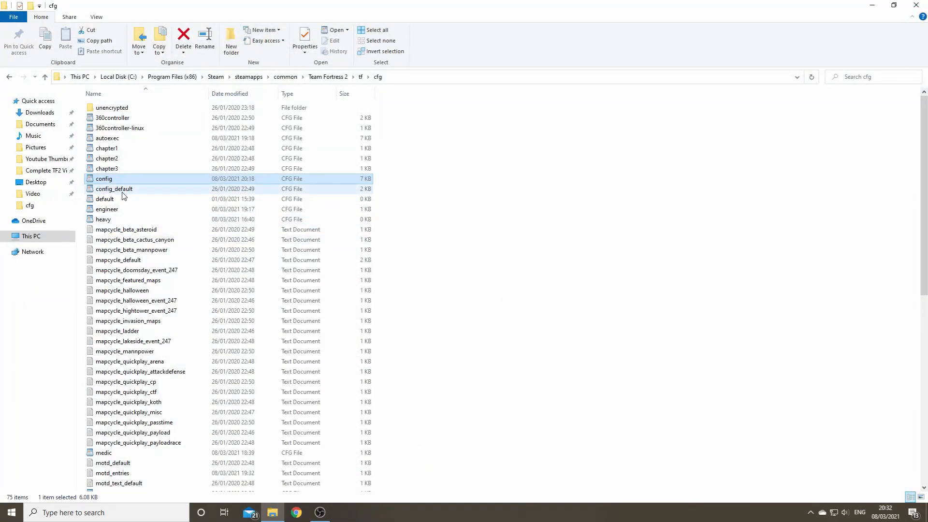
pyautogui.doubleClick(104, 179)
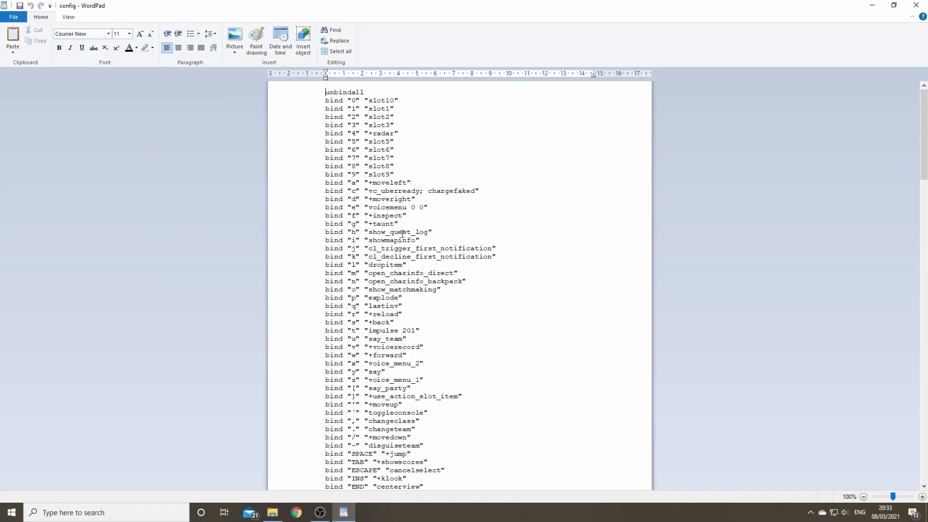
pyautogui.scroll(-3)
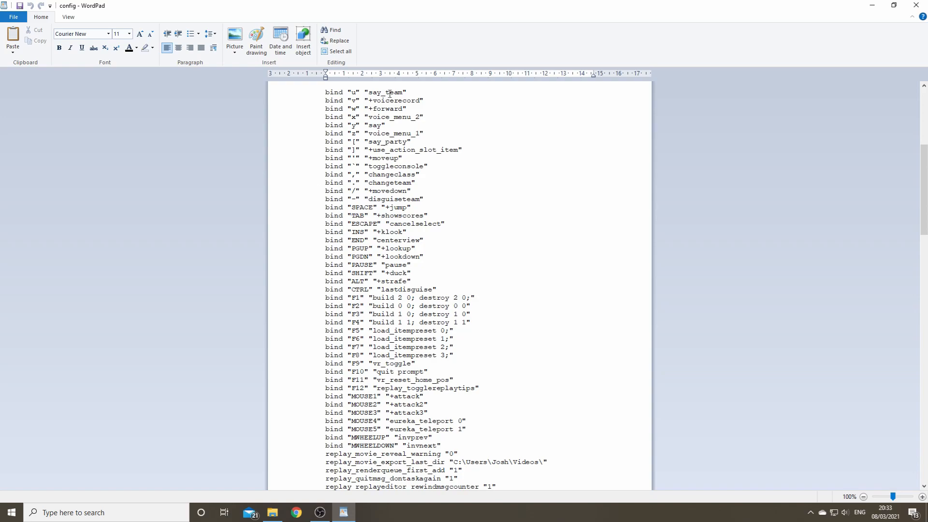
pyautogui.click(272, 512)
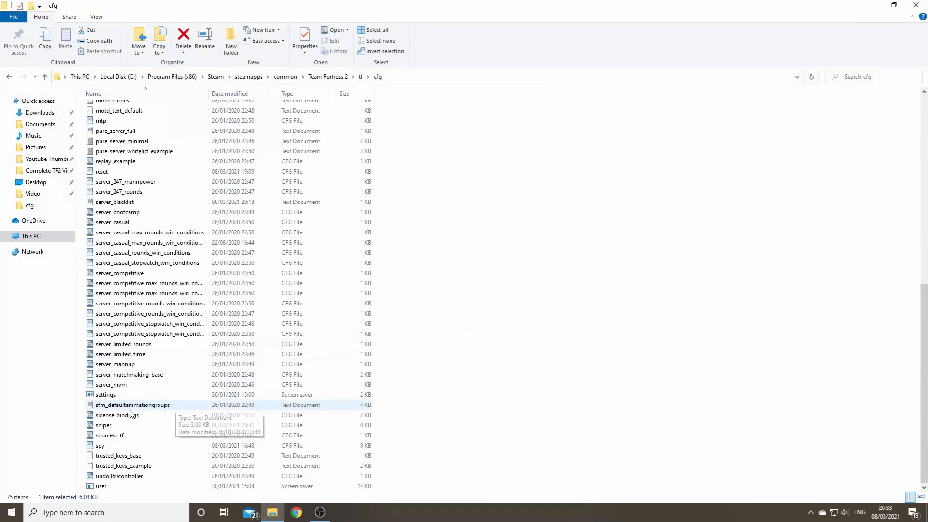
pyautogui.moveTo(171, 404)
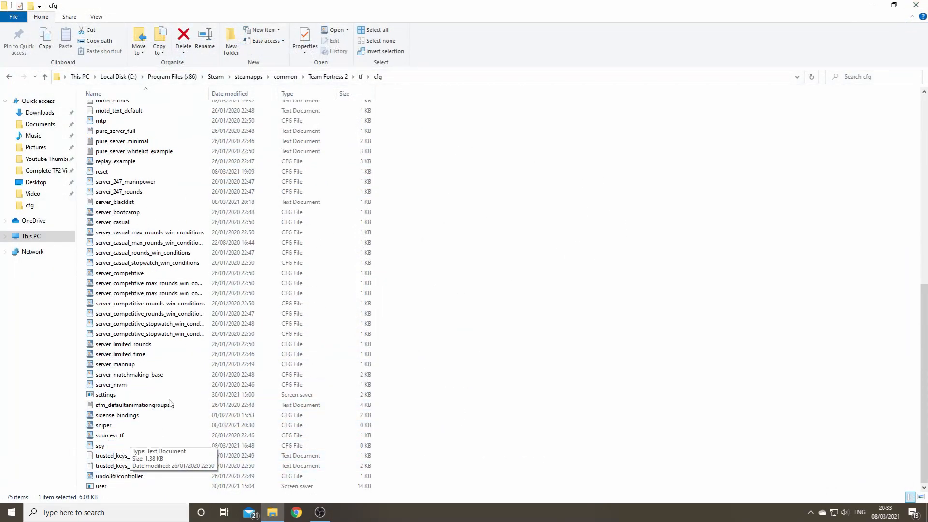
pyautogui.scroll(3)
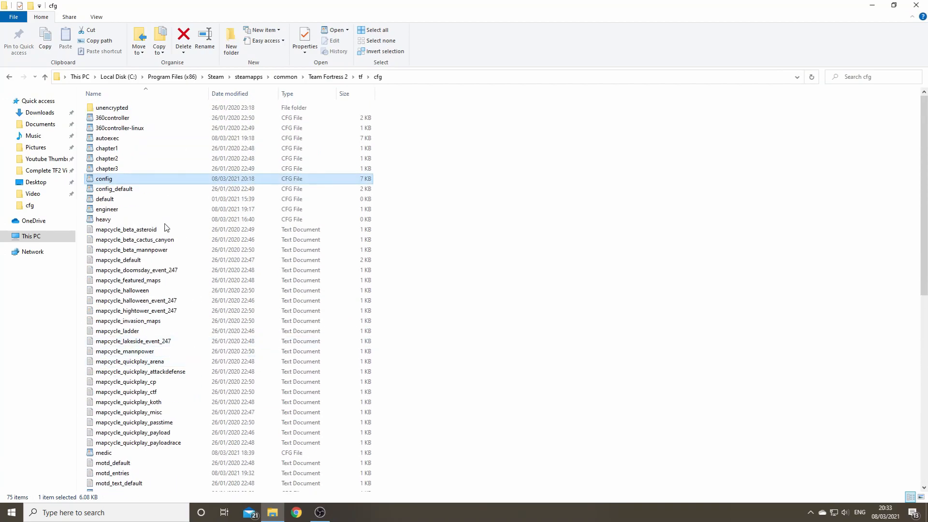
pyautogui.moveTo(122, 190)
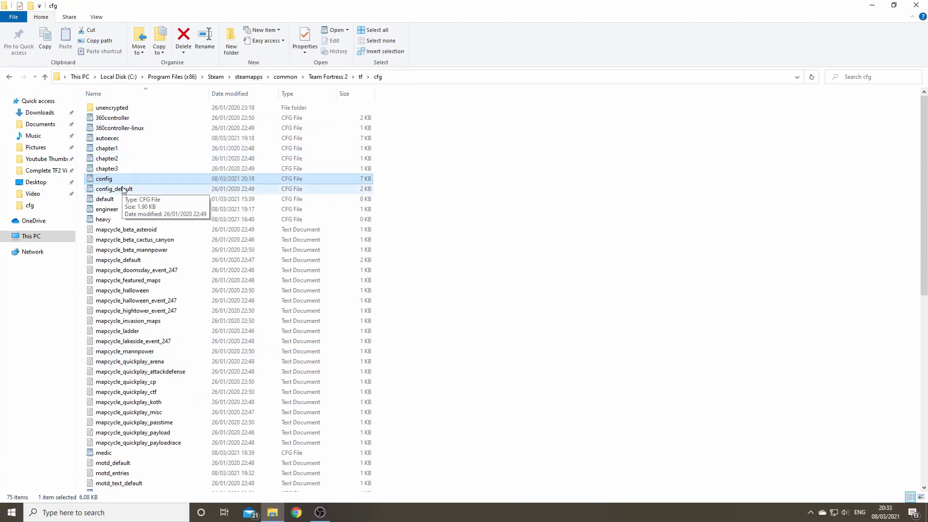
# Load config.cfg in WordPad and scroll through its binds and settings back to the unbindall top
pyautogui.doubleClick(104, 179)
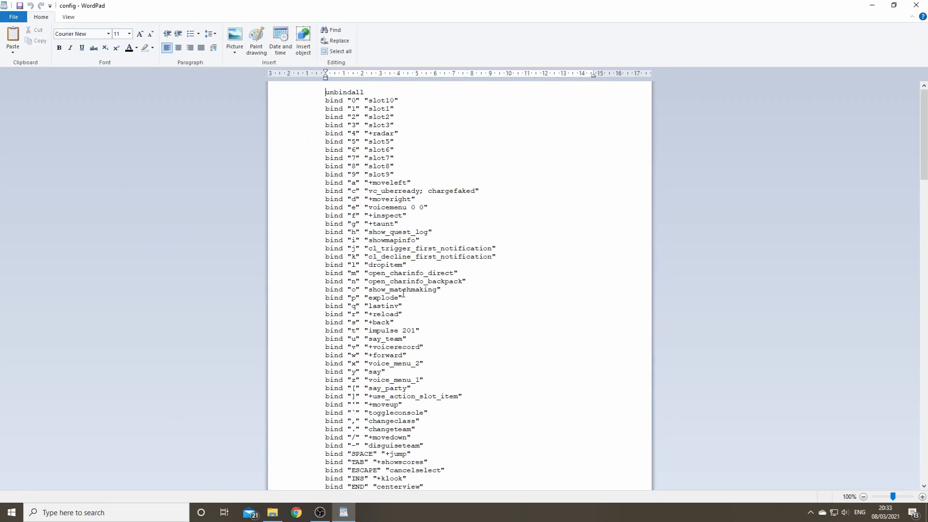
pyautogui.moveTo(560, 261)
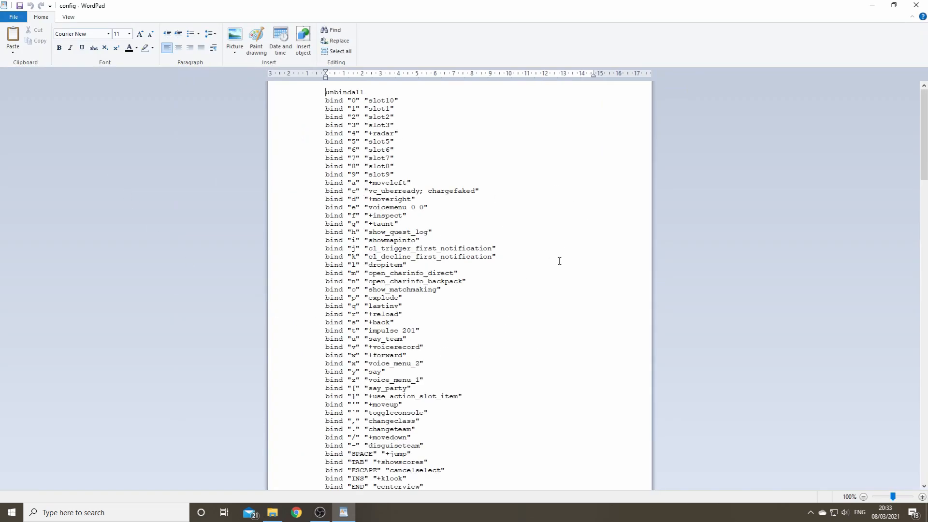
pyautogui.moveTo(531, 268)
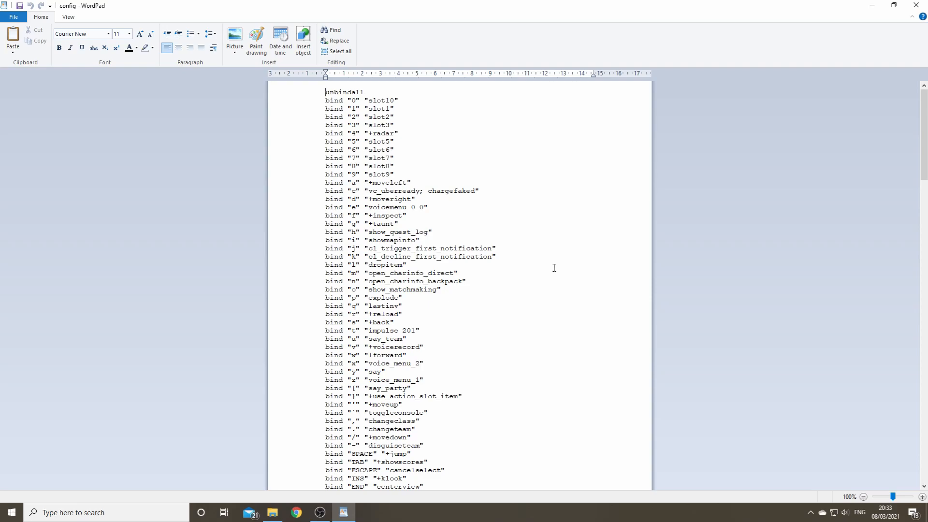
pyautogui.moveTo(548, 290)
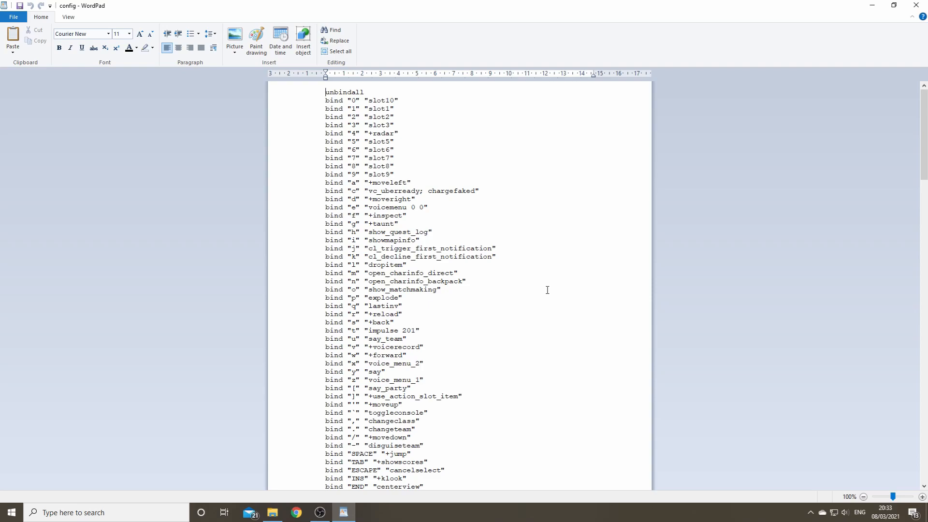
pyautogui.moveTo(540, 300)
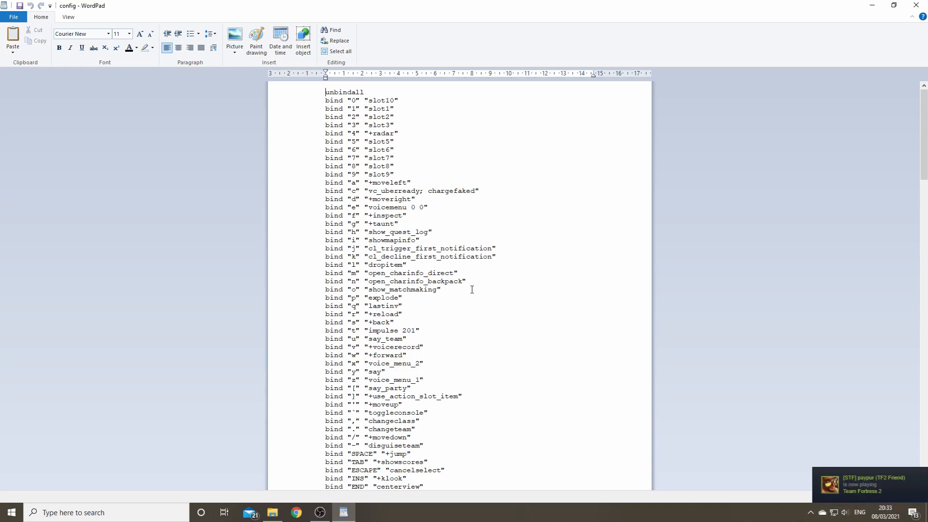
pyautogui.scroll(-3)
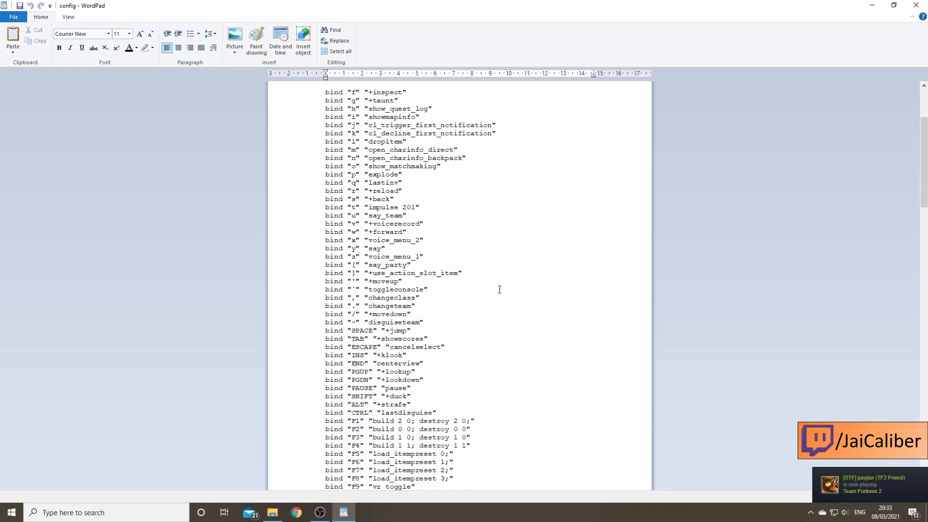
pyautogui.moveTo(499, 307)
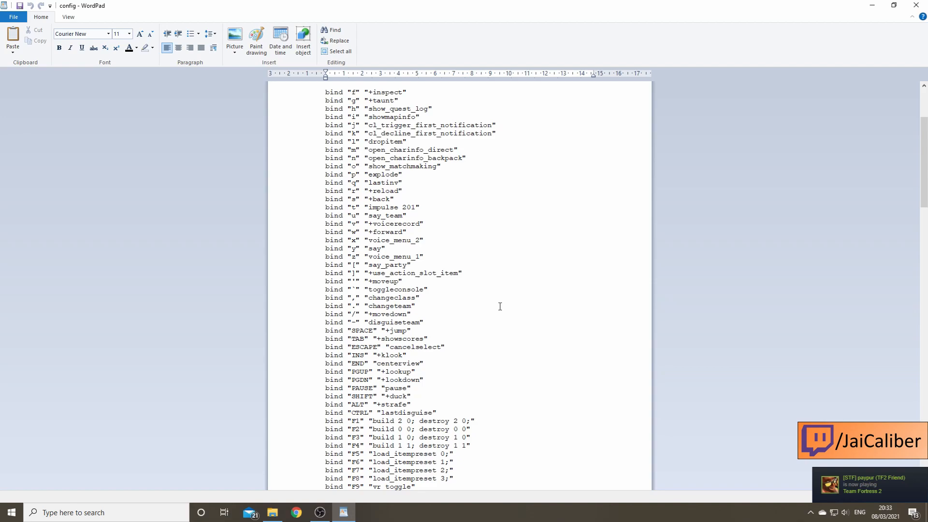
pyautogui.scroll(-3)
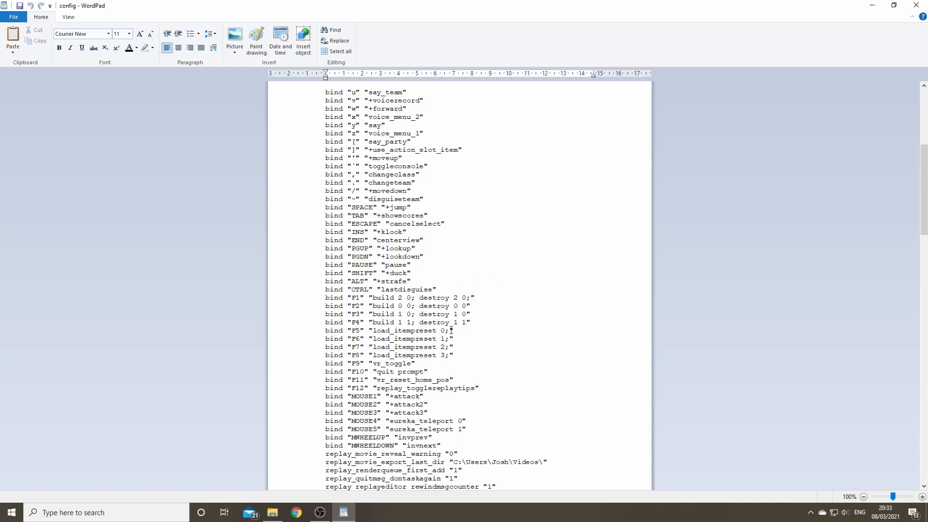
pyautogui.moveTo(470, 362)
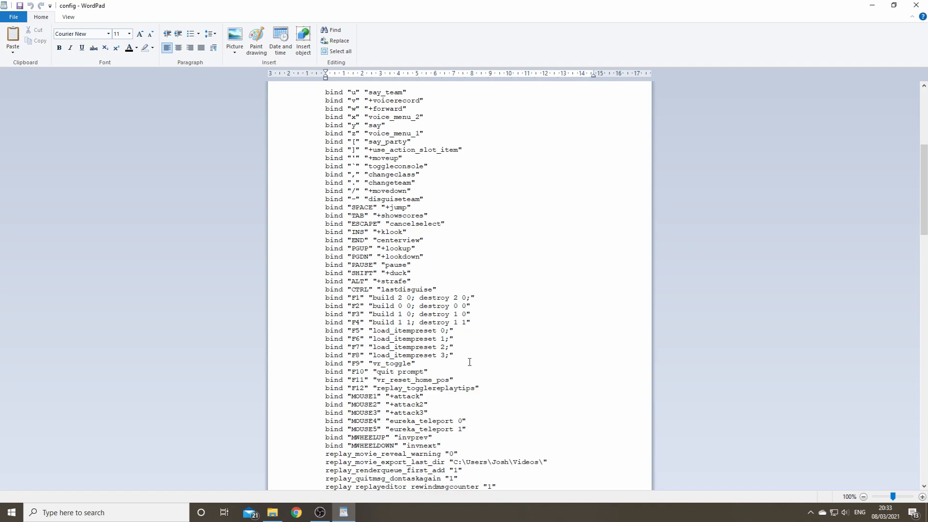
pyautogui.scroll(3)
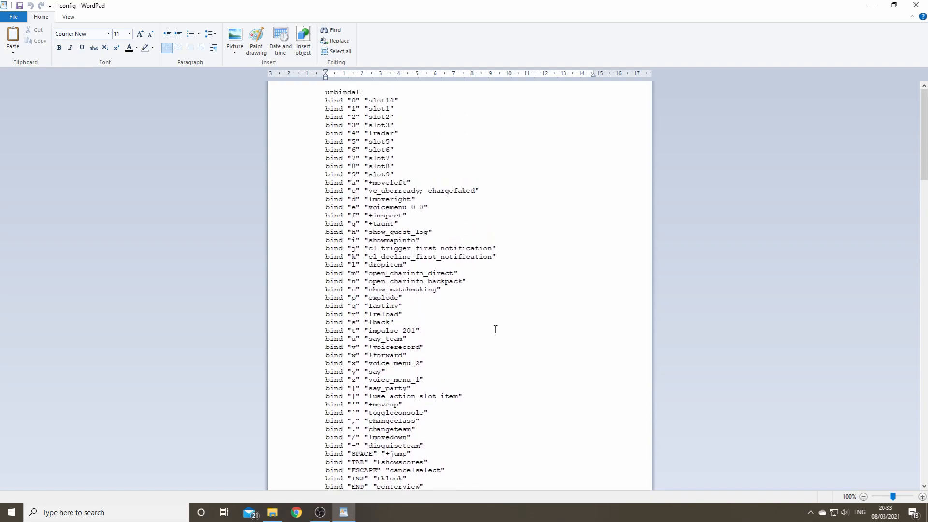
pyautogui.scroll(-3)
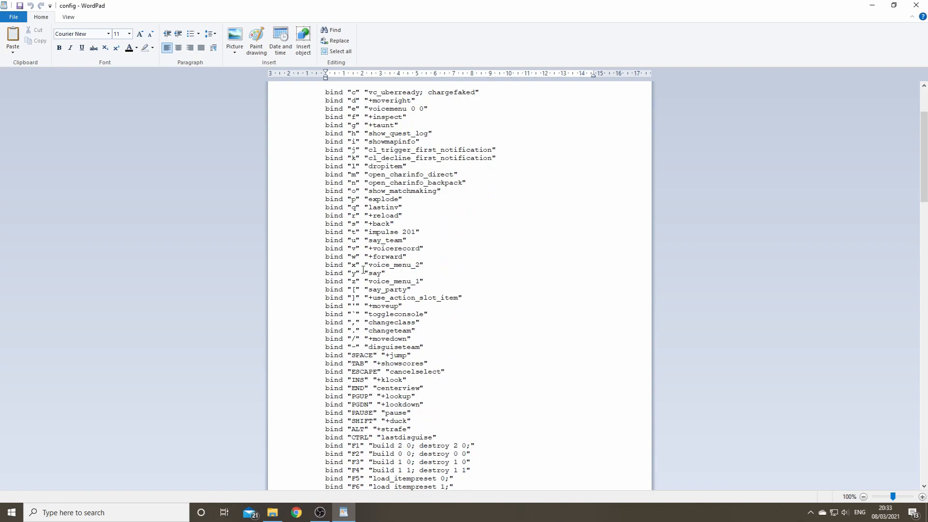
pyautogui.scroll(-3)
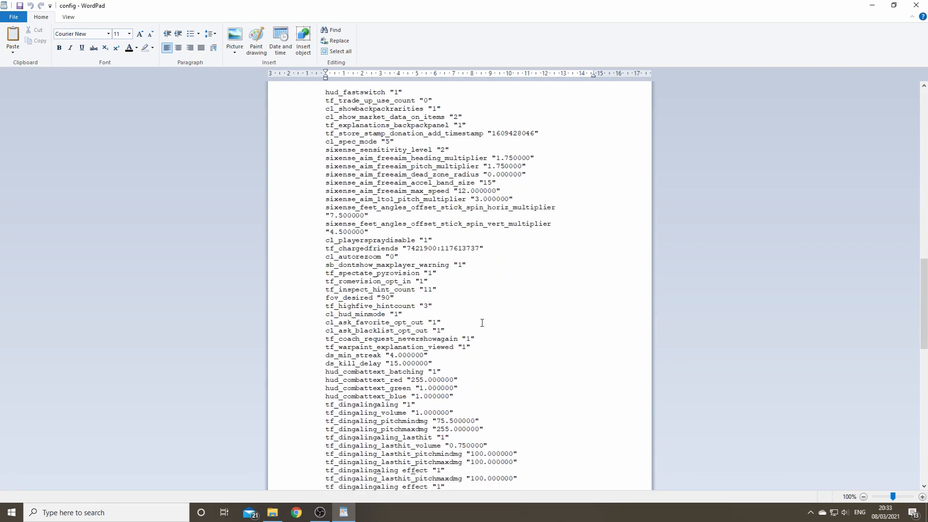
pyautogui.scroll(-3)
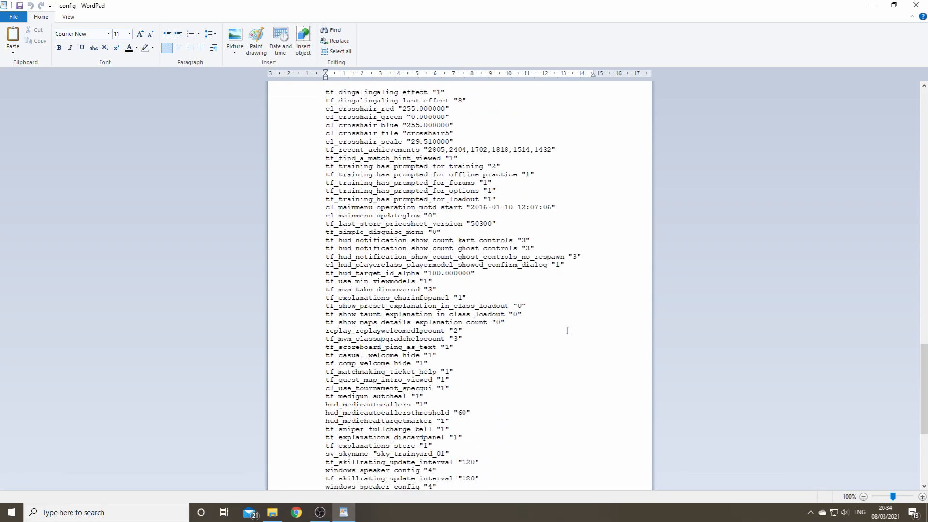
pyautogui.scroll(-3)
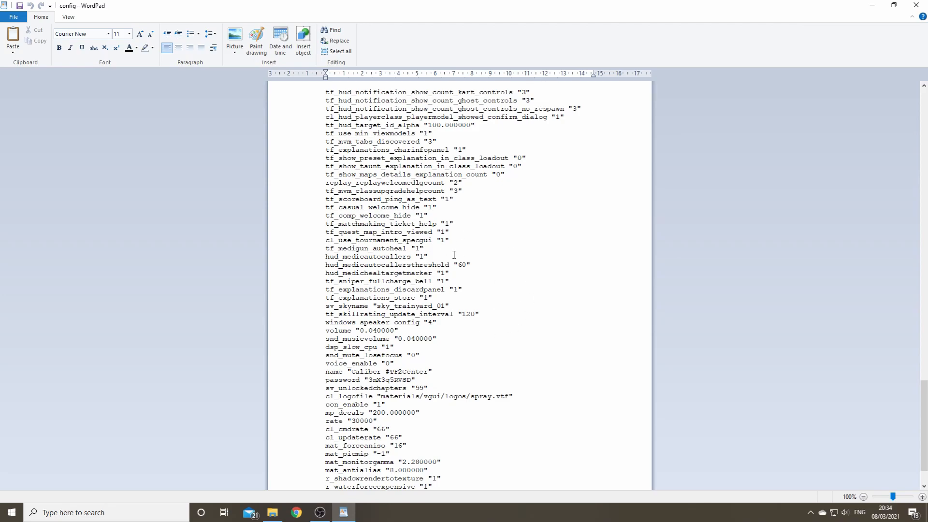
pyautogui.scroll(-3)
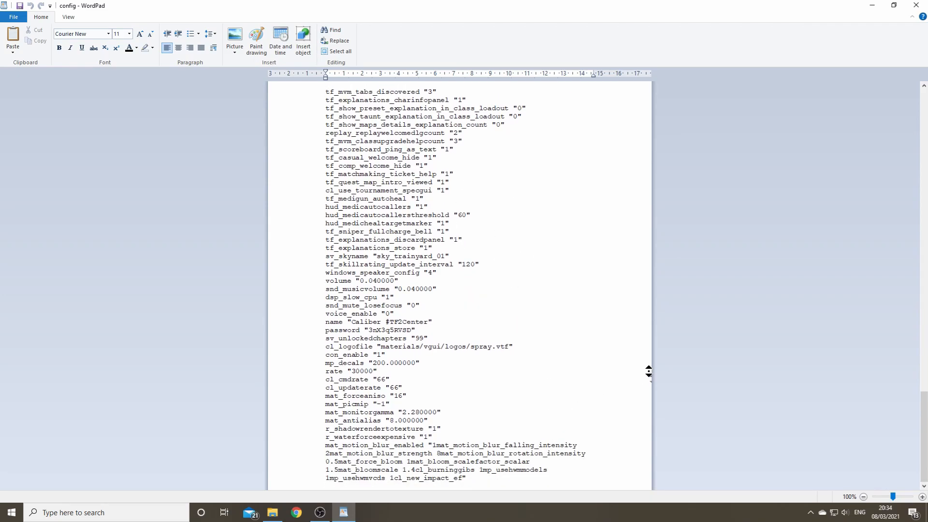
pyautogui.scroll(3)
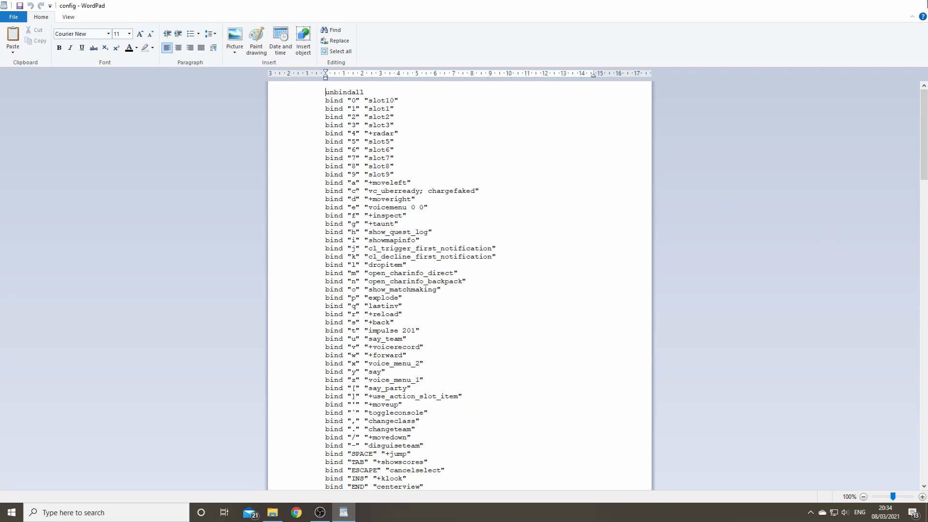
pyautogui.click(272, 512)
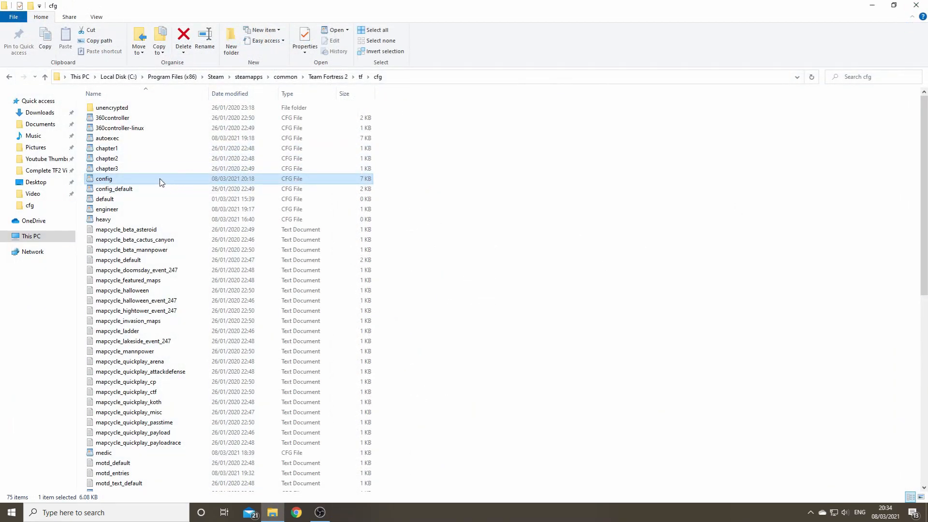
pyautogui.moveTo(106, 209)
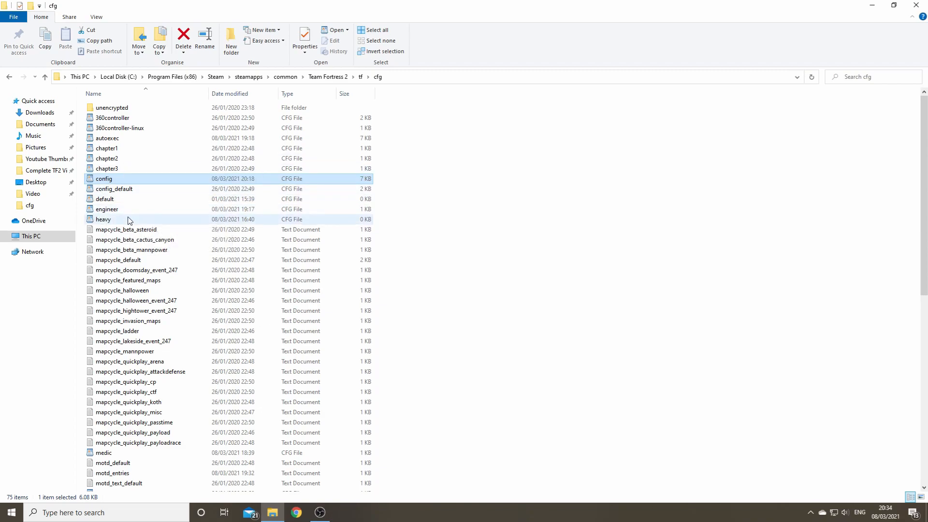
pyautogui.scroll(-3)
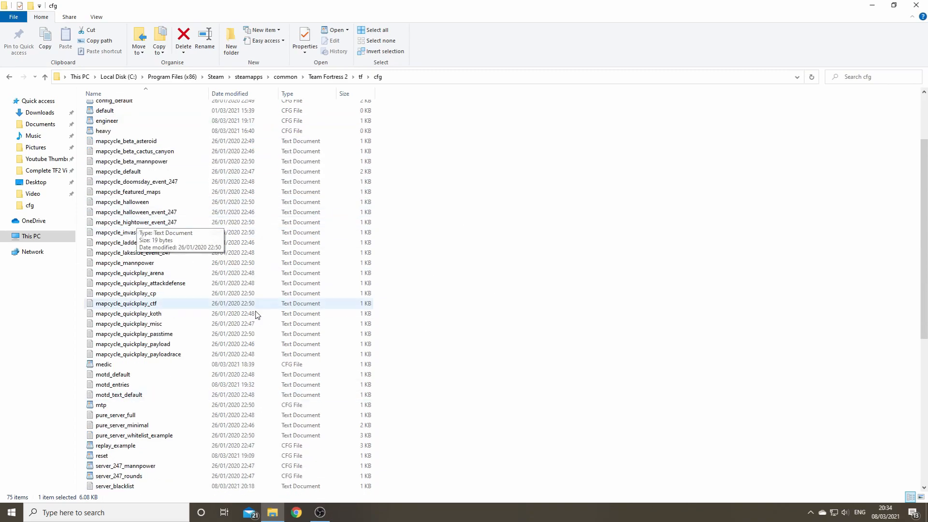
pyautogui.scroll(-3)
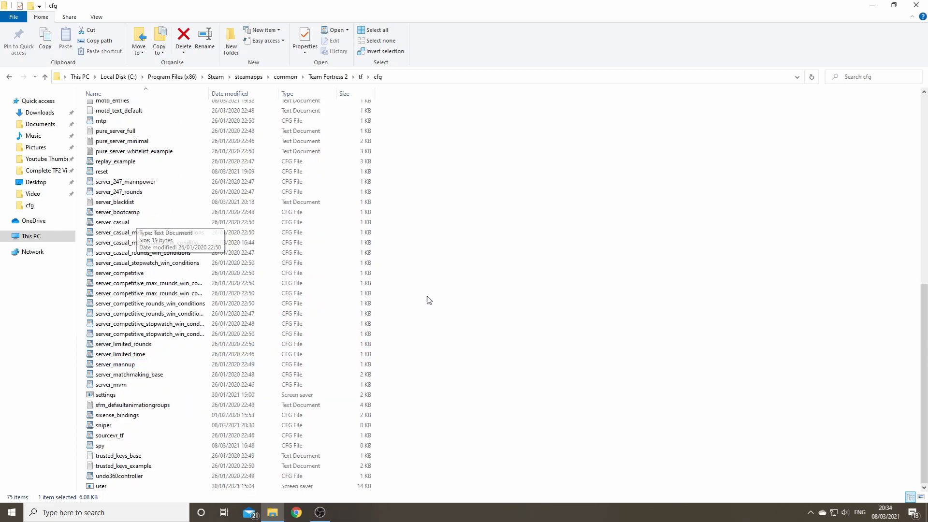
pyautogui.scroll(3)
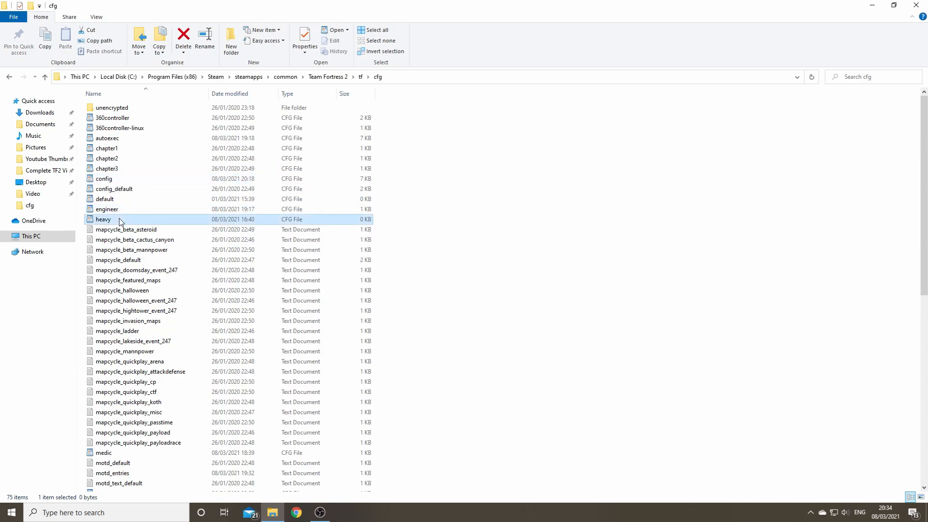
pyautogui.moveTo(132, 212)
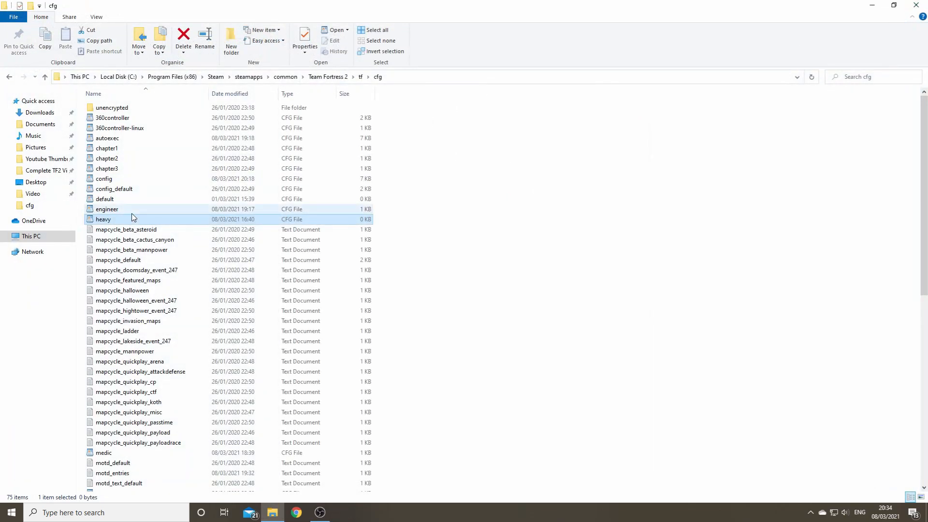
pyautogui.doubleClick(108, 209)
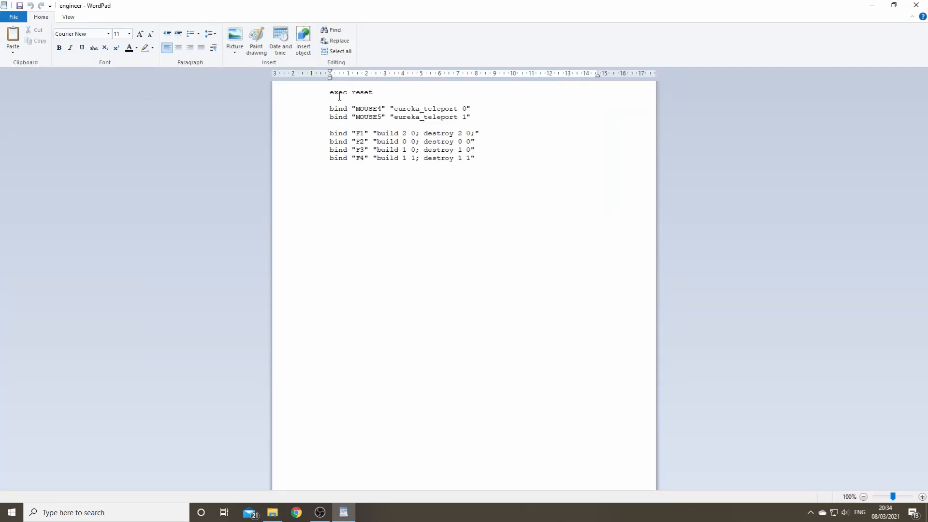
pyautogui.moveTo(386, 91)
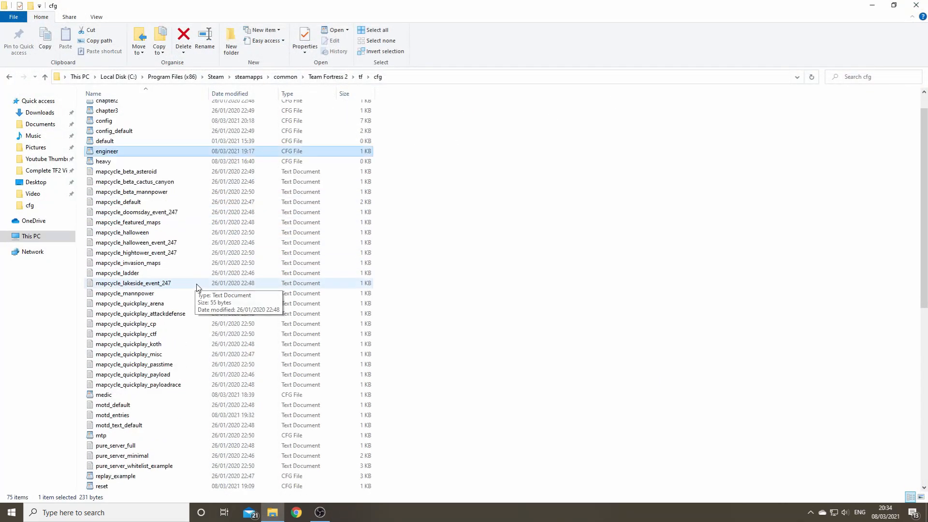
pyautogui.scroll(-3)
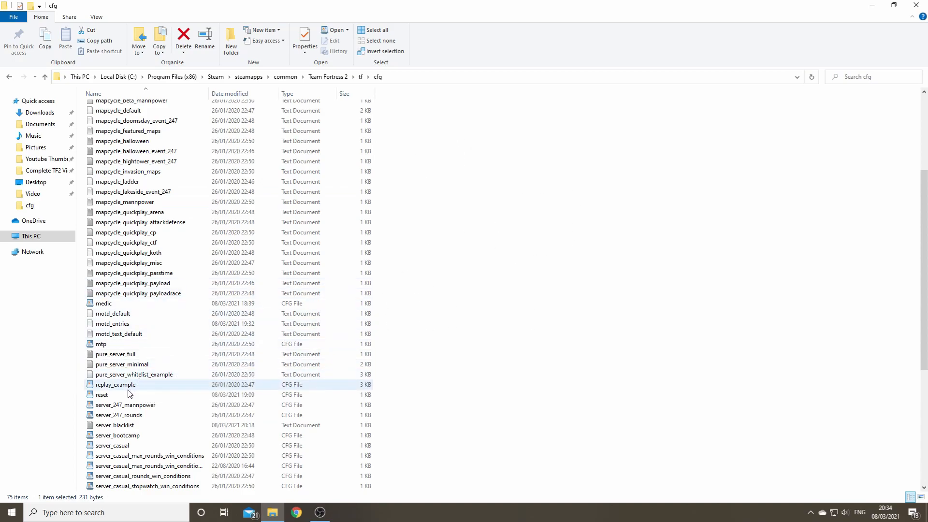
pyautogui.doubleClick(102, 396)
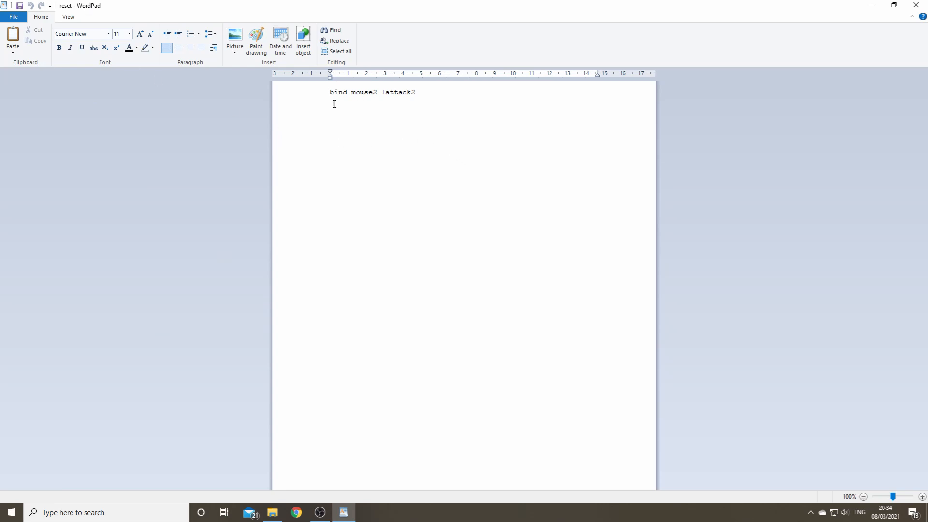
pyautogui.moveTo(694, 91)
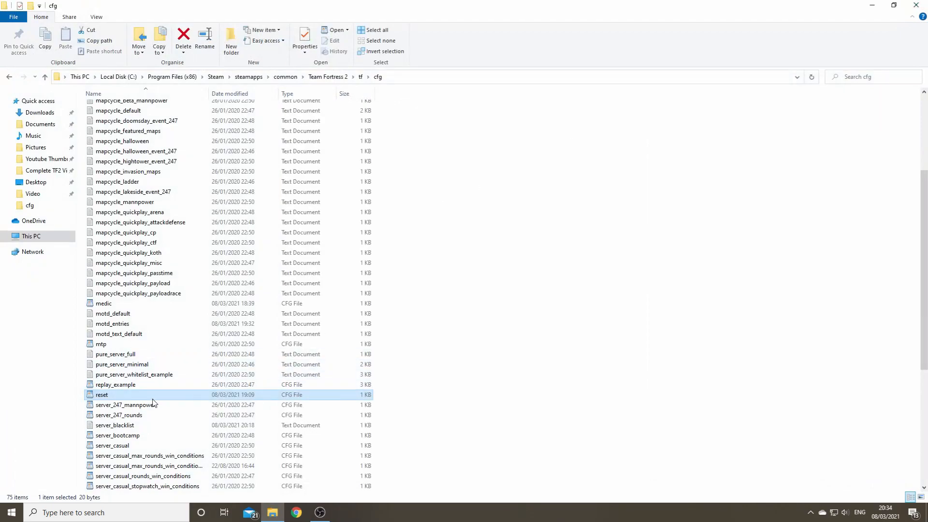
pyautogui.moveTo(529, 332)
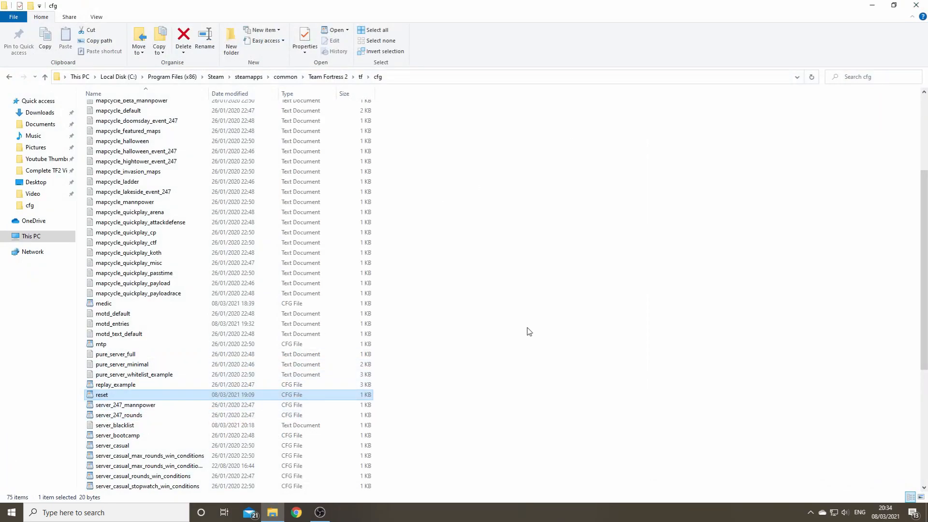
pyautogui.moveTo(406, 437)
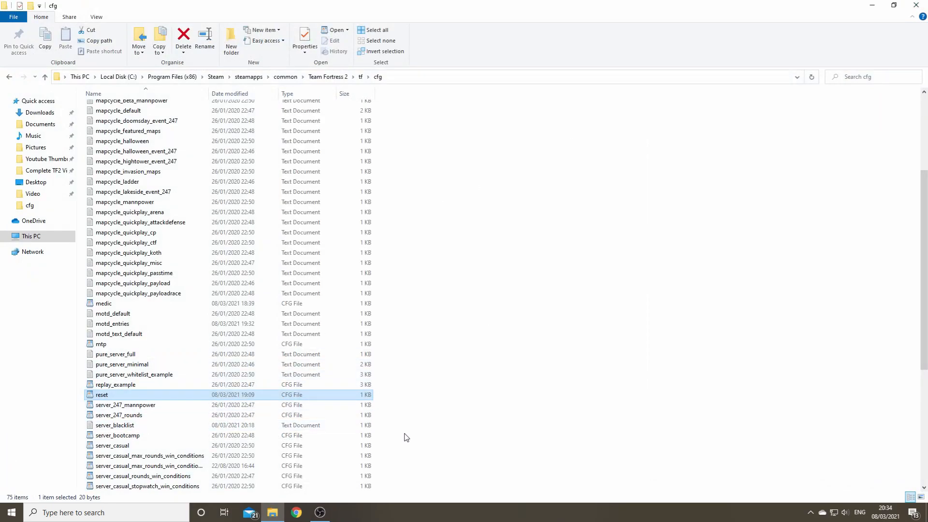
pyautogui.moveTo(446, 415)
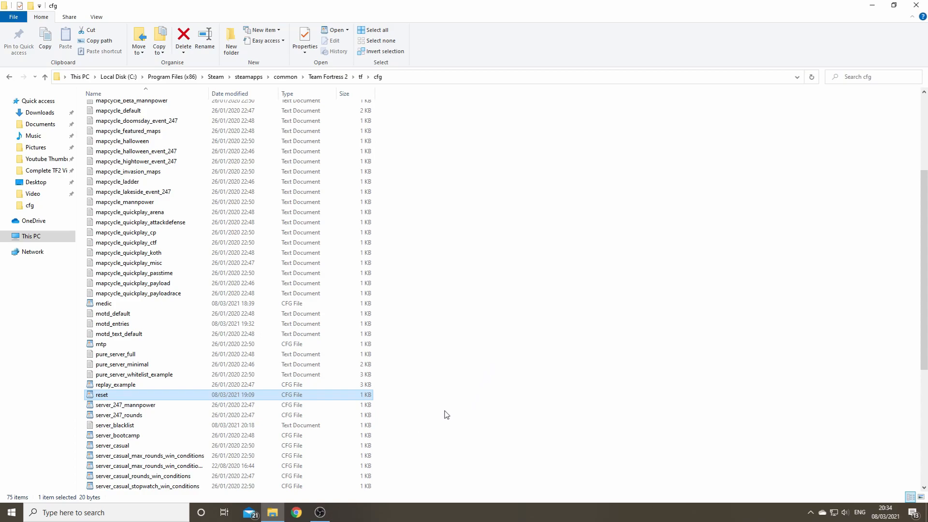
pyautogui.scroll(-3)
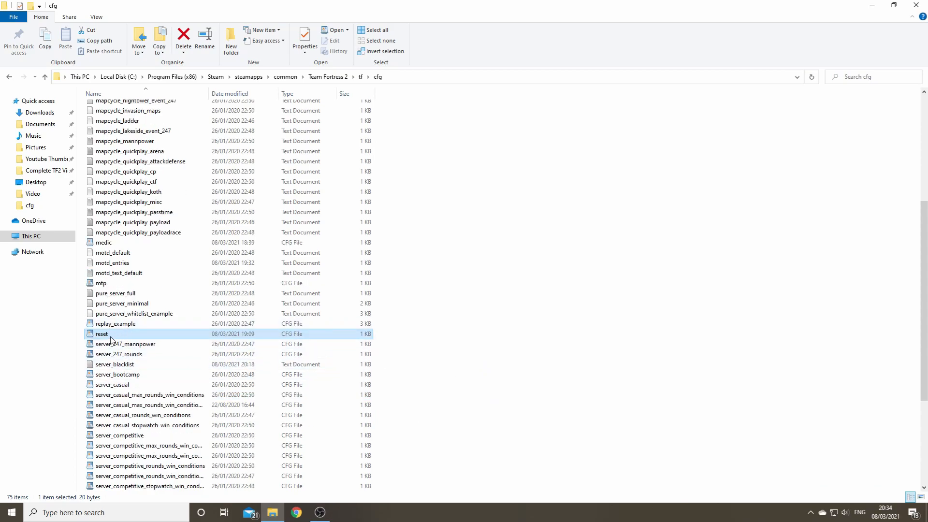
pyautogui.moveTo(118, 304)
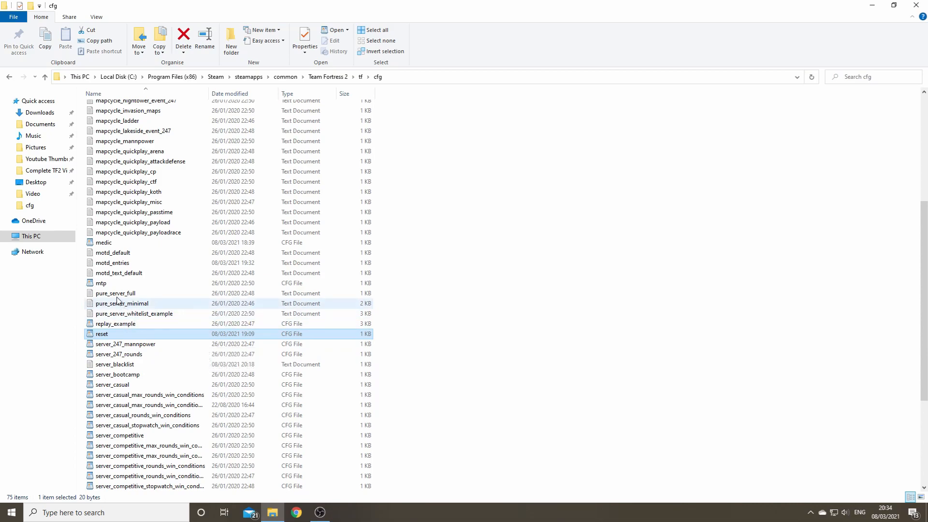
pyautogui.scroll(3)
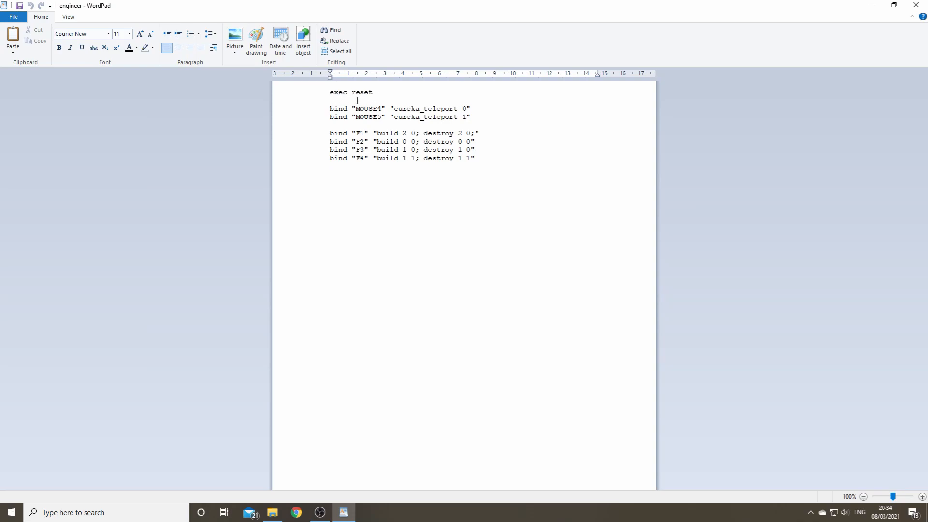
pyautogui.moveTo(420, 240)
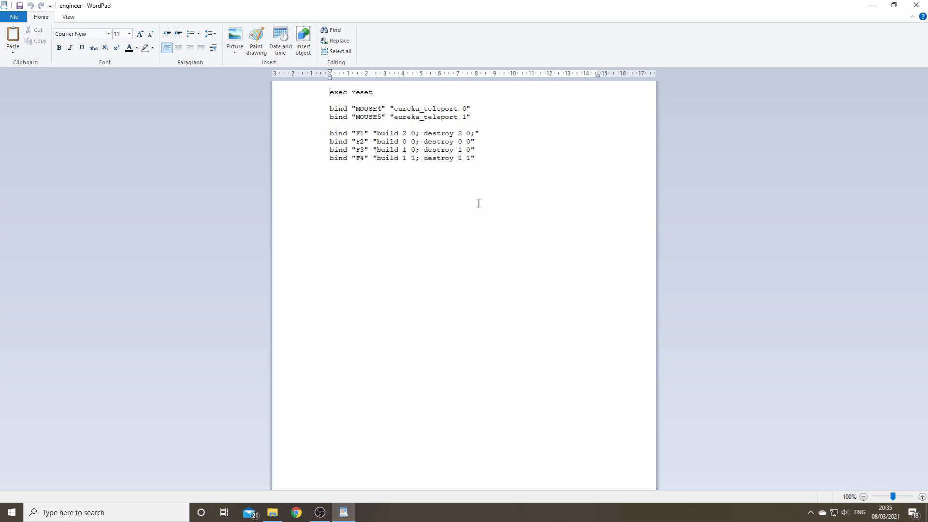
pyautogui.moveTo(498, 222)
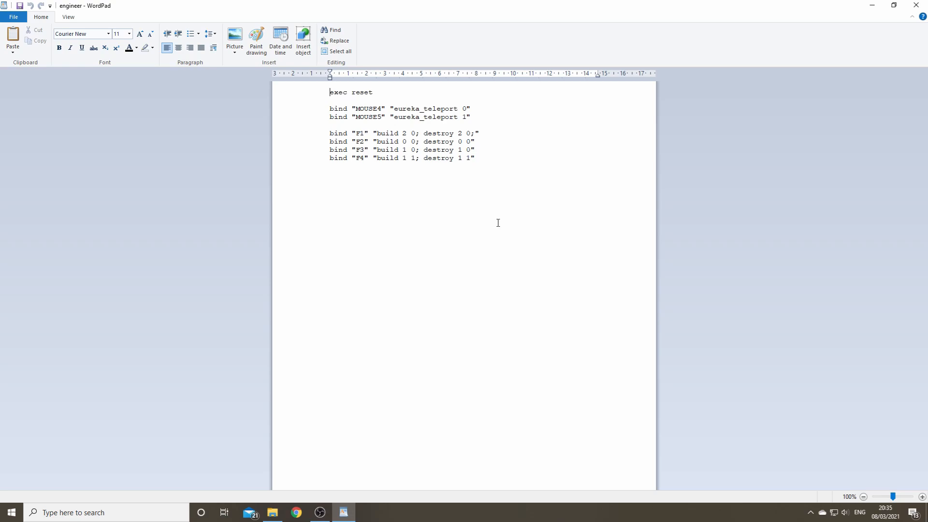
pyautogui.click(272, 512)
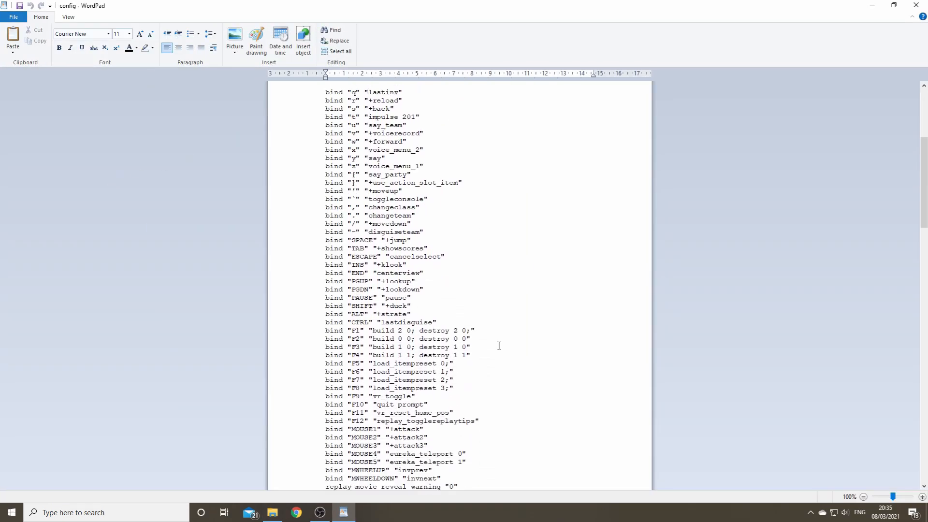
pyautogui.scroll(-3)
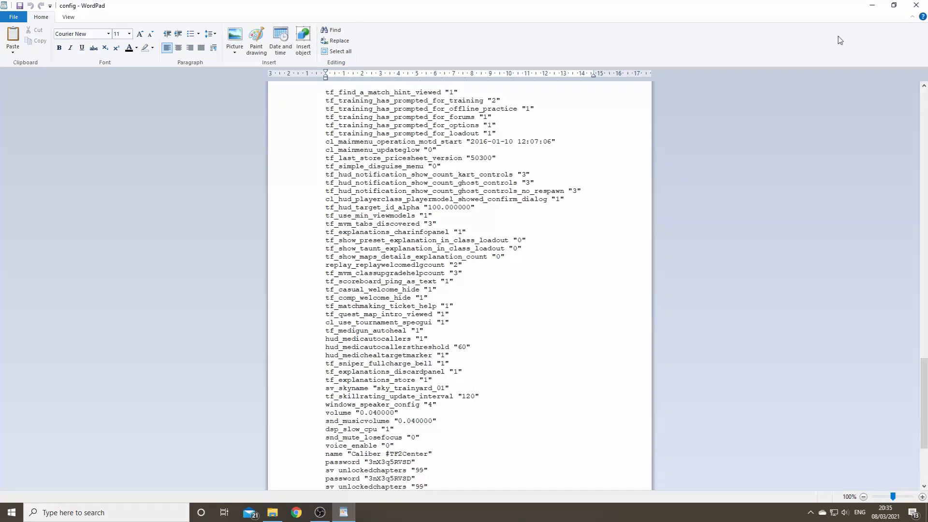
pyautogui.click(272, 513)
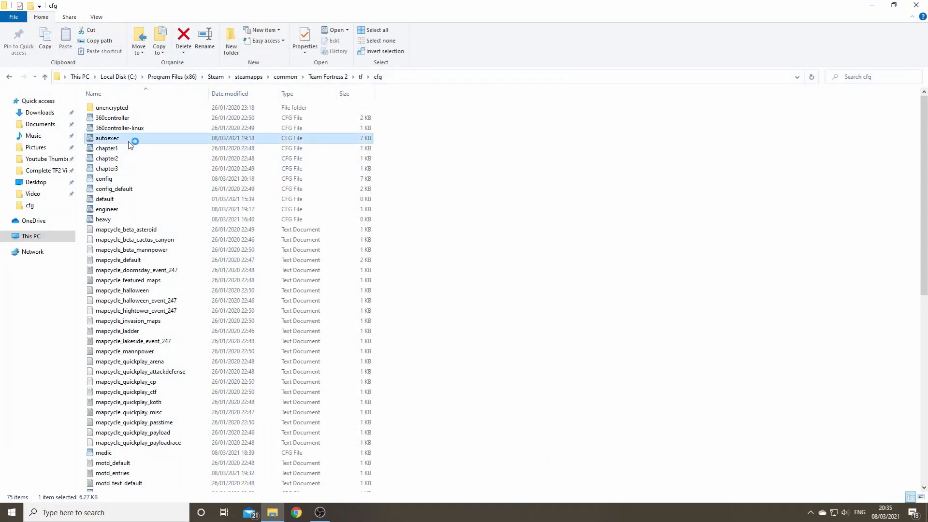
# Load autoexec.cfg in WordPad and scroll through its binds and settings
pyautogui.doubleClick(107, 138)
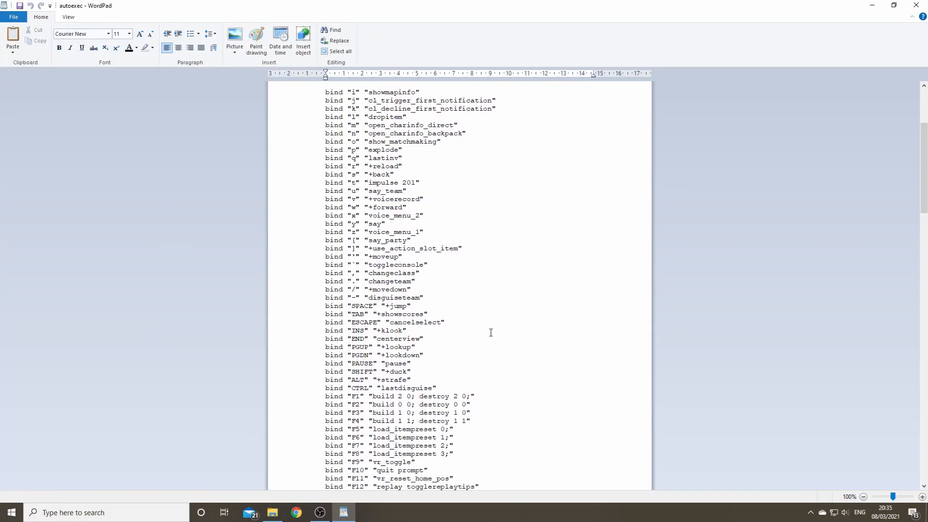
pyautogui.scroll(-3)
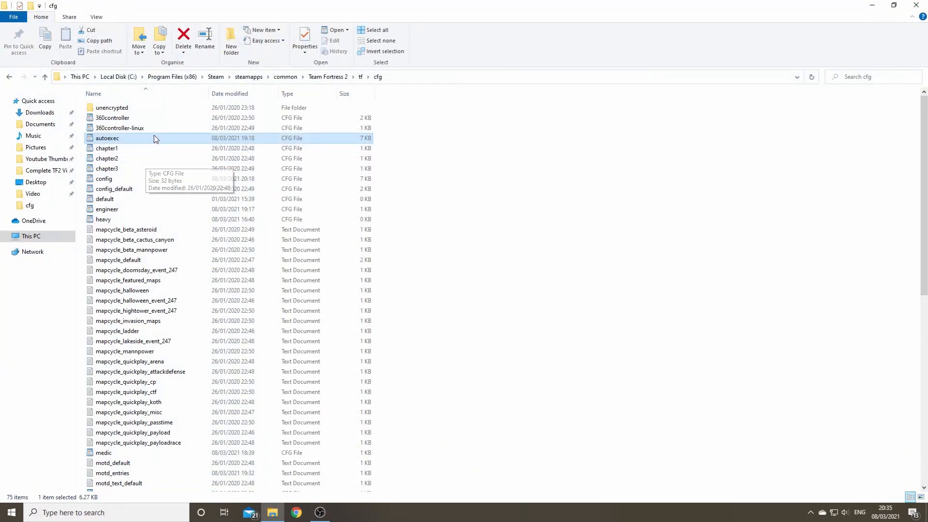
pyautogui.moveTo(122, 168)
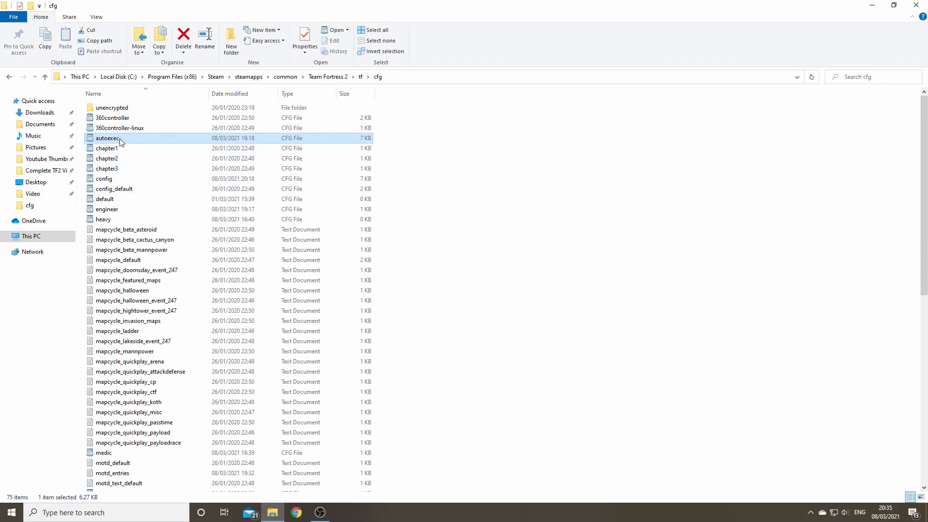
pyautogui.rightClick(103, 178)
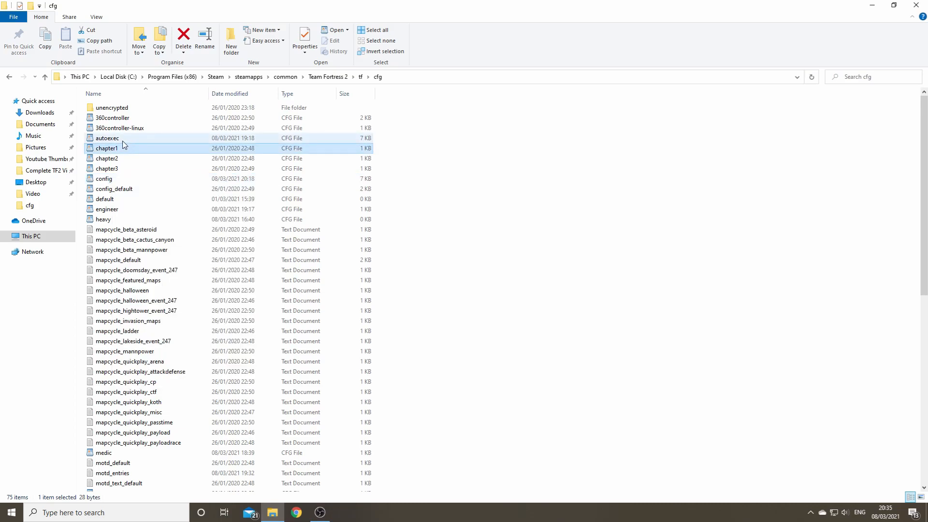
pyautogui.moveTo(134, 140)
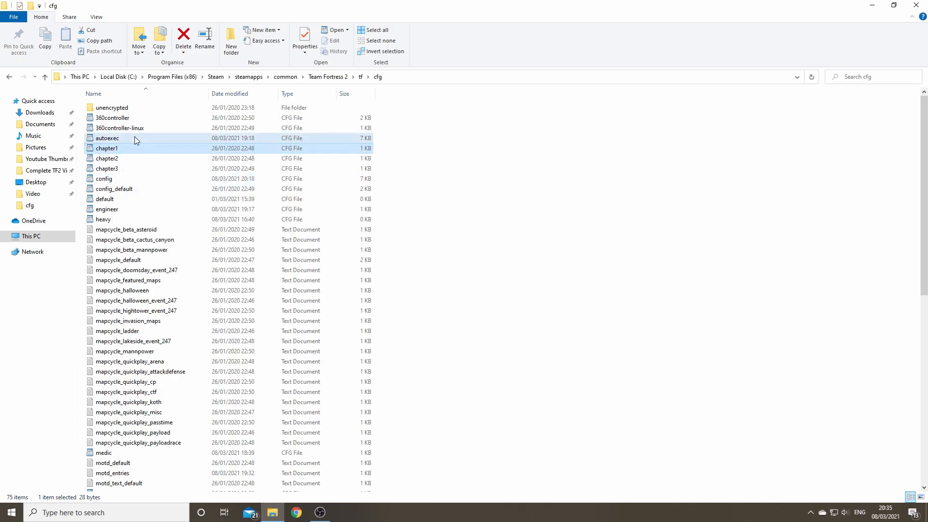
pyautogui.doubleClick(108, 138)
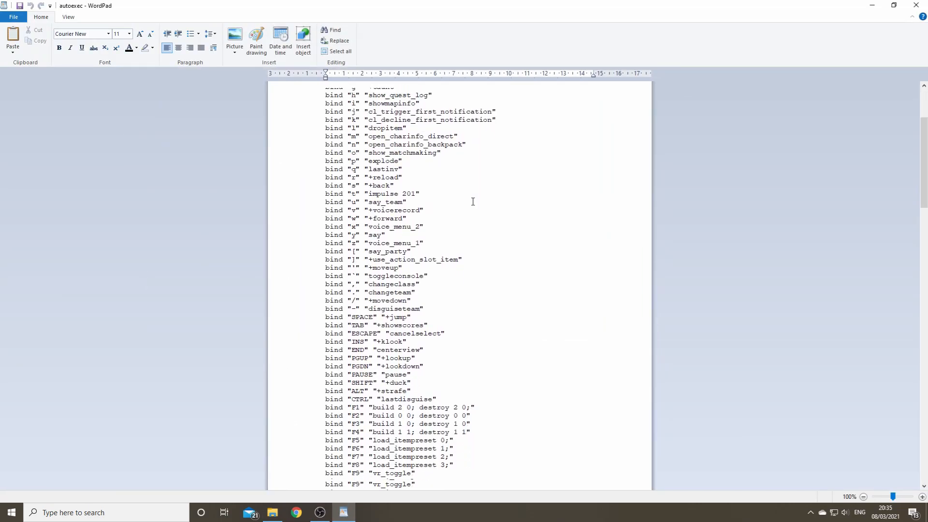
pyautogui.scroll(-3)
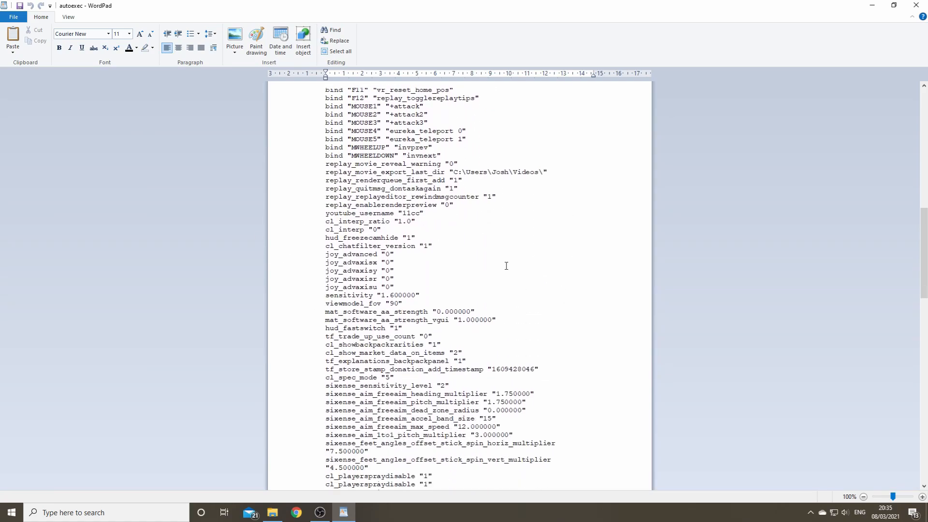
pyautogui.scroll(-3)
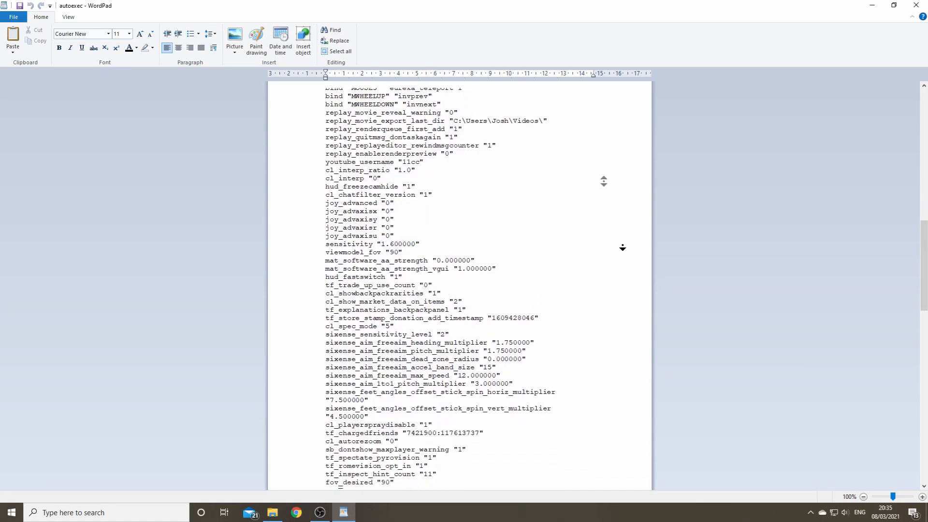
pyautogui.scroll(-3)
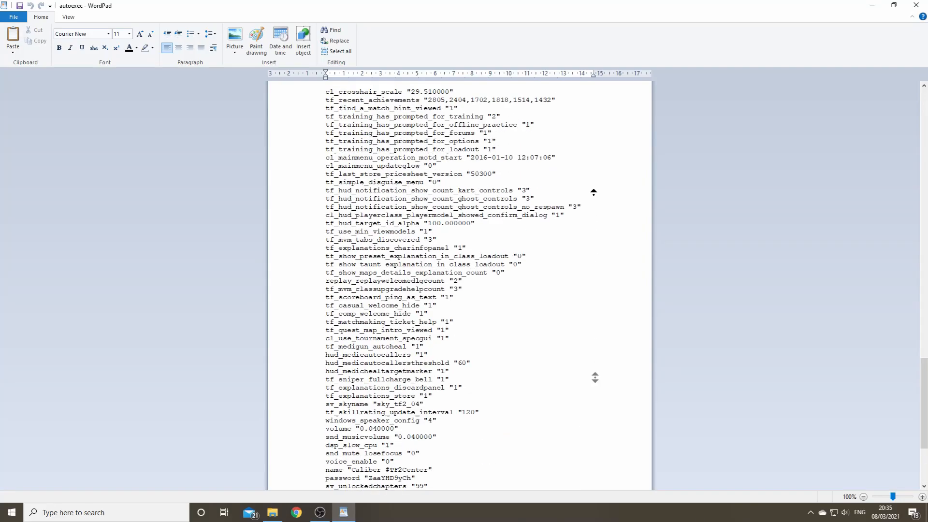
pyautogui.scroll(3)
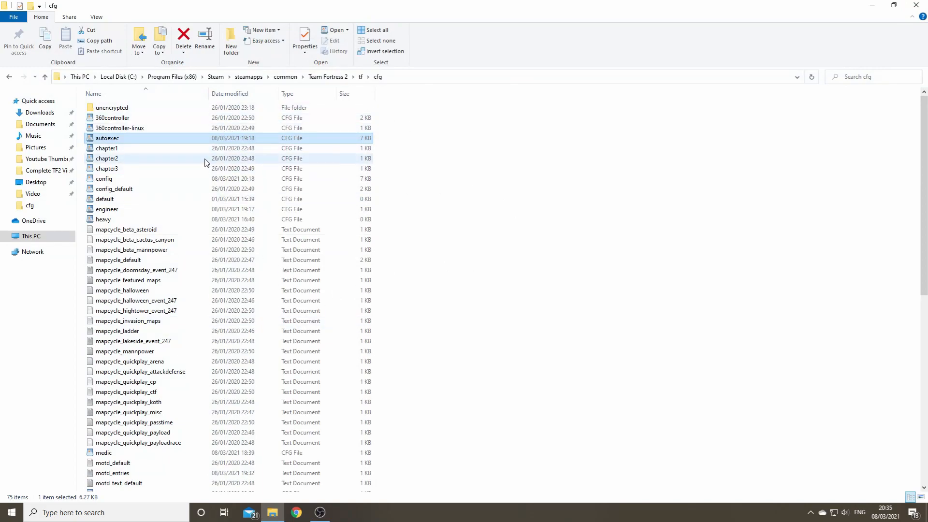
pyautogui.moveTo(107, 209)
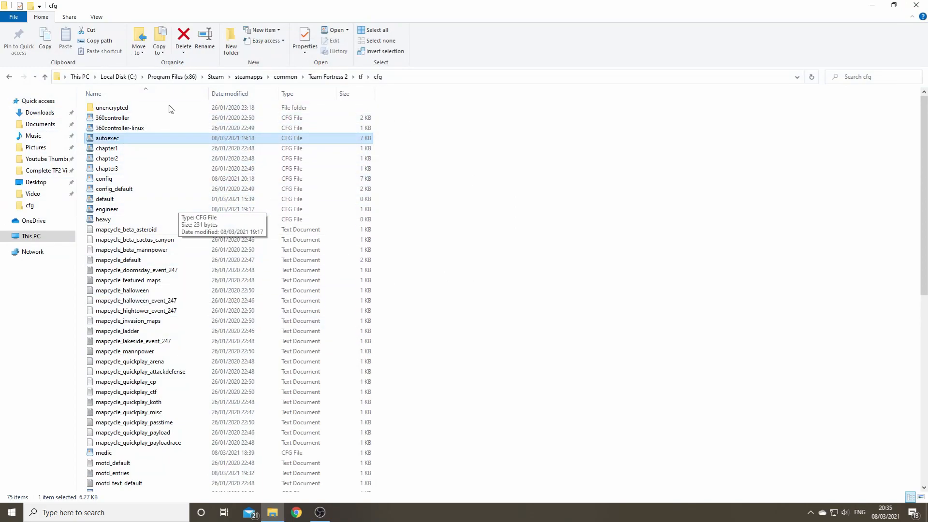
pyautogui.moveTo(169, 118)
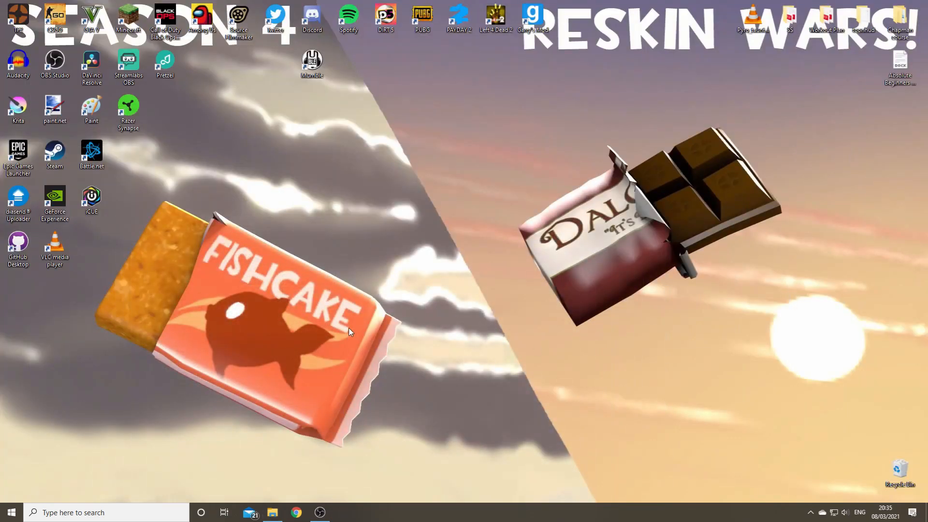
# Create a new text document in the cfg folder and start Save As in Notepad
pyautogui.click(272, 513)
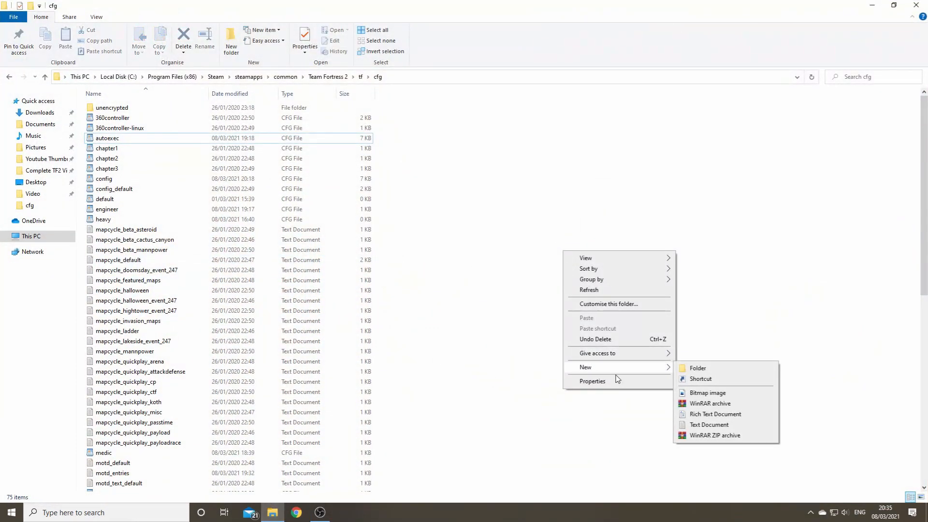
pyautogui.click(708, 425)
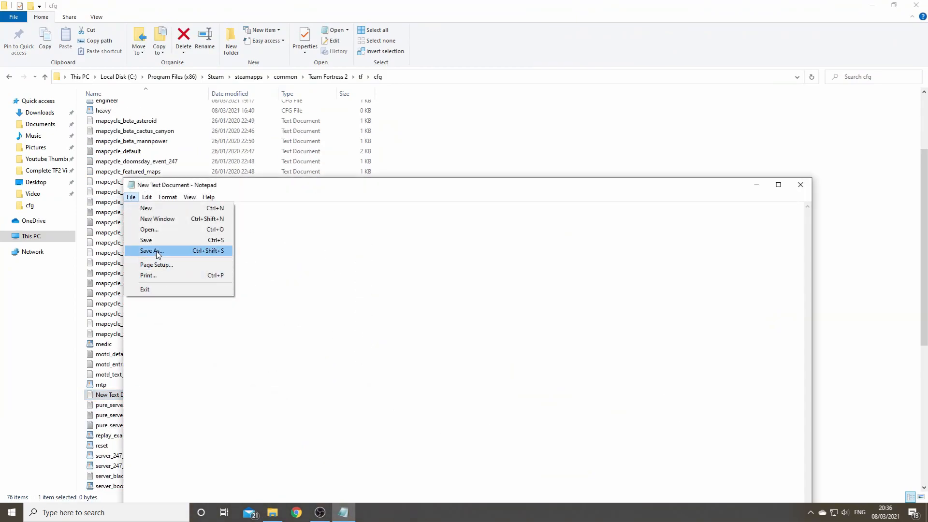
pyautogui.click(151, 252)
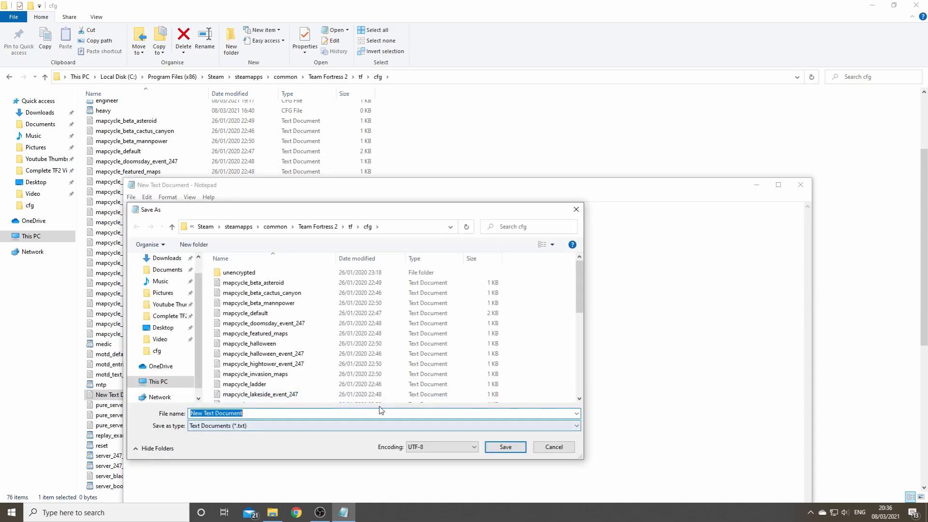
# Save the blank file as demoman.cfg with type All Files so it gets no .txt extension
pyautogui.write('de')
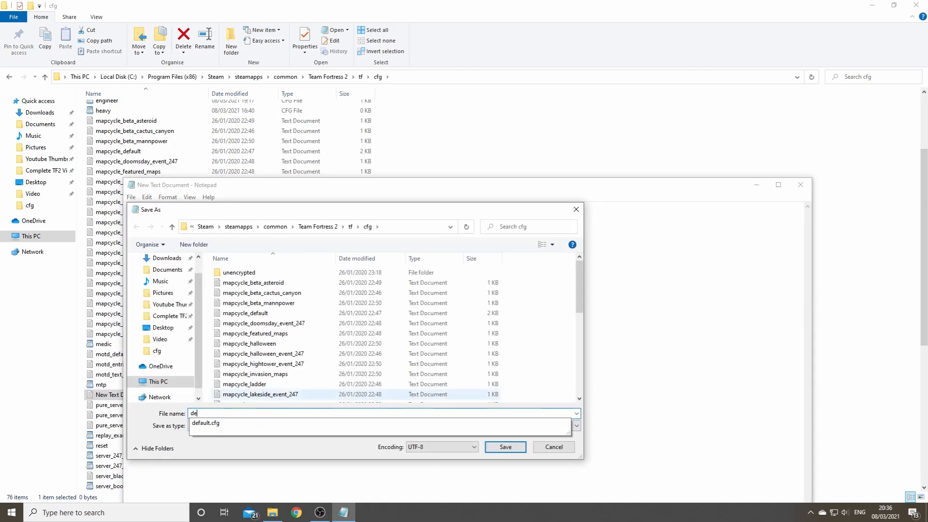
pyautogui.write('demoman')
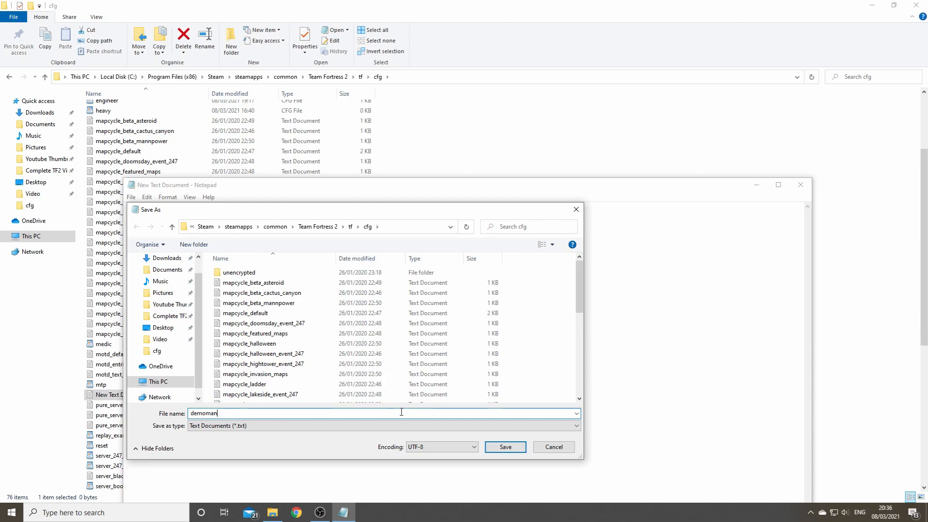
pyautogui.write('.cfg')
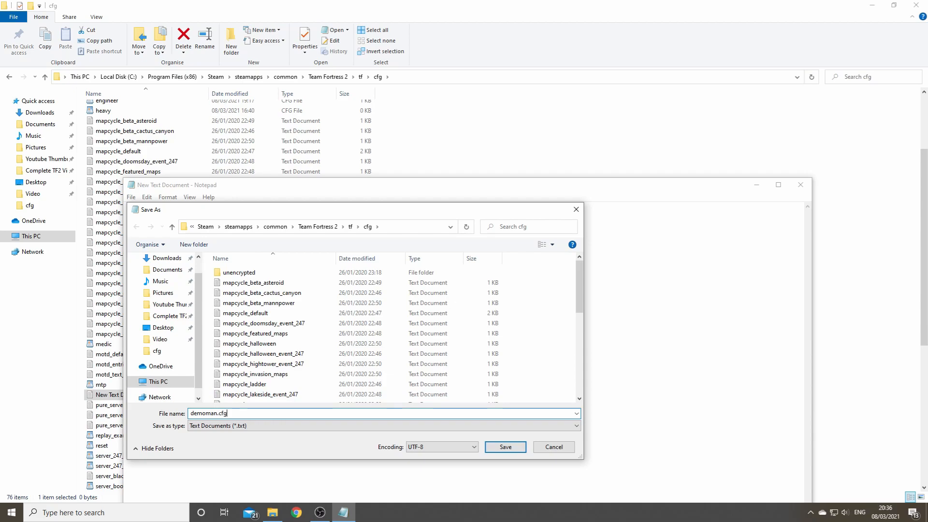
pyautogui.click(382, 425)
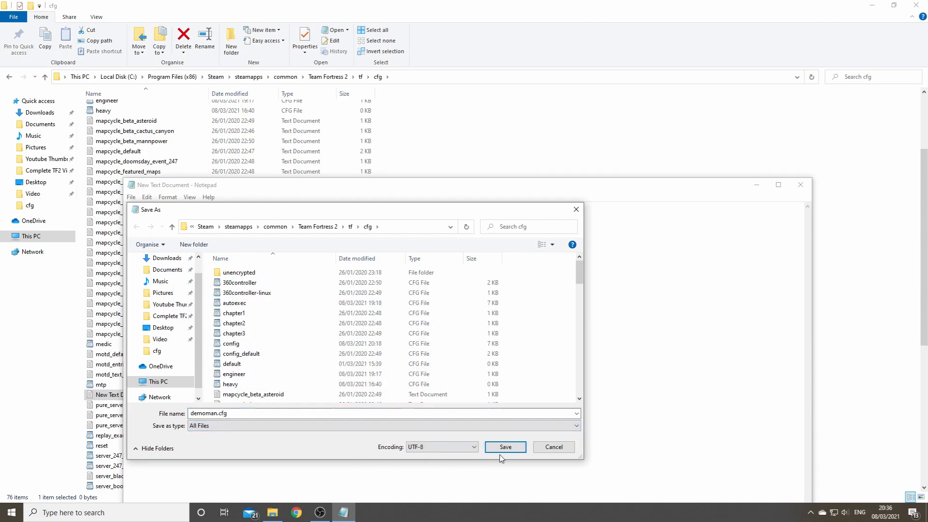
pyautogui.click(504, 447)
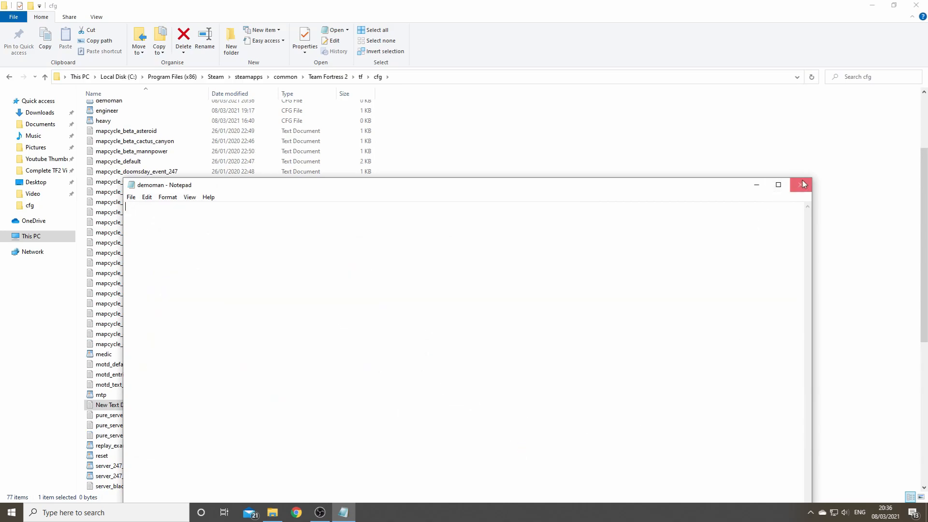
# Begin demoman.cfg with the line 'exect reset' in WordPad and save on closing
pyautogui.click(802, 184)
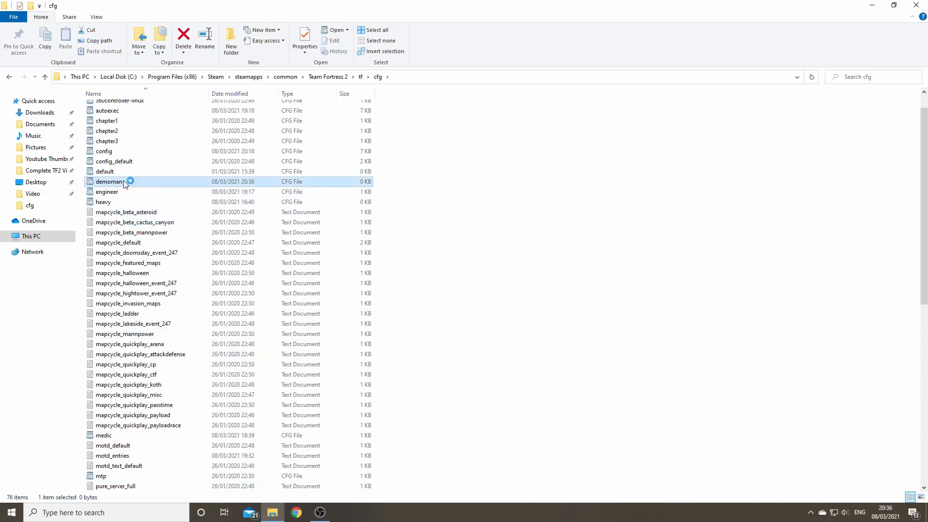
pyautogui.doubleClick(109, 182)
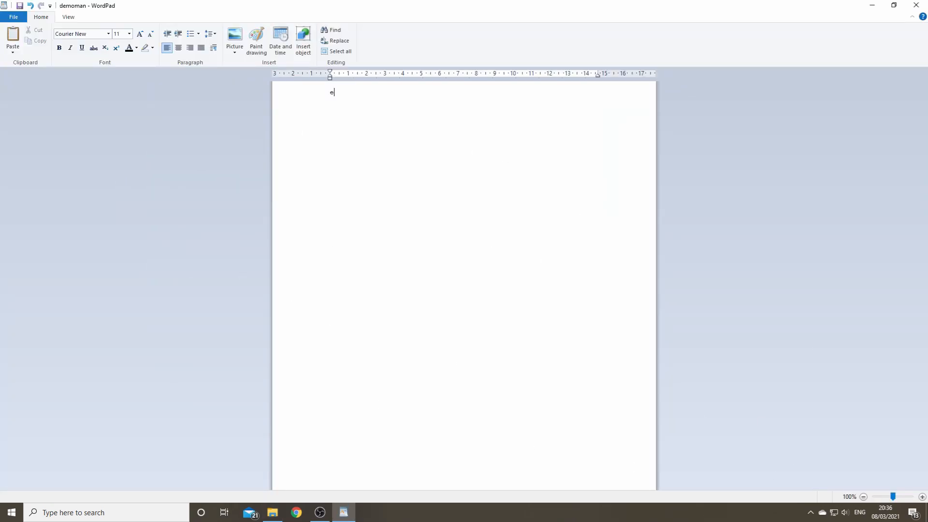
pyautogui.write('xect res')
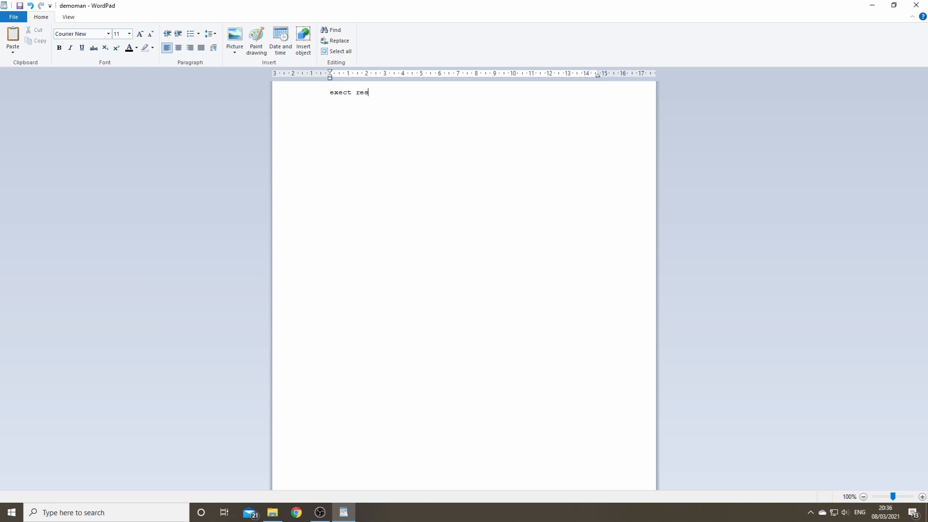
pyautogui.write('et')
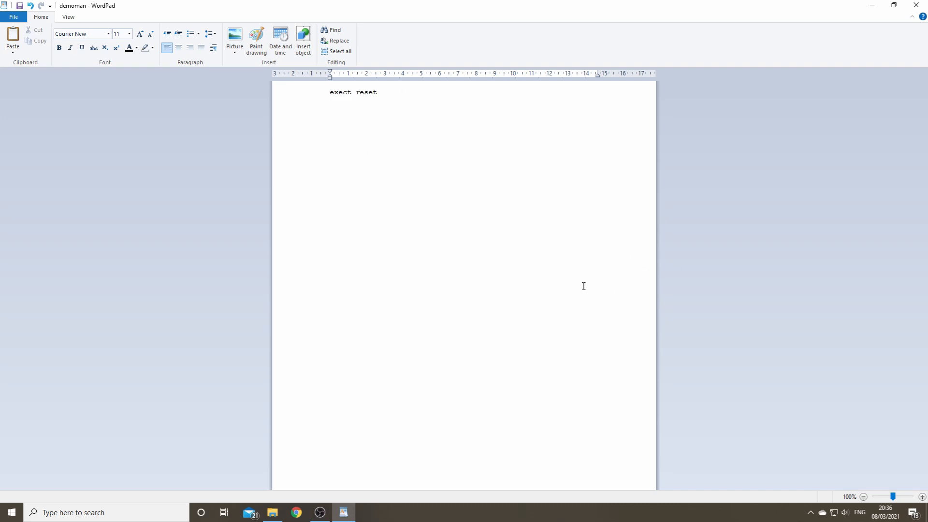
pyautogui.moveTo(464, 172)
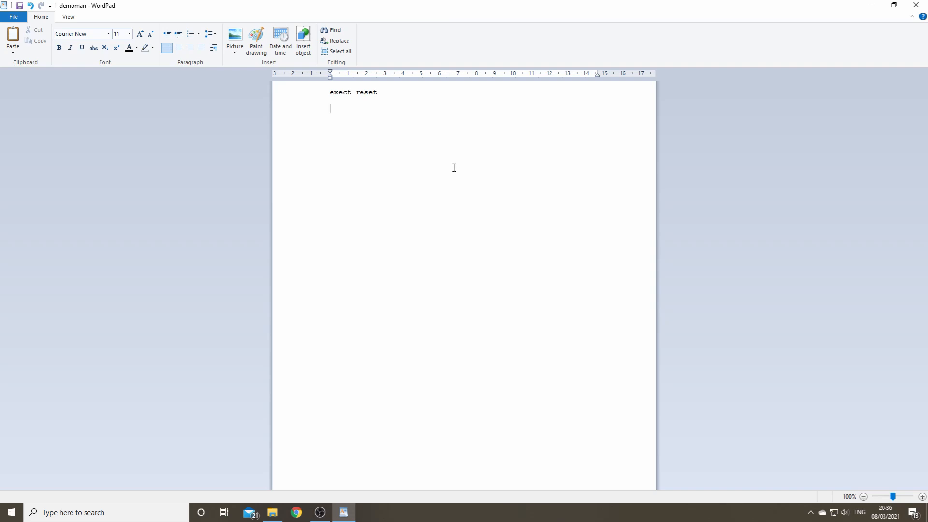
pyautogui.moveTo(344, 142)
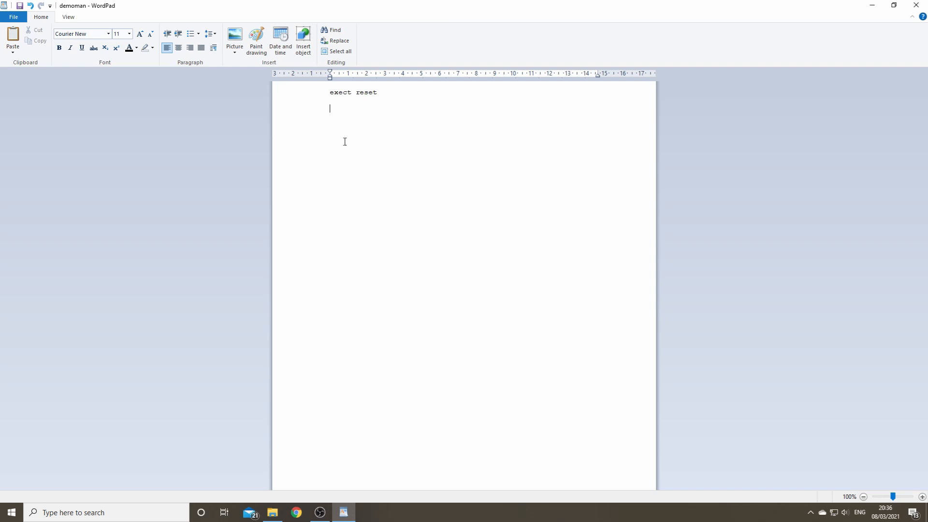
pyautogui.moveTo(421, 115)
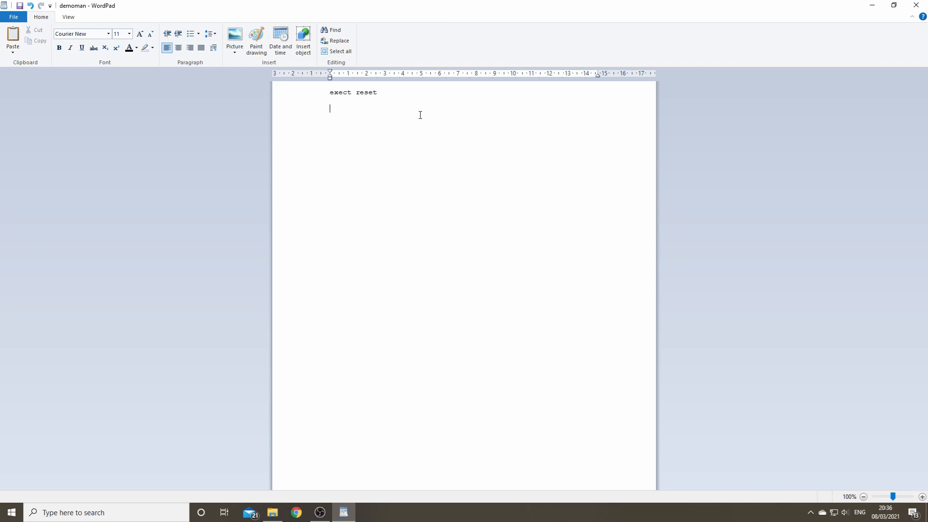
pyautogui.moveTo(366, 144)
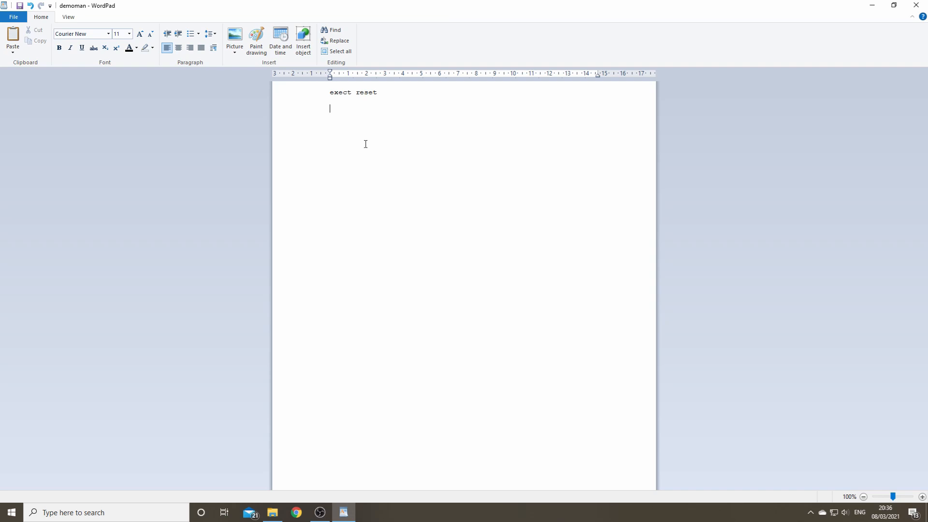
pyautogui.moveTo(398, 157)
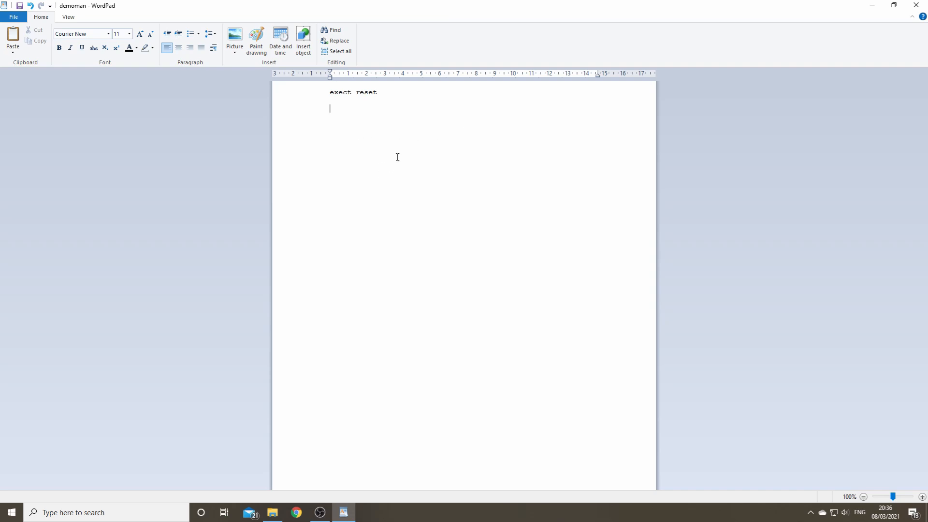
pyautogui.moveTo(520, 183)
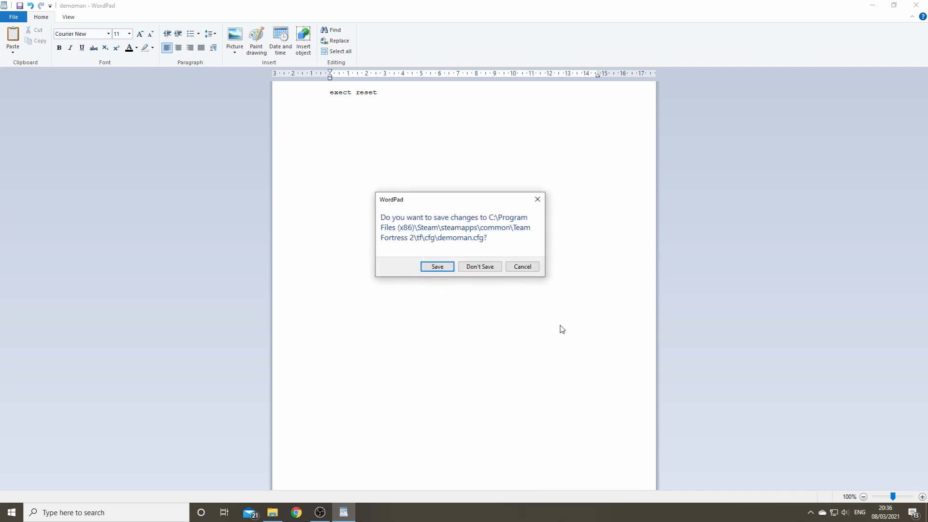
pyautogui.click(479, 267)
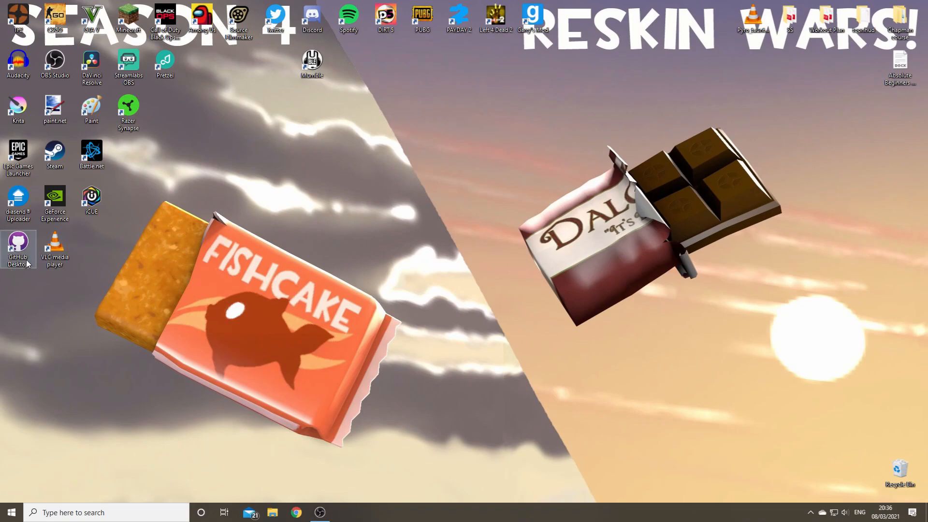
pyautogui.moveTo(358, 251)
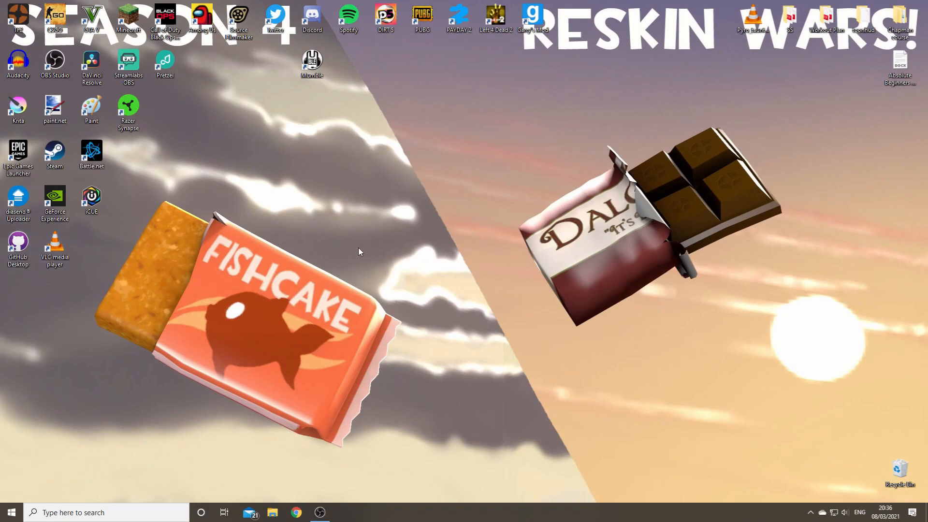
pyautogui.moveTo(491, 262)
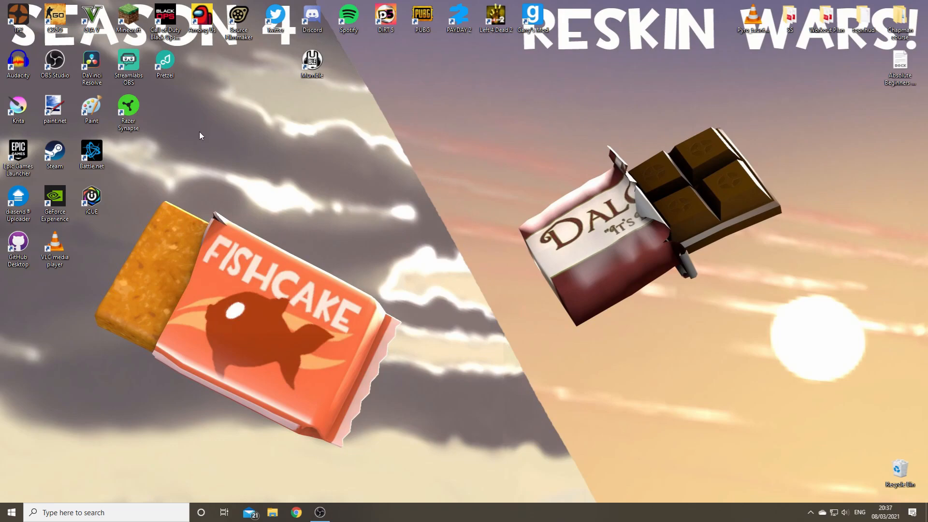
pyautogui.moveTo(312, 17)
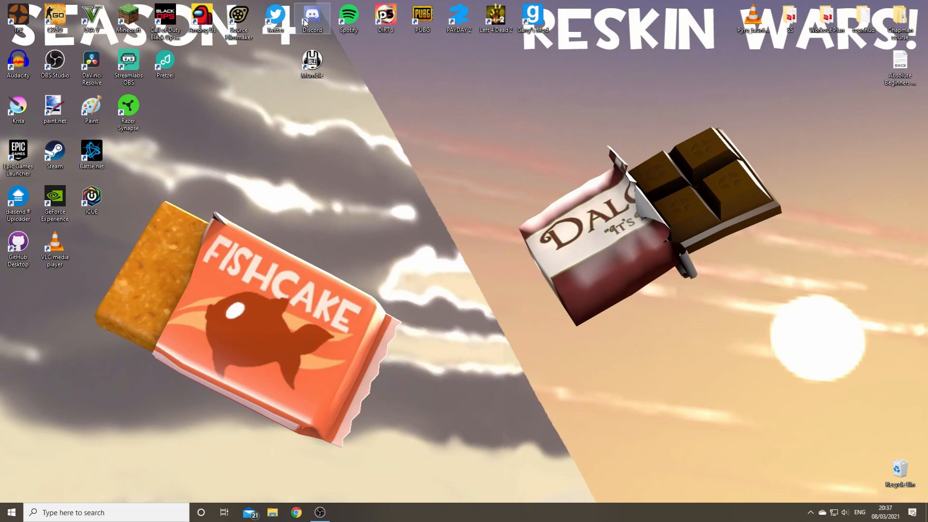
pyautogui.moveTo(352, 244)
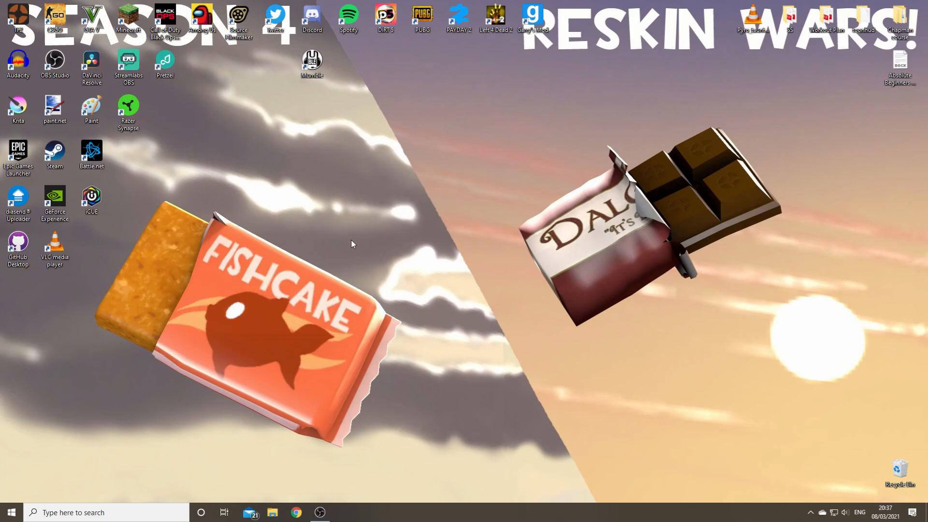
pyautogui.moveTo(424, 189)
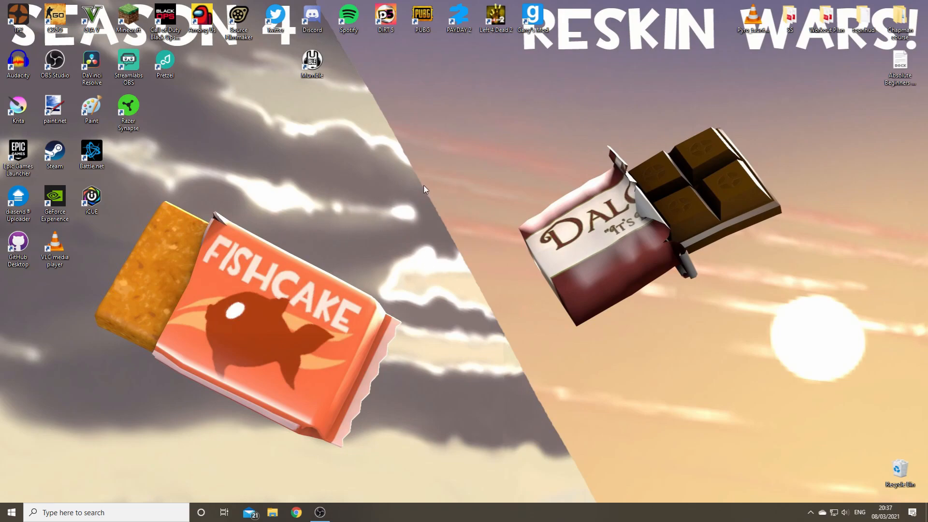
pyautogui.moveTo(363, 176)
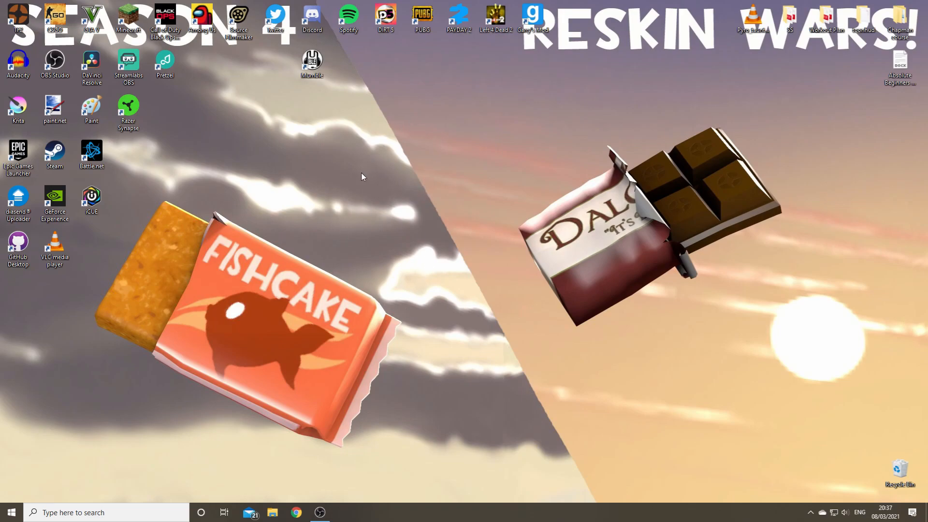
pyautogui.moveTo(362, 184)
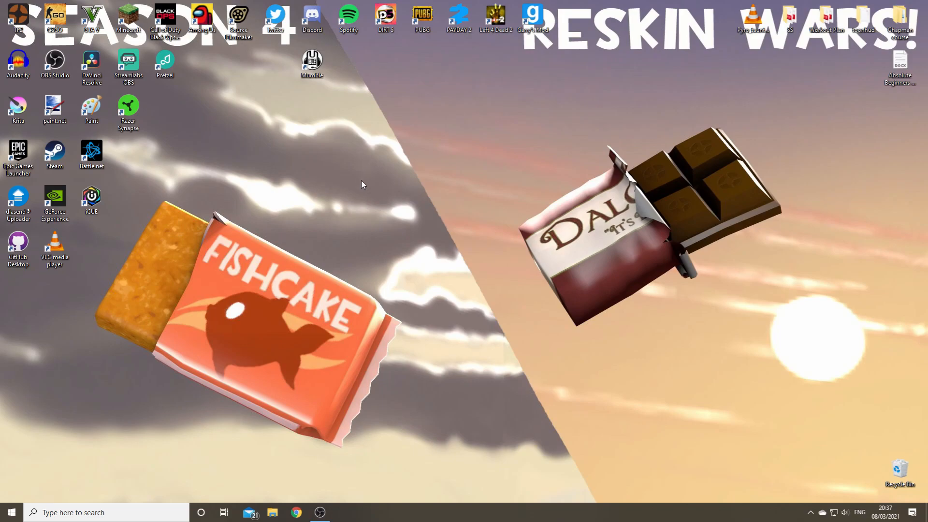